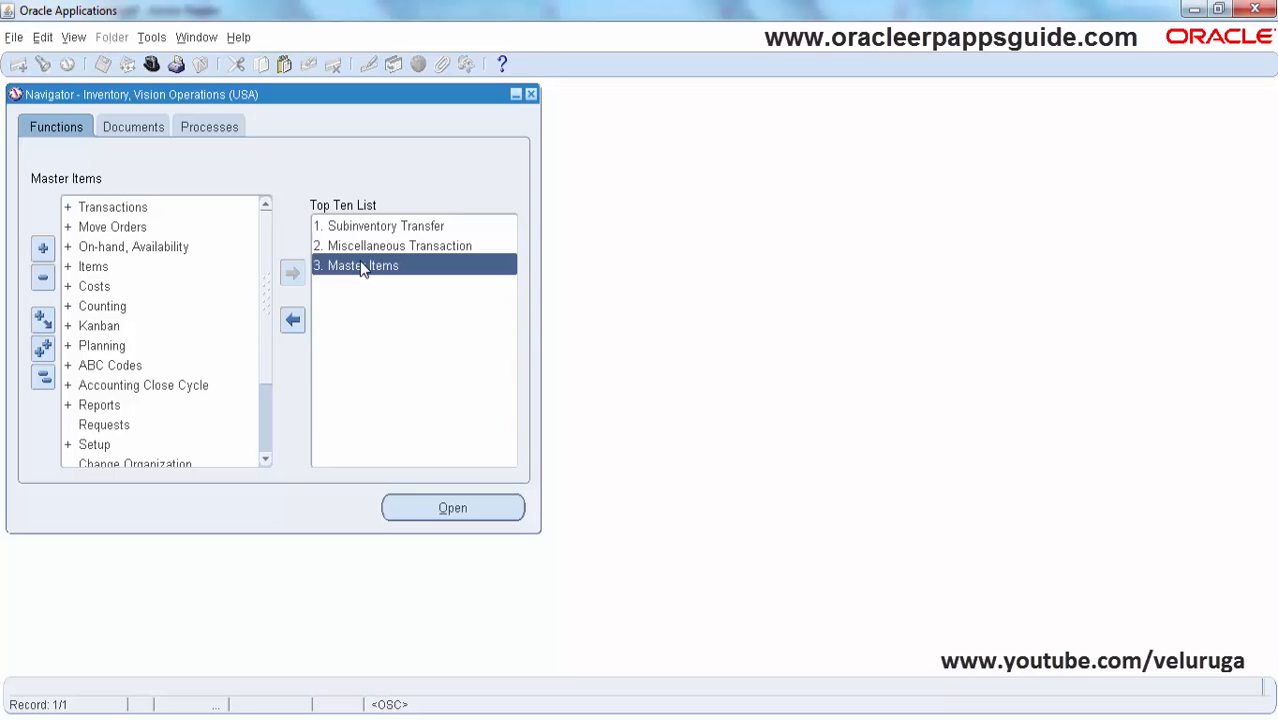
mouse_move(395, 268)
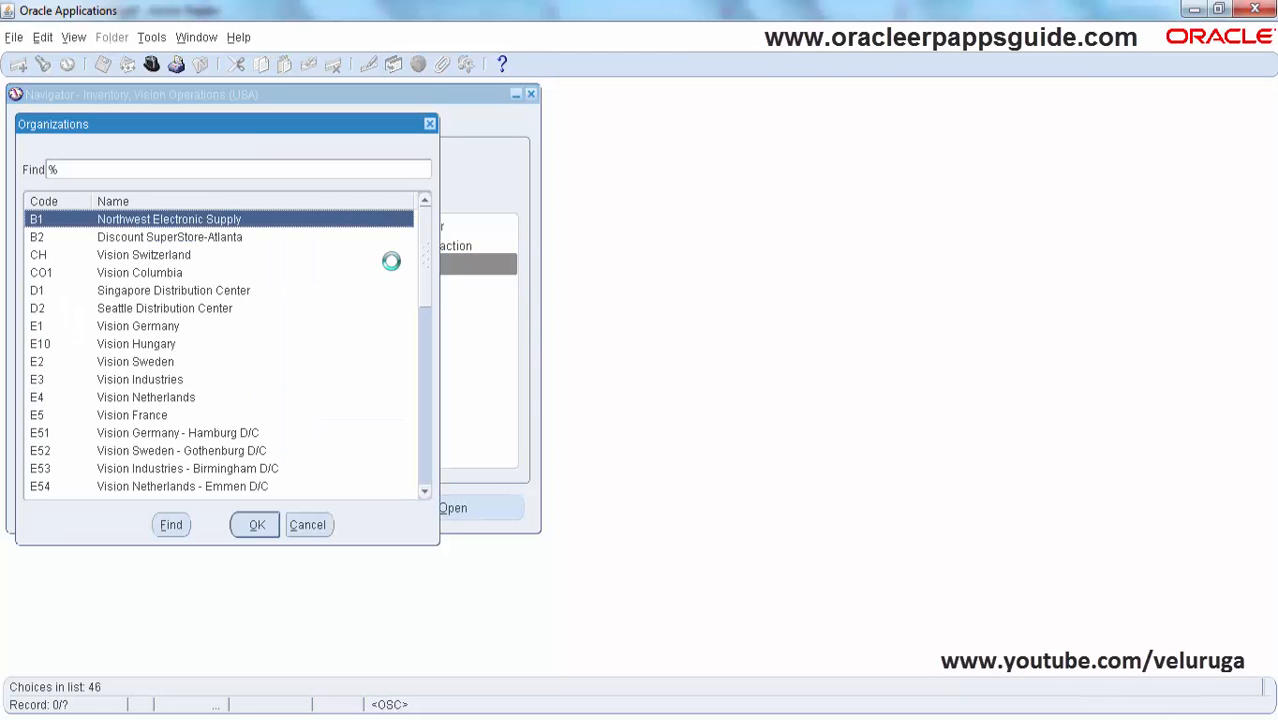
Filter organizations with v% and confirm V1 Vision Operations as the working organization.
type("v")
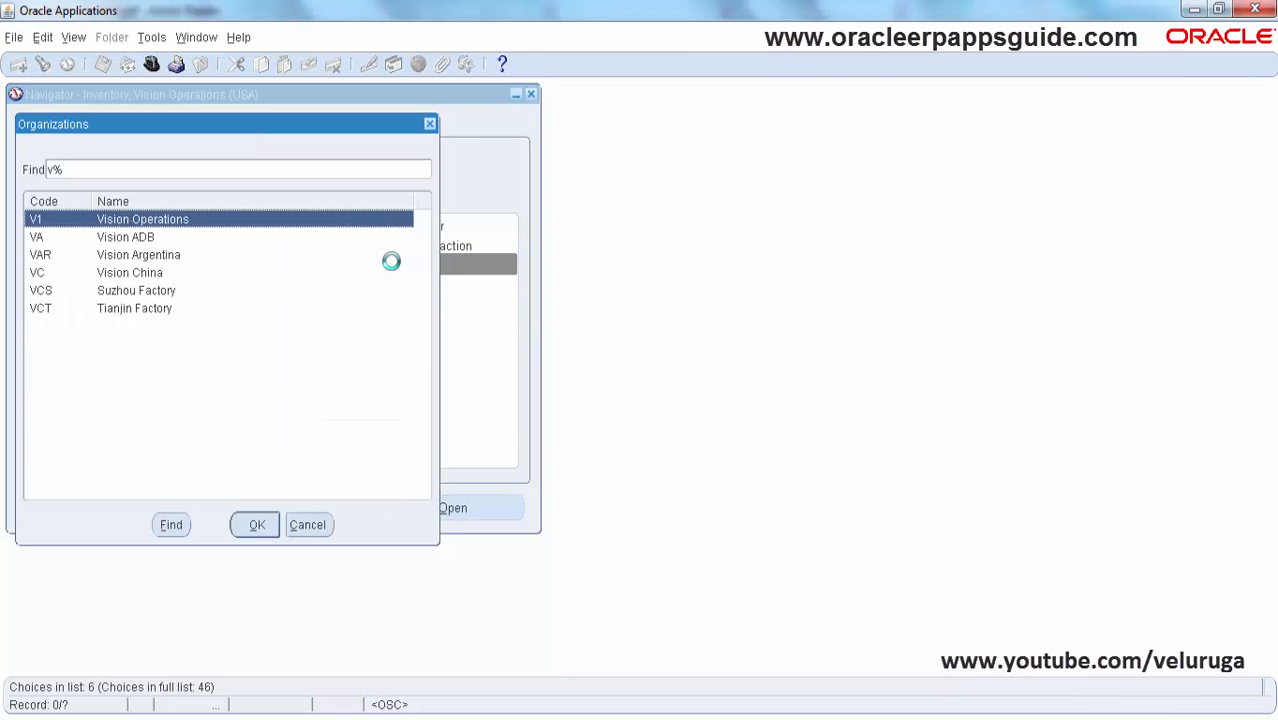
left_click(256, 524)
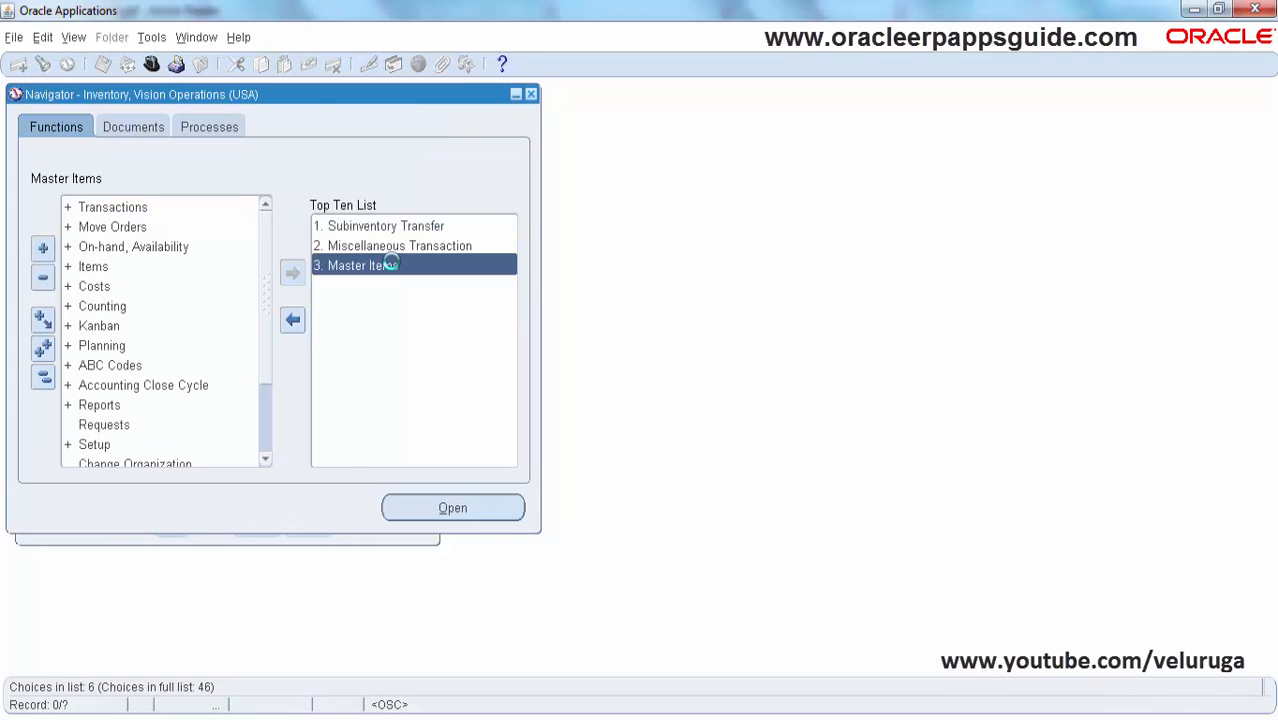
left_click(452, 507)
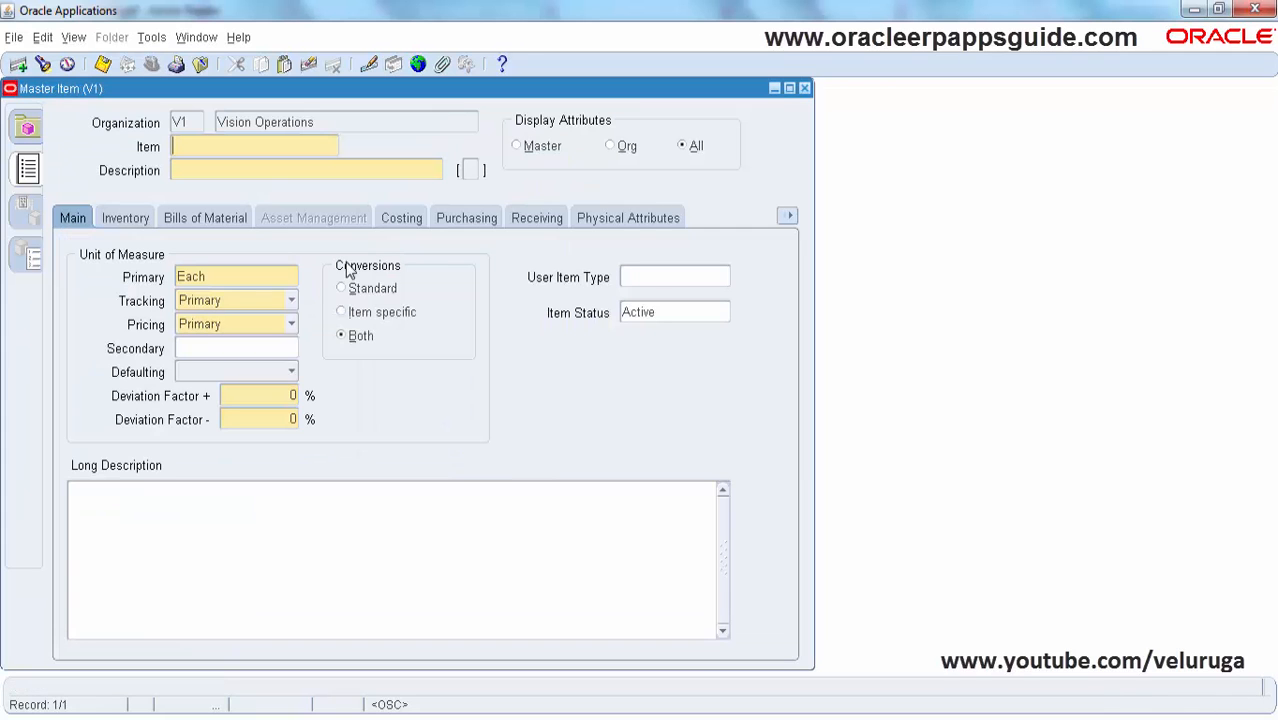
mouse_move(850, 235)
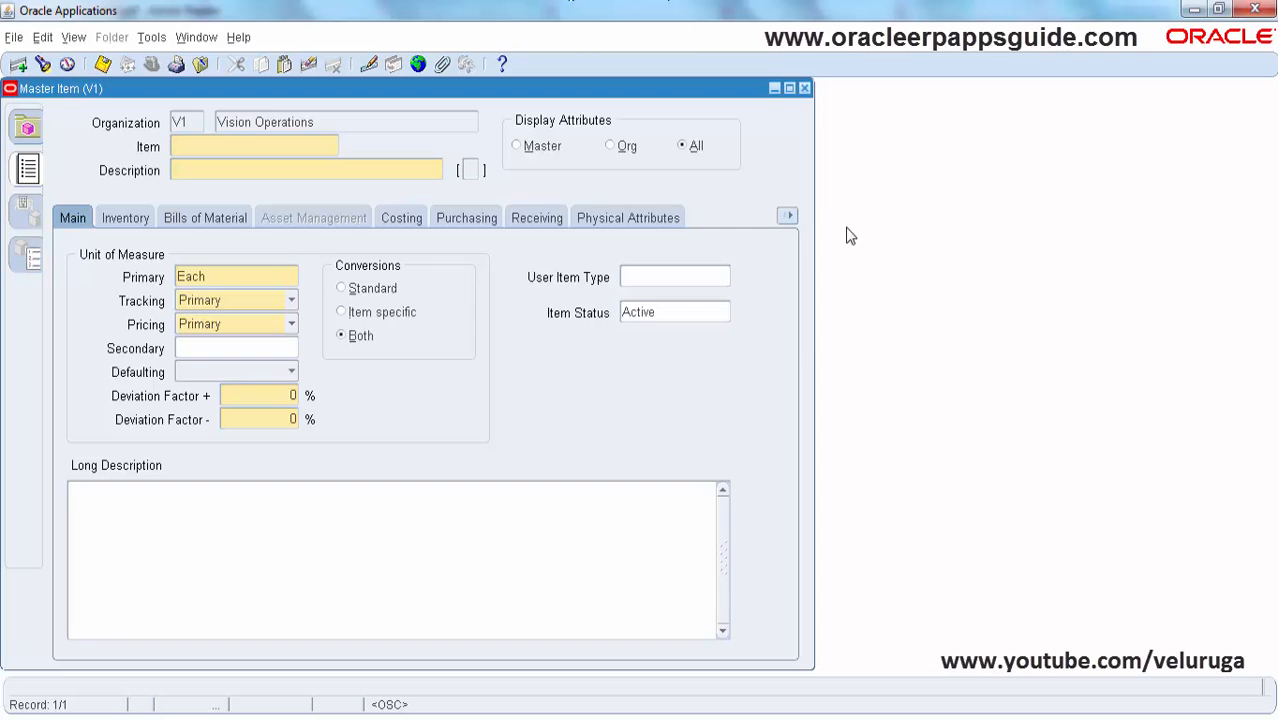
Launch Custom Code > Personalize from the Master Item form's Help Diagnostics menu.
left_click(238, 37)
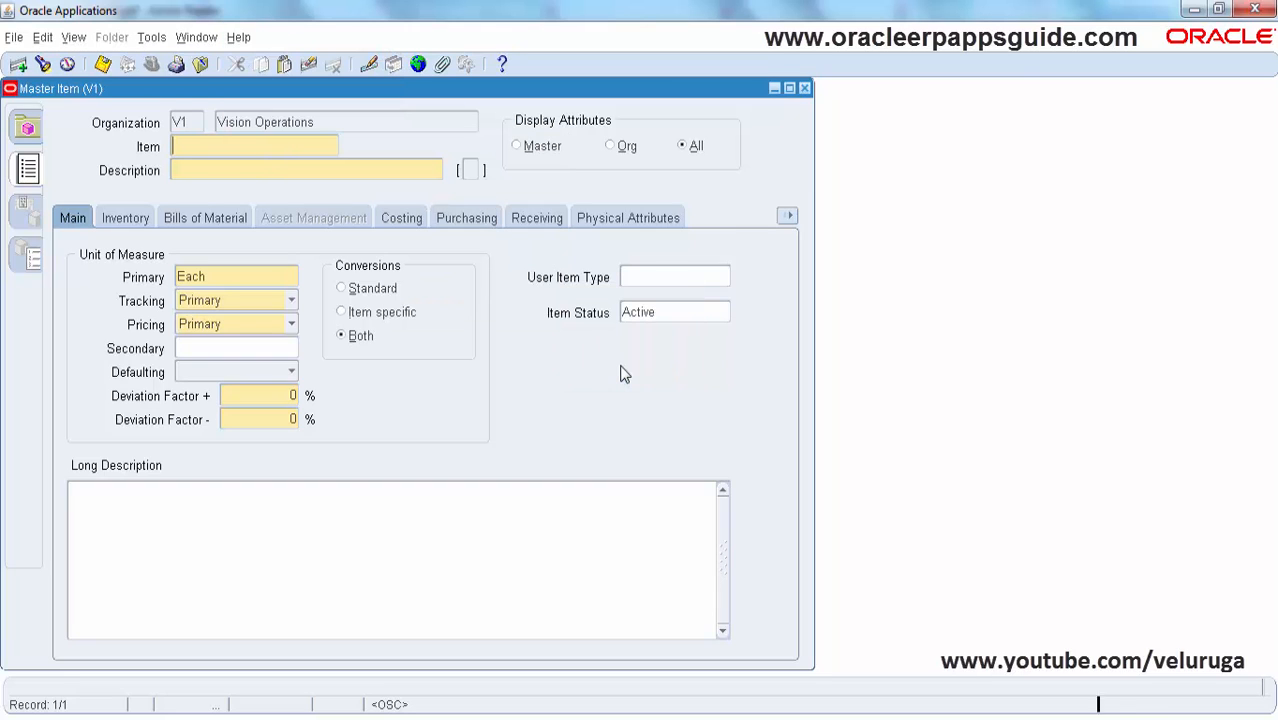
left_click(150, 37)
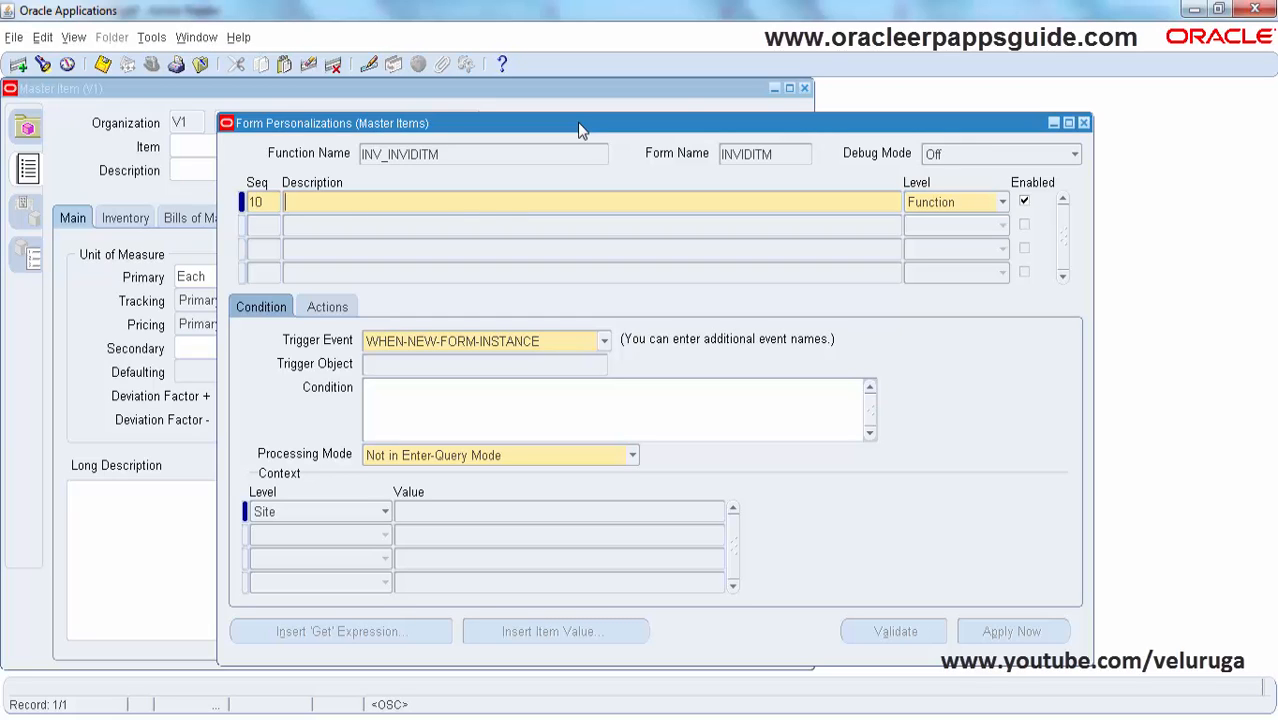
Describe rule 10 as 'Querying Items Message Option'.
type("Qu")
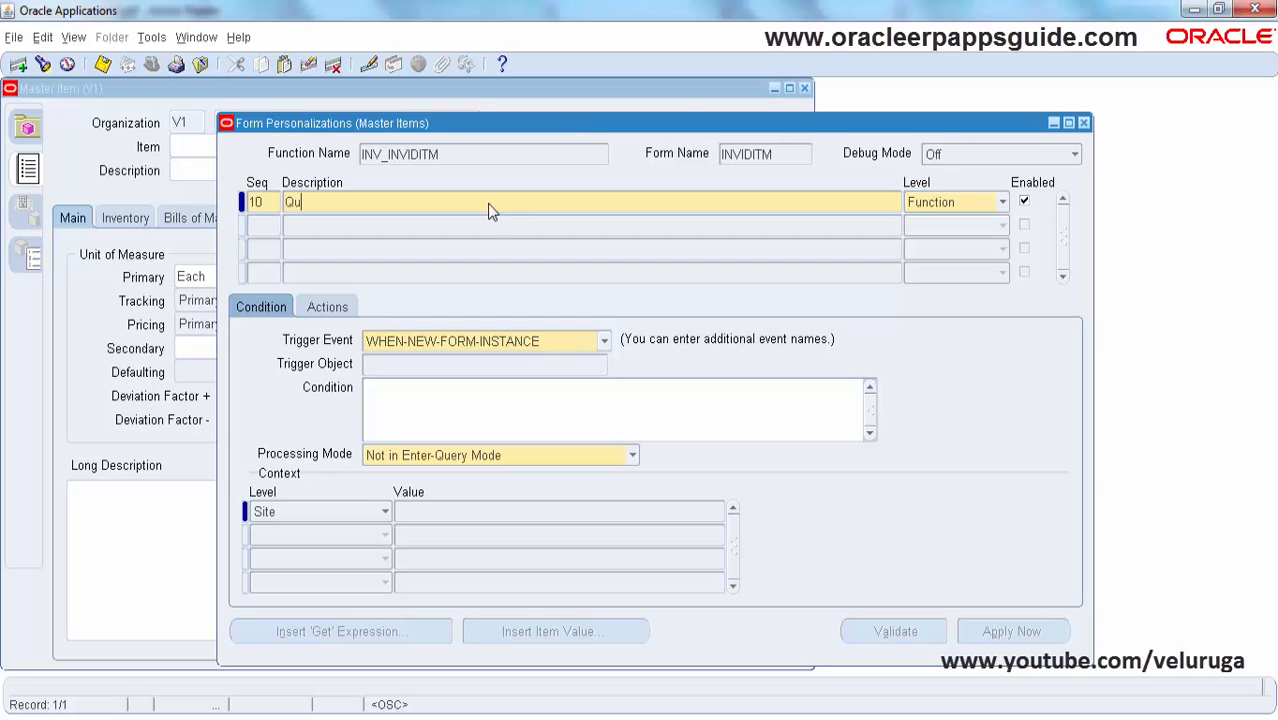
type("erying")
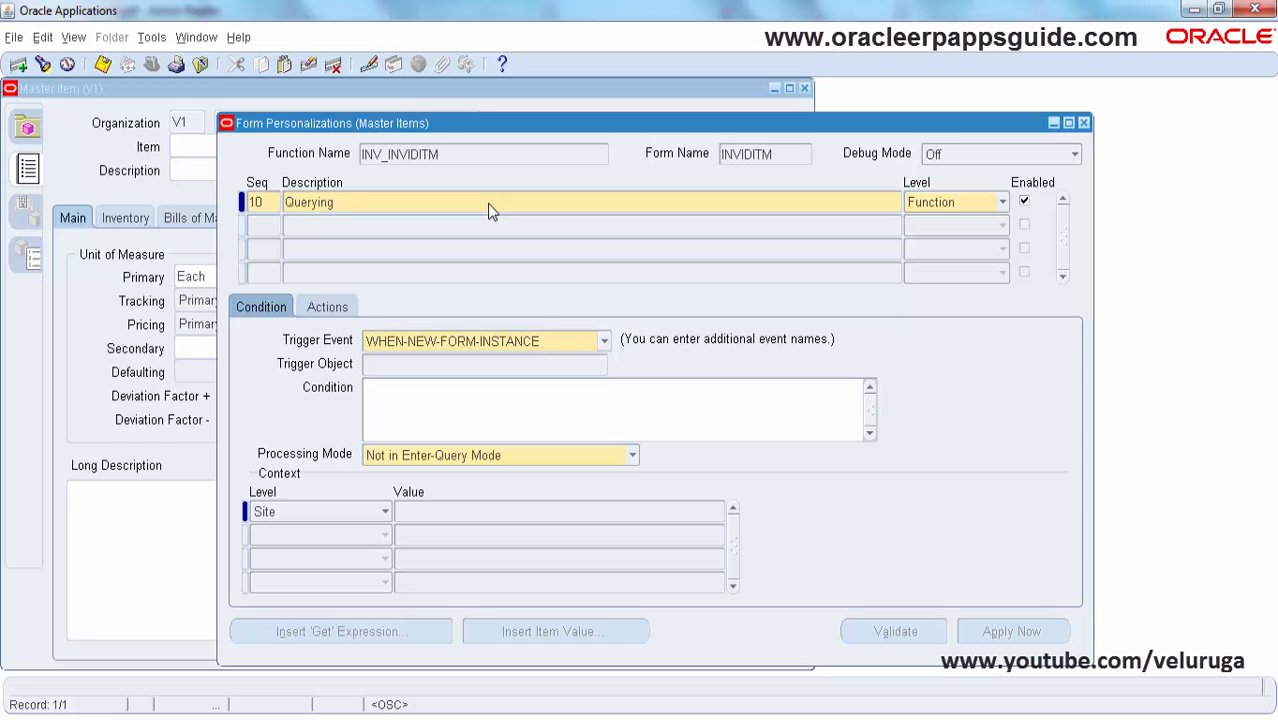
type("Items")
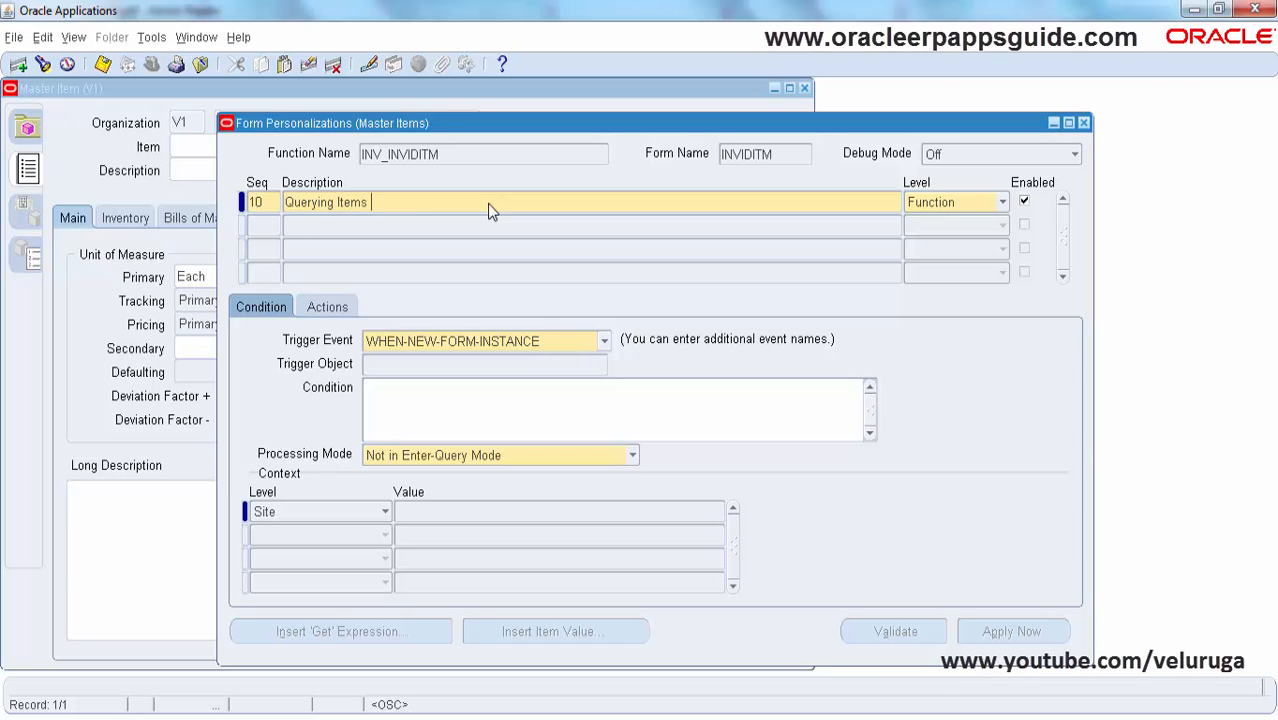
type("Me")
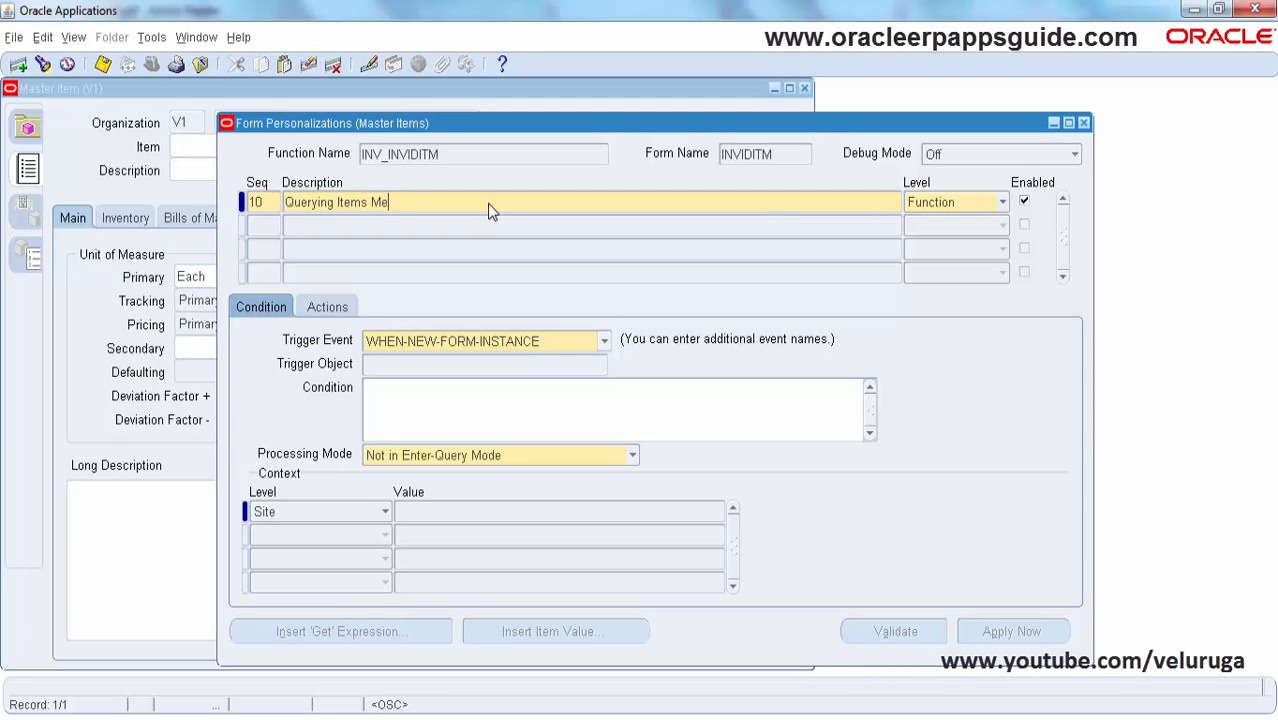
type("ssage Op")
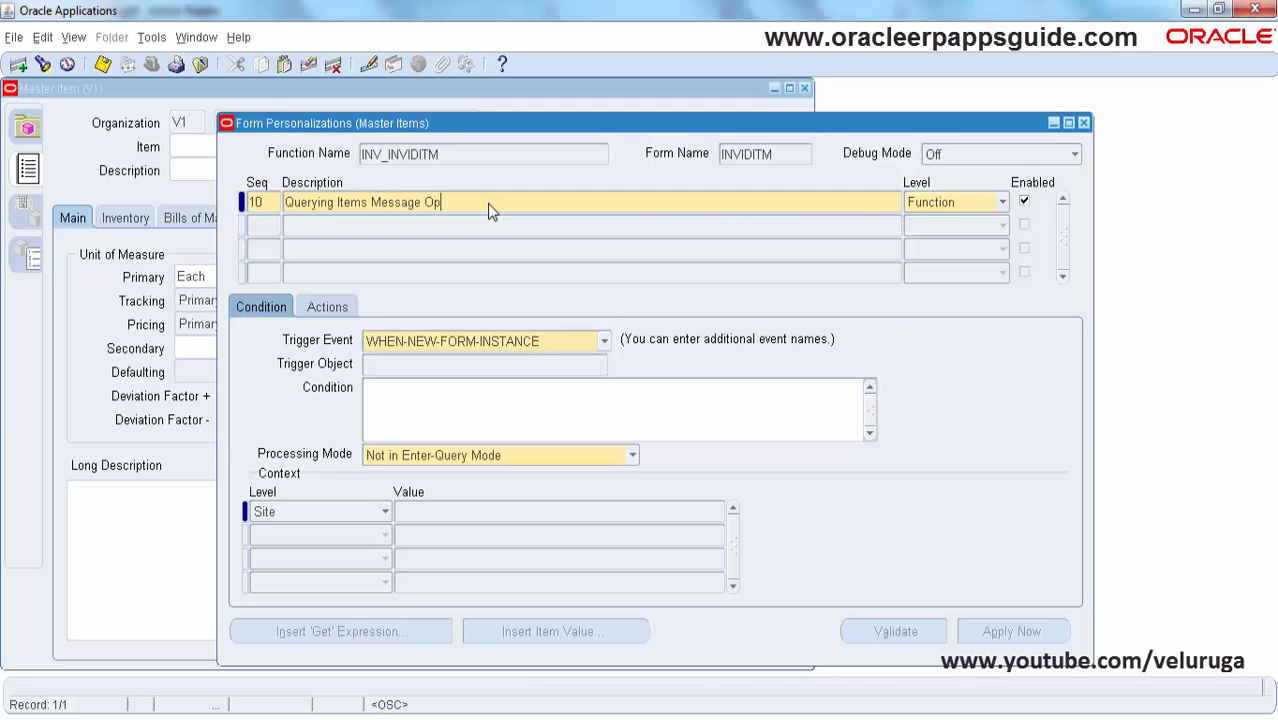
type("tion")
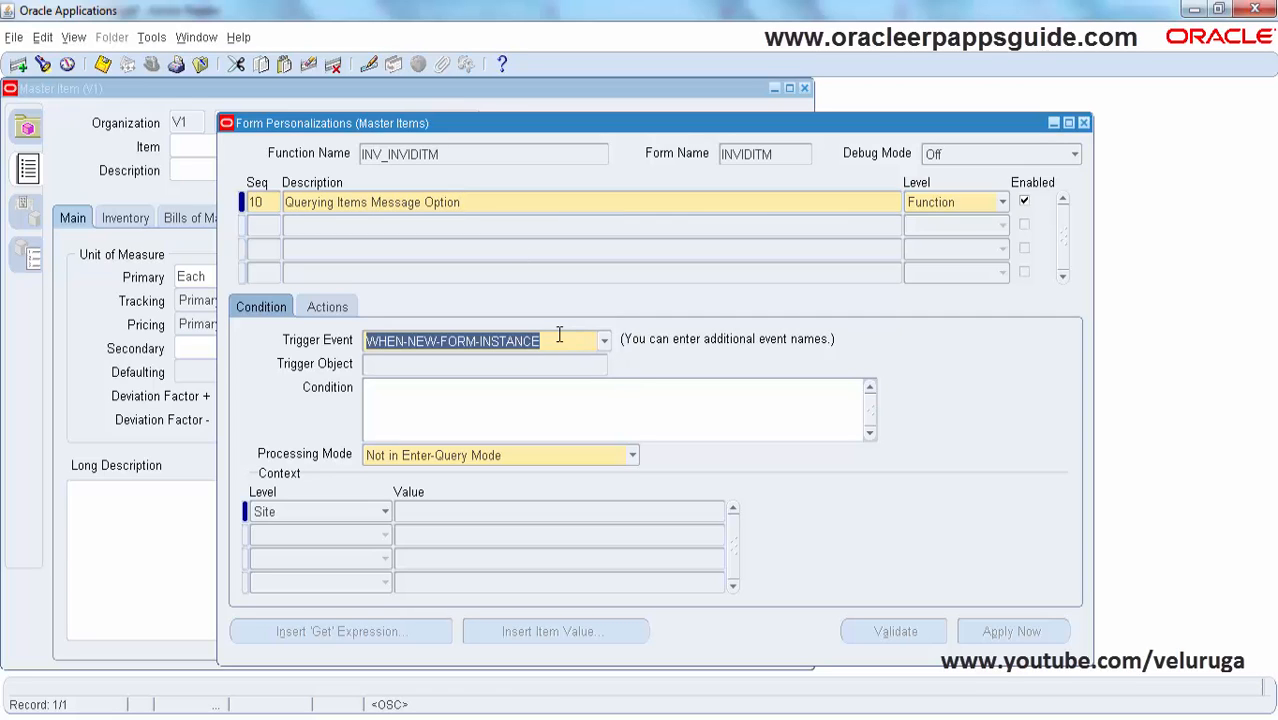
Set the trigger event to WHEN-NEW-BLOCK-INSTANCE and begin looking up the trigger object's block.
left_click(604, 341)
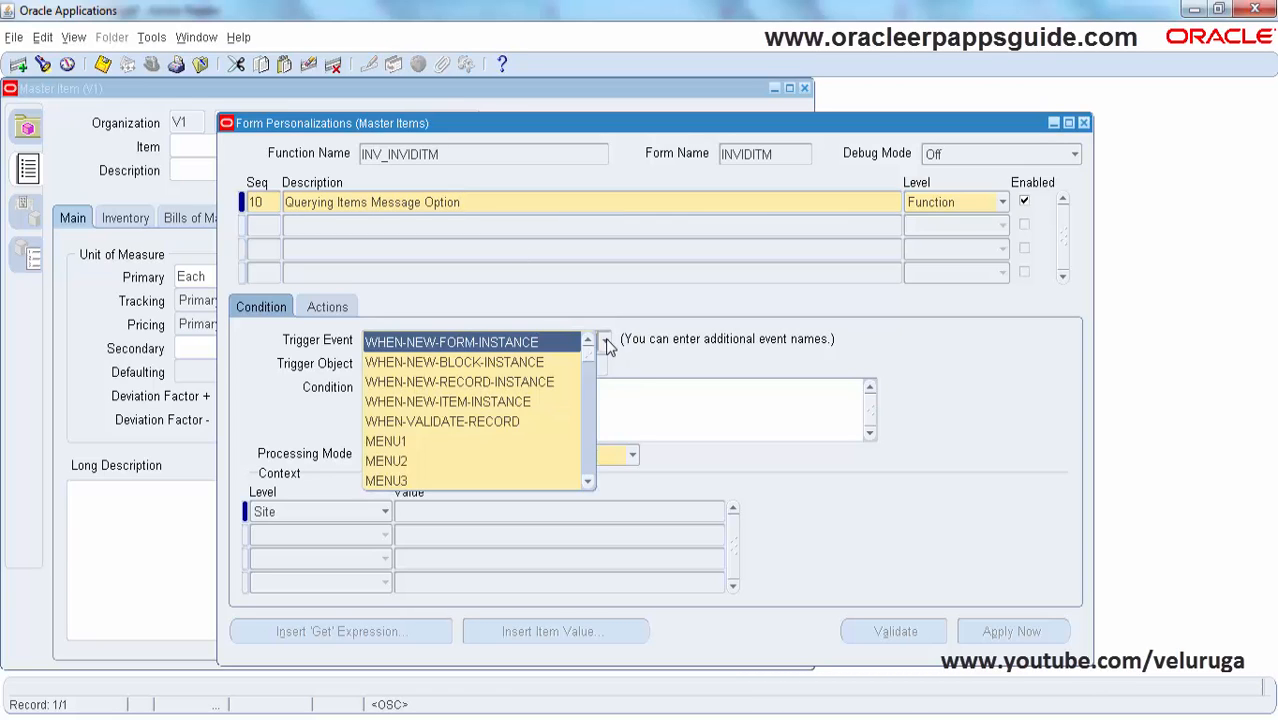
left_click(452, 362)
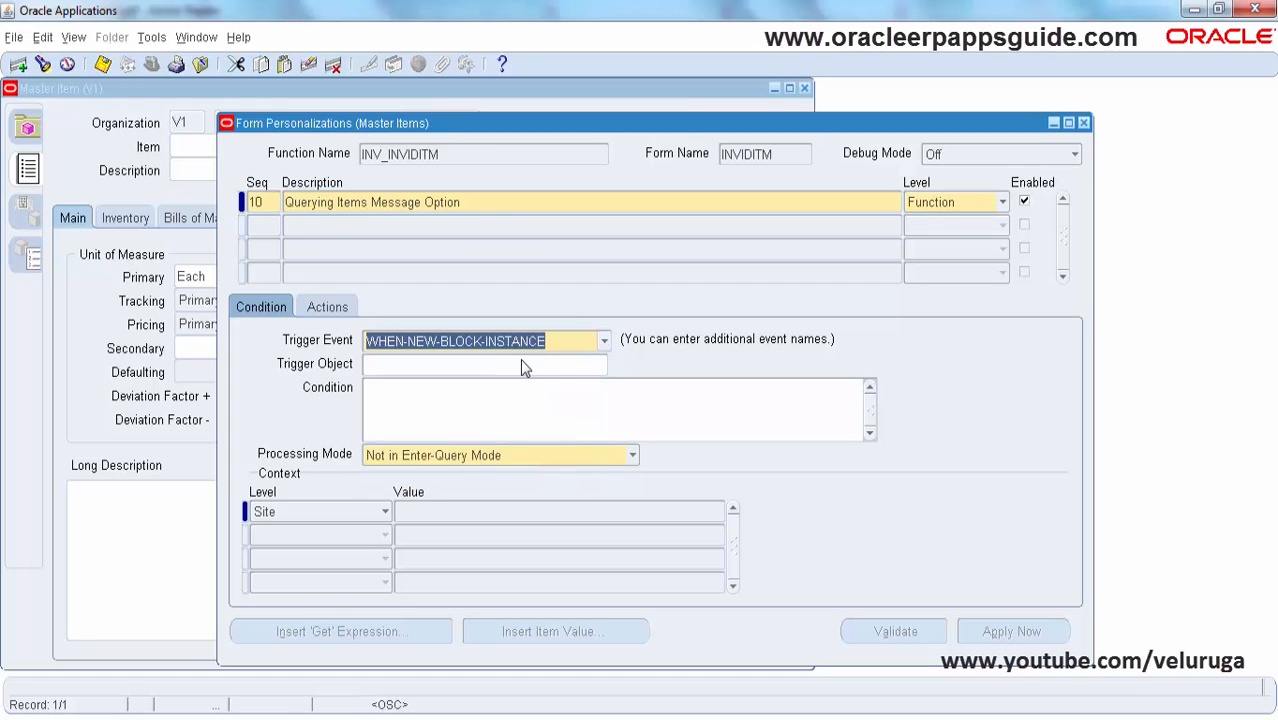
left_click(480, 363)
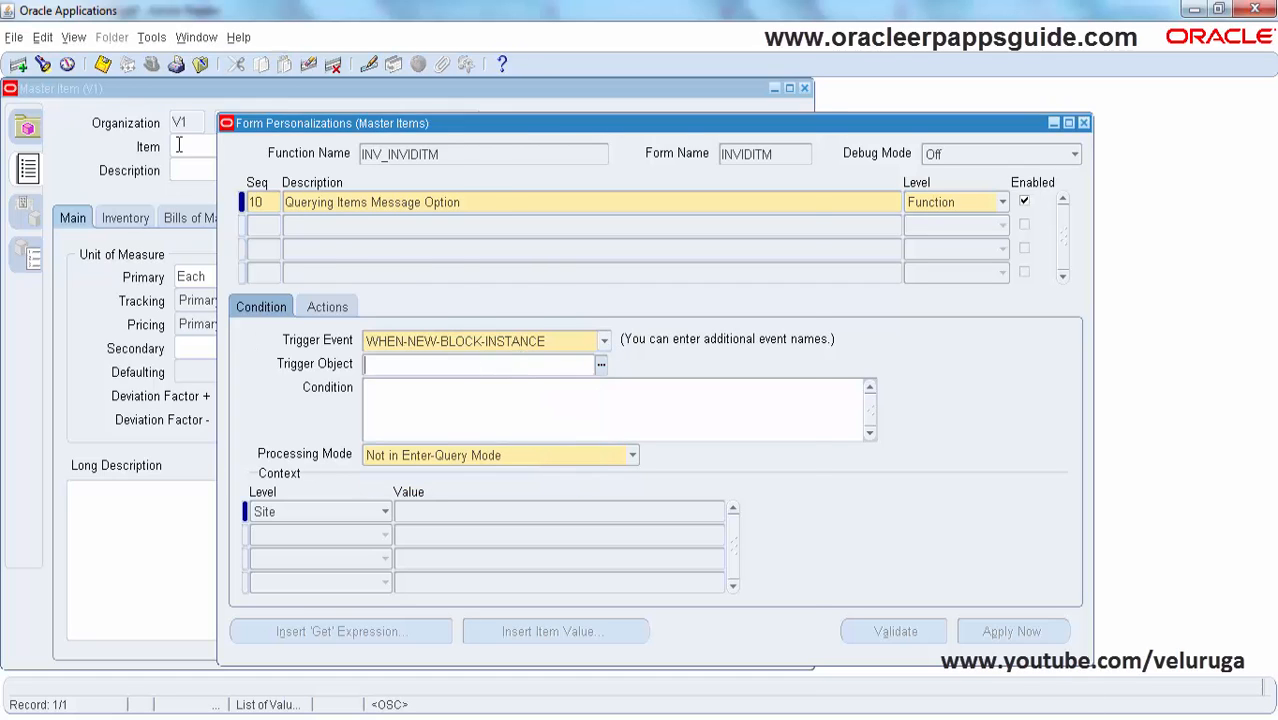
left_click(238, 37)
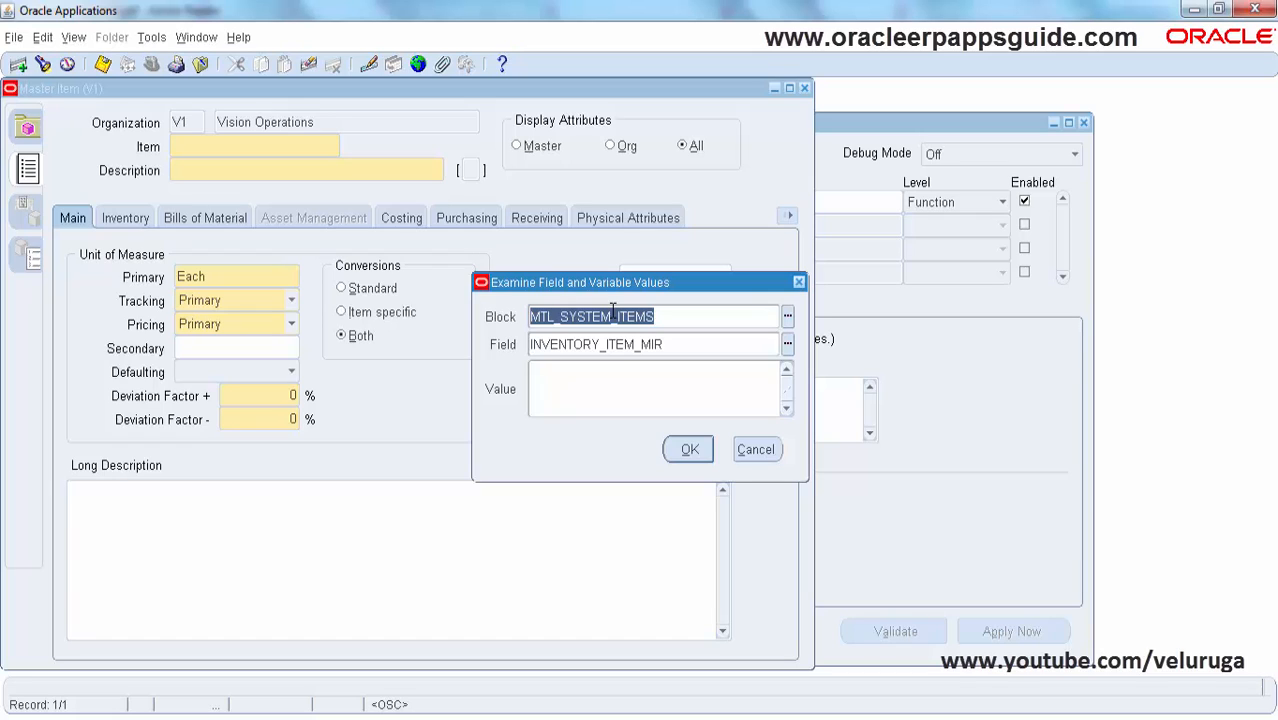
mouse_move(745, 449)
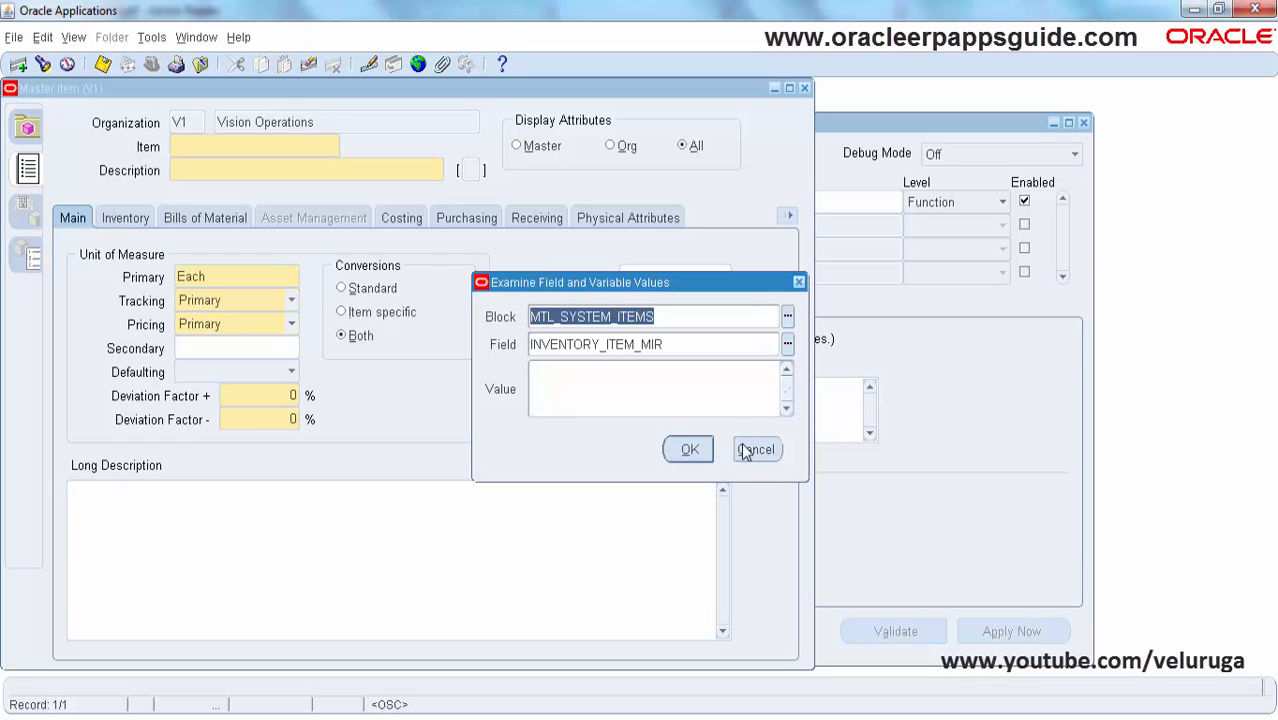
Close the field inspection after reading the MTL_SYSTEM_ITEMS block name for Trigger Object.
left_click(757, 449)
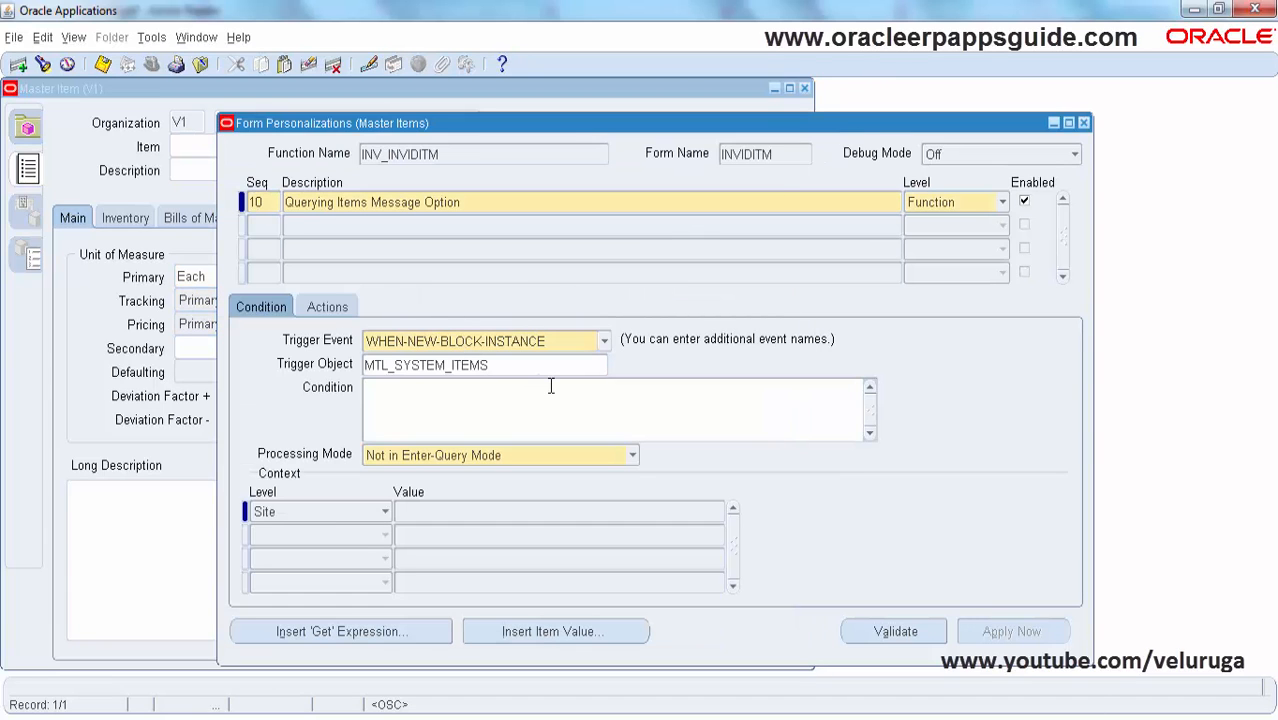
Set context level to Responsibility with value Inventory, Vision Operations (USA).
left_click(384, 511)
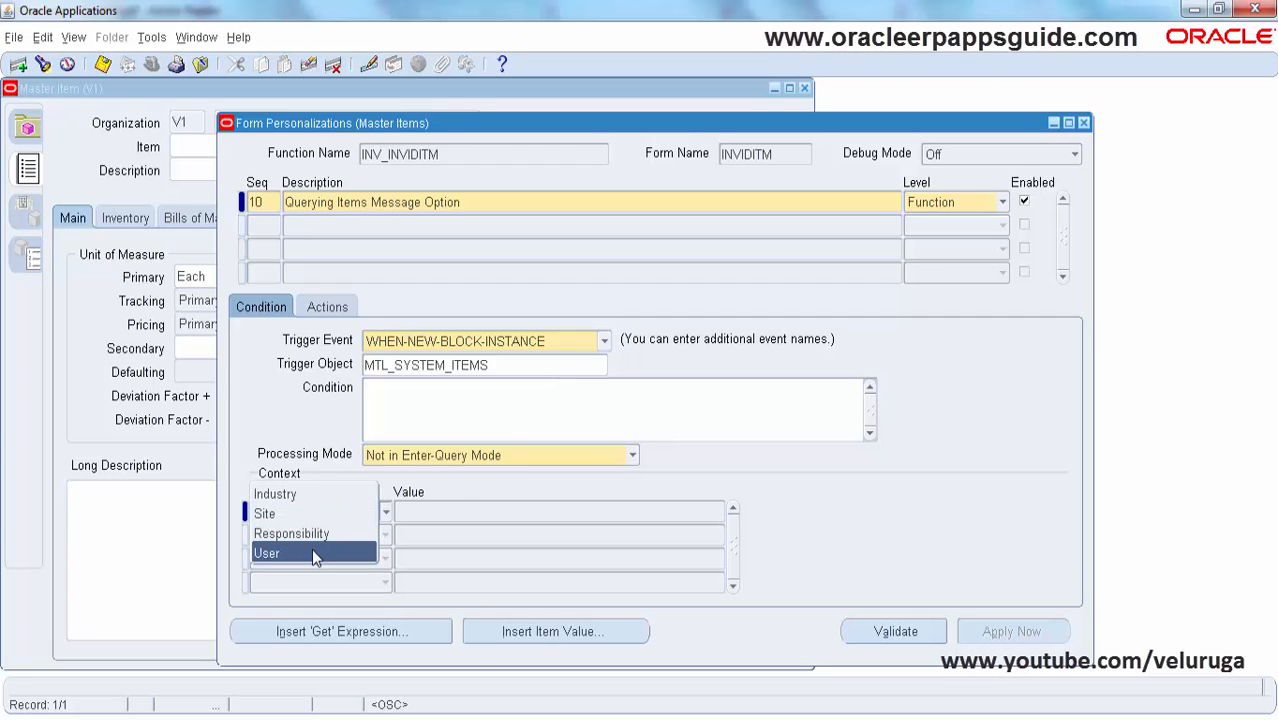
left_click(266, 553)
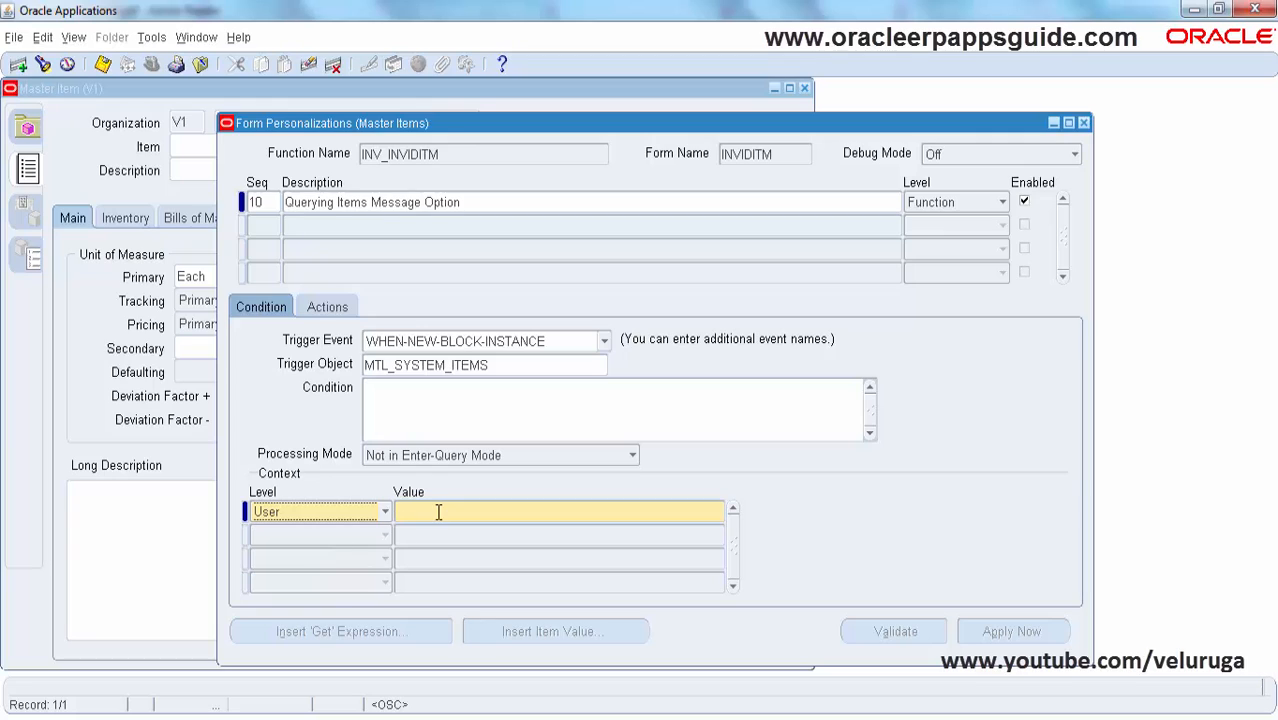
left_click(385, 511)
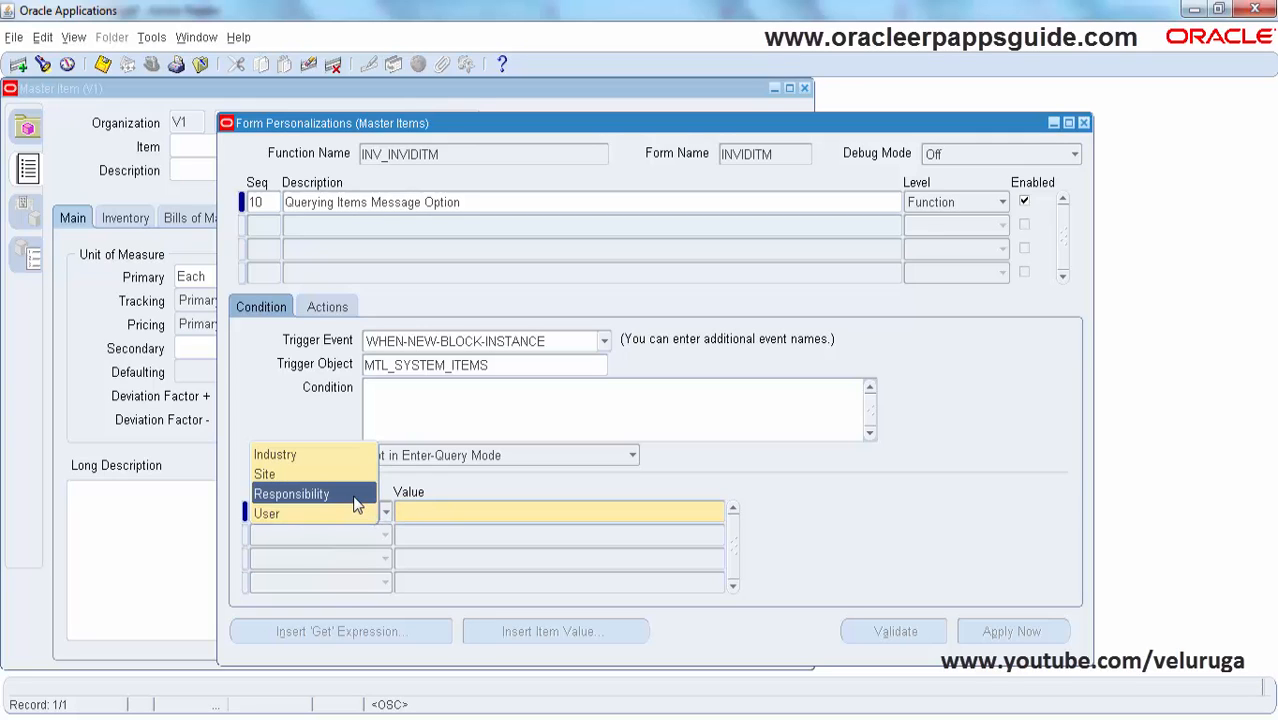
left_click(291, 493)
type("inventory")
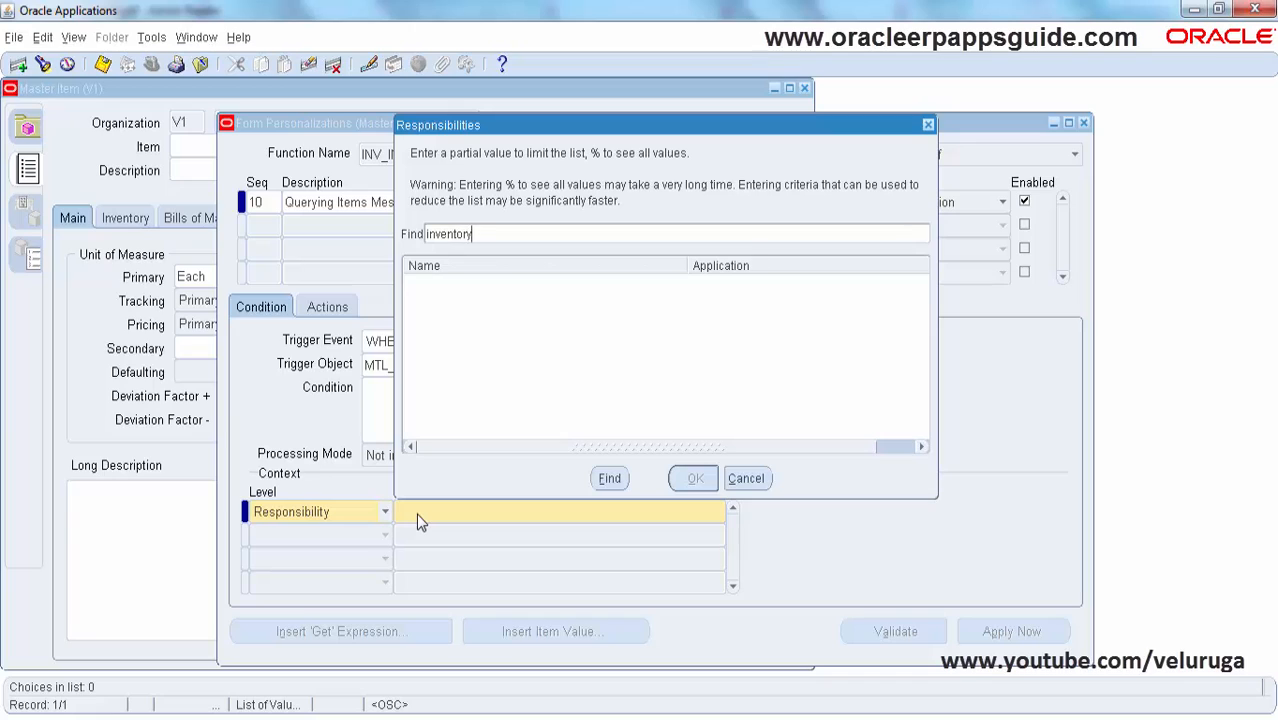
type("%")
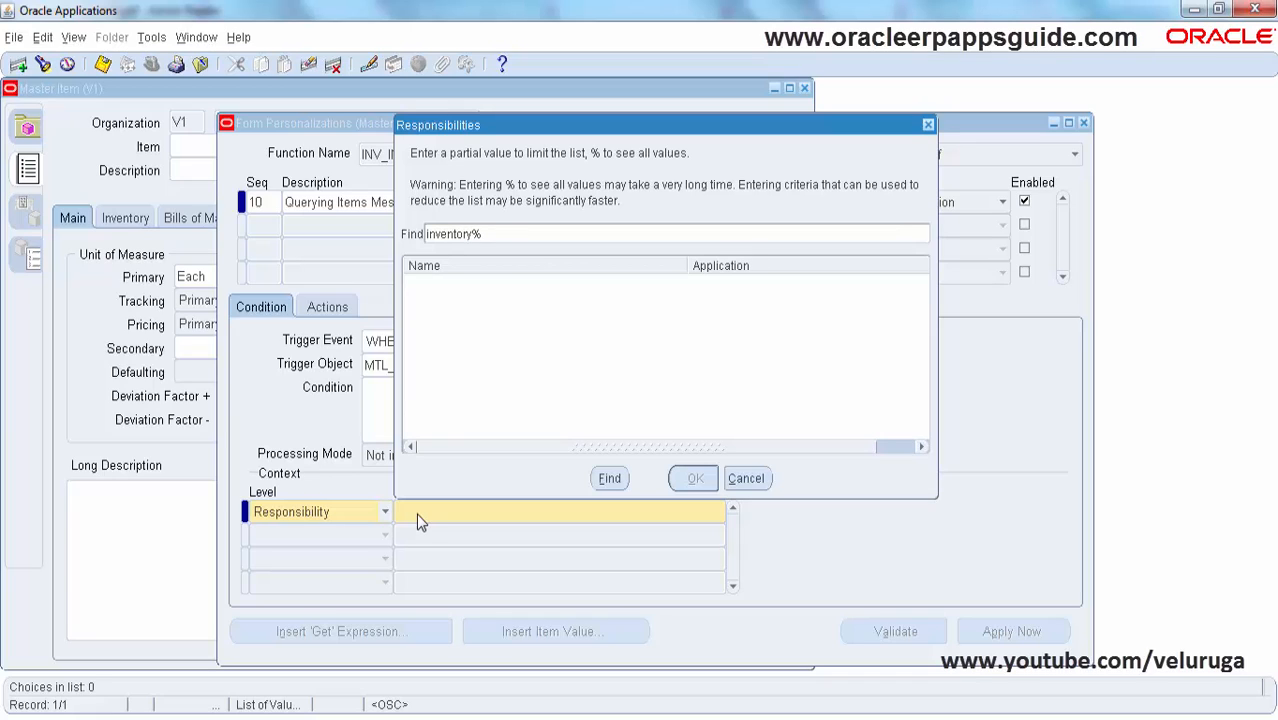
type("vision%")
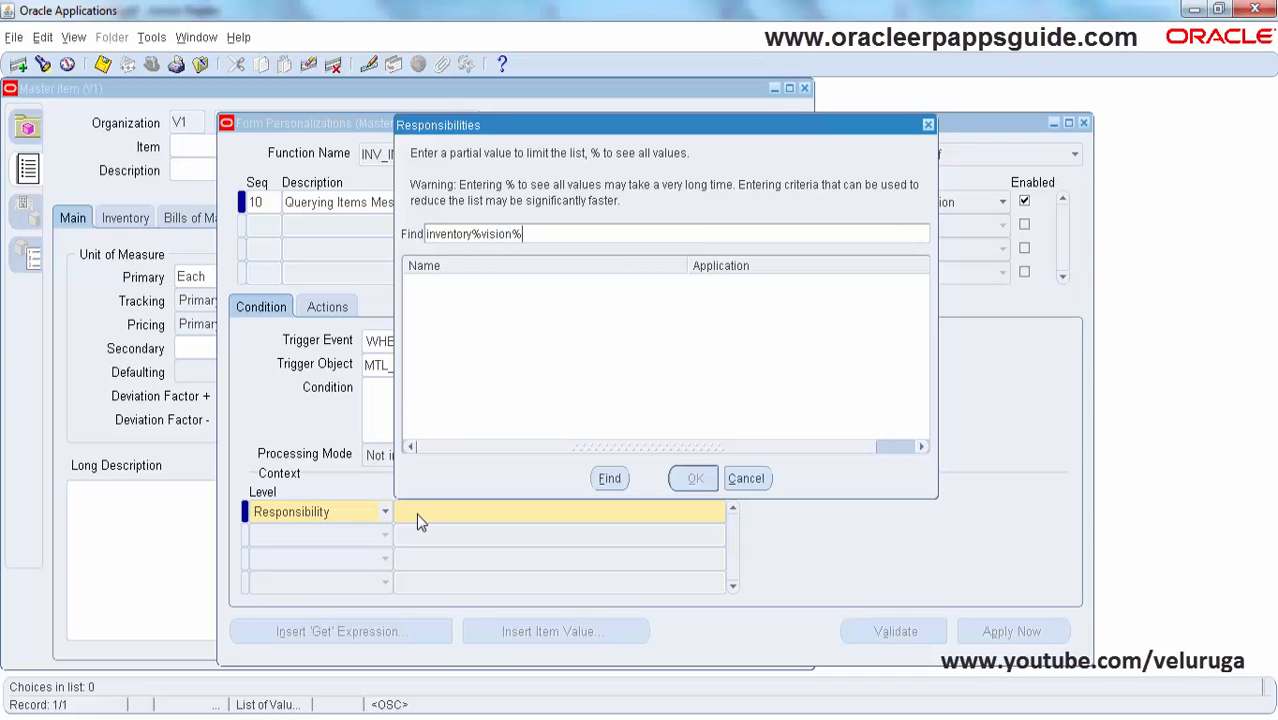
left_click(609, 478)
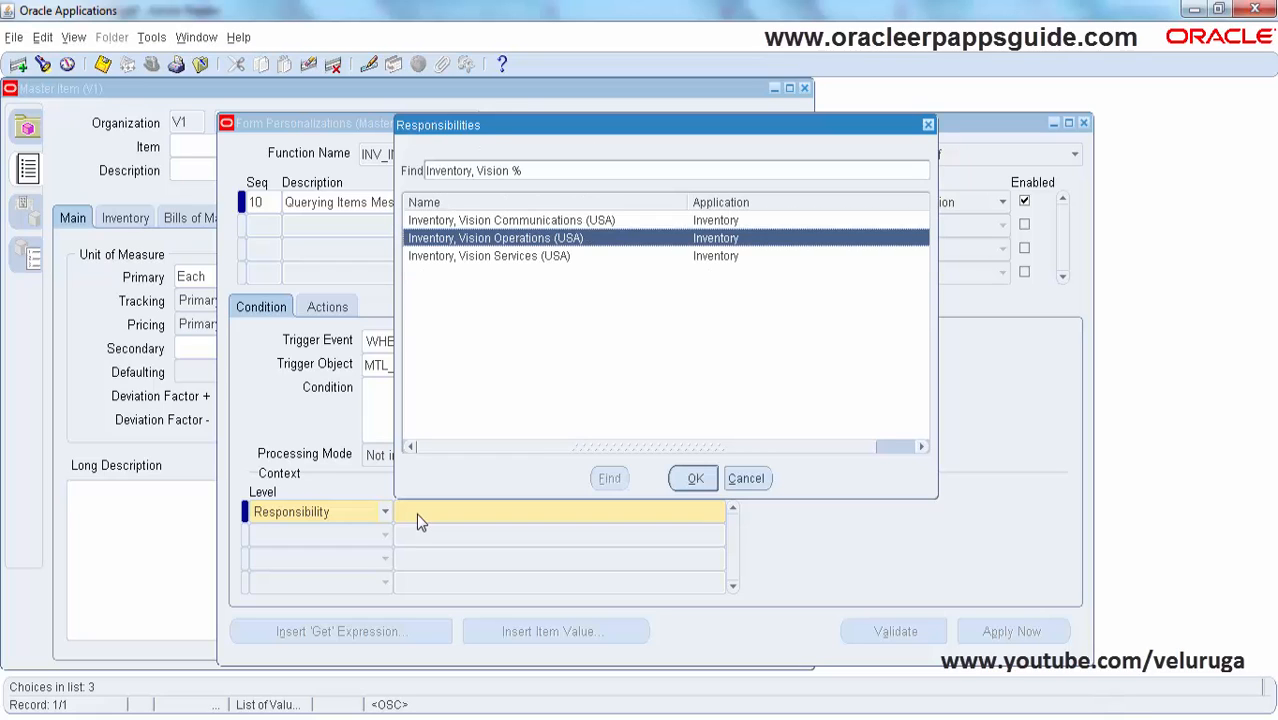
left_click(692, 478)
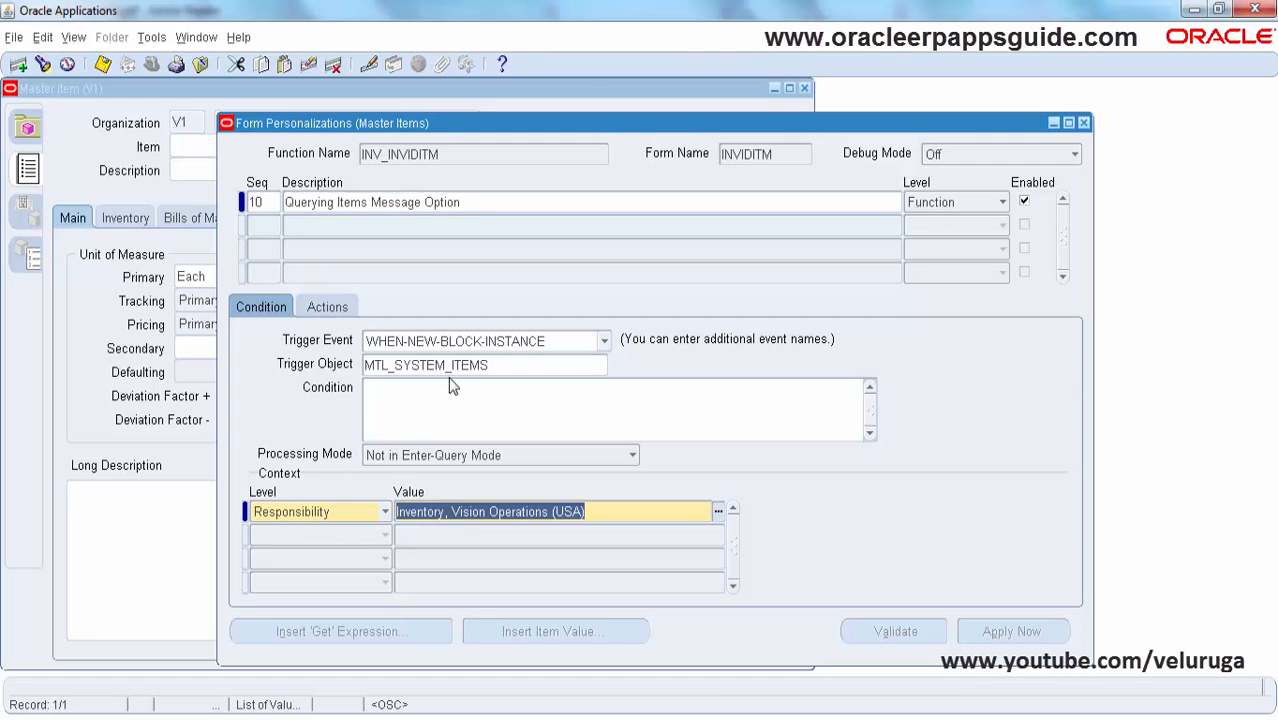
Make action 10 a Message action described 'Option Prompt' with message type Warn.
left_click(327, 306)
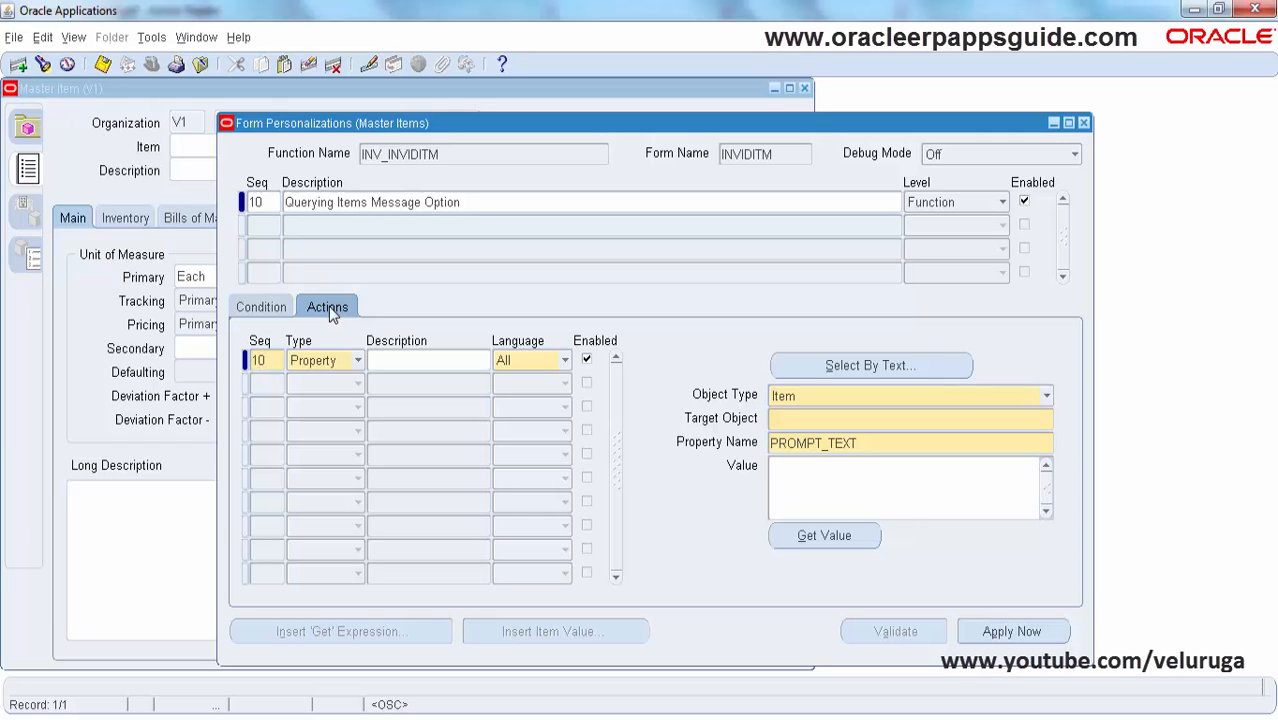
left_click(356, 360)
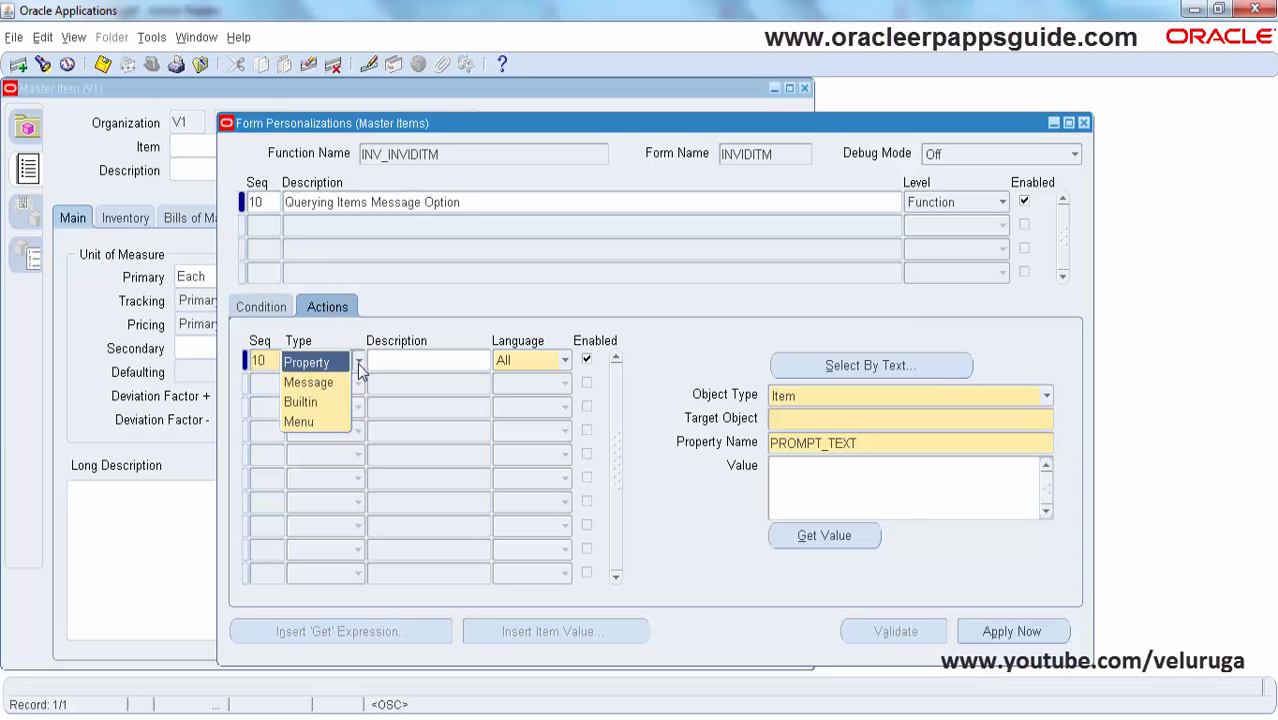
left_click(308, 382)
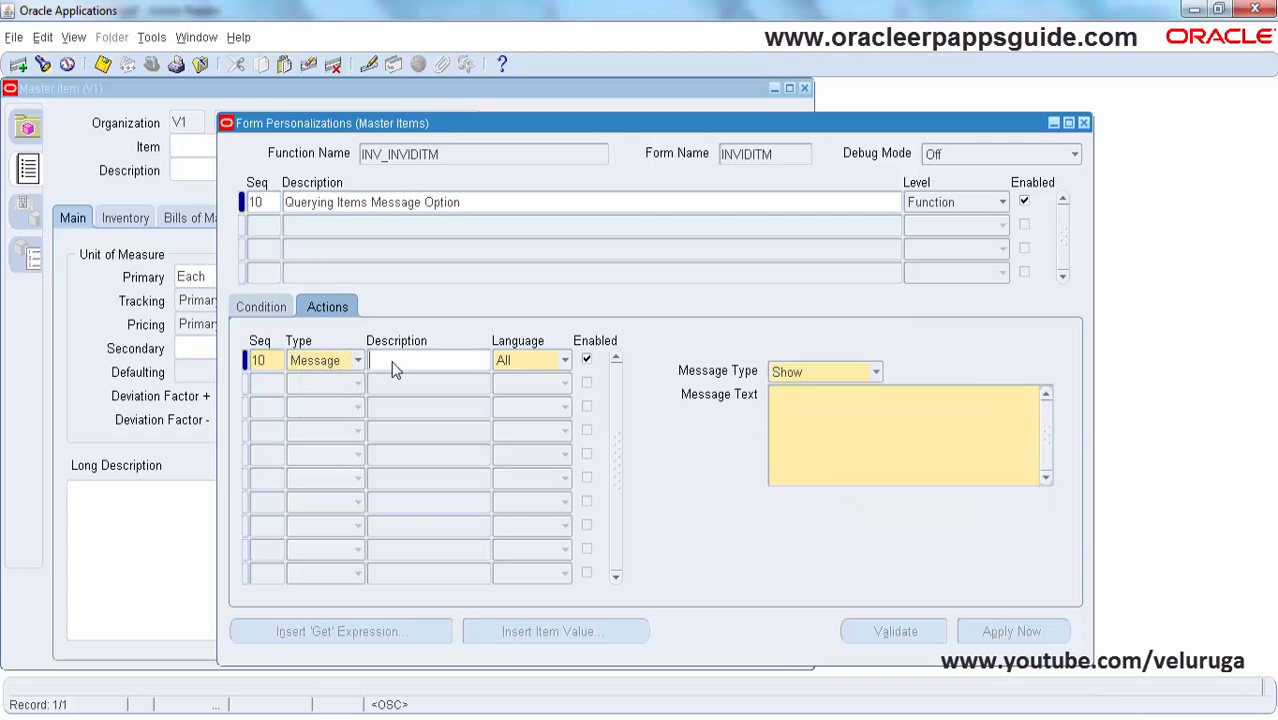
type("Option Prom")
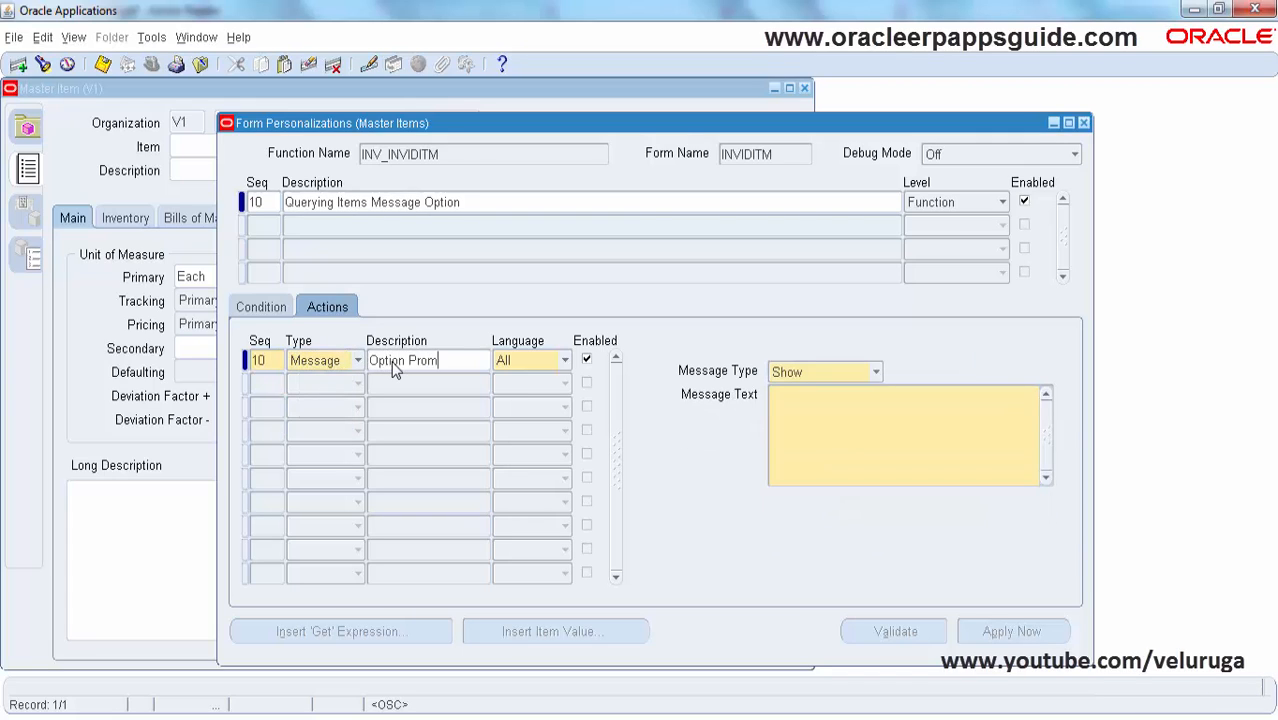
type("pt")
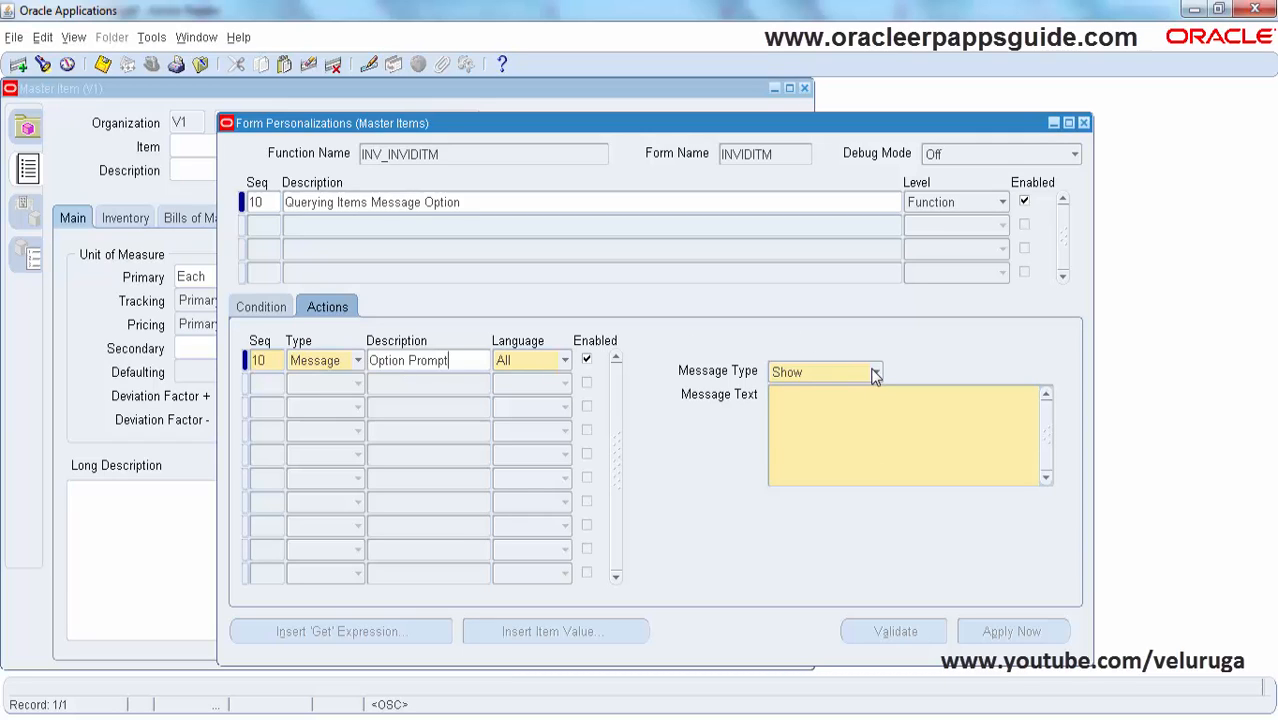
left_click(875, 372)
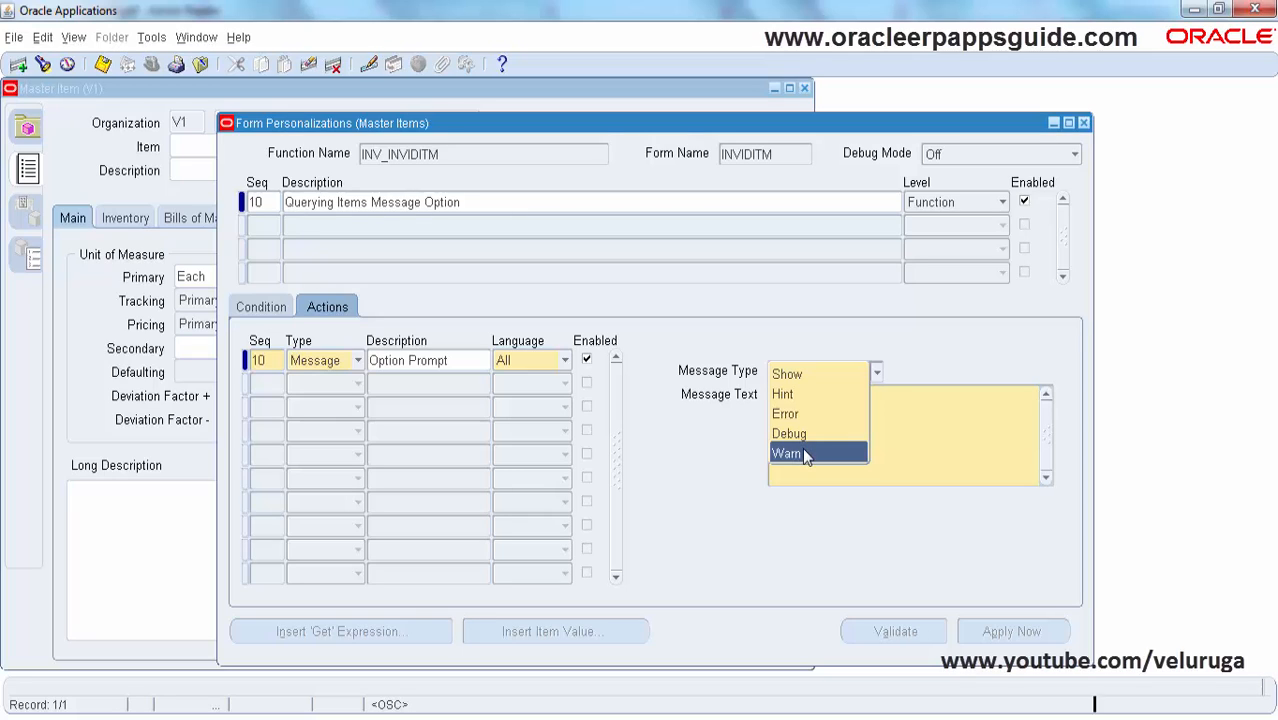
left_click(788, 453)
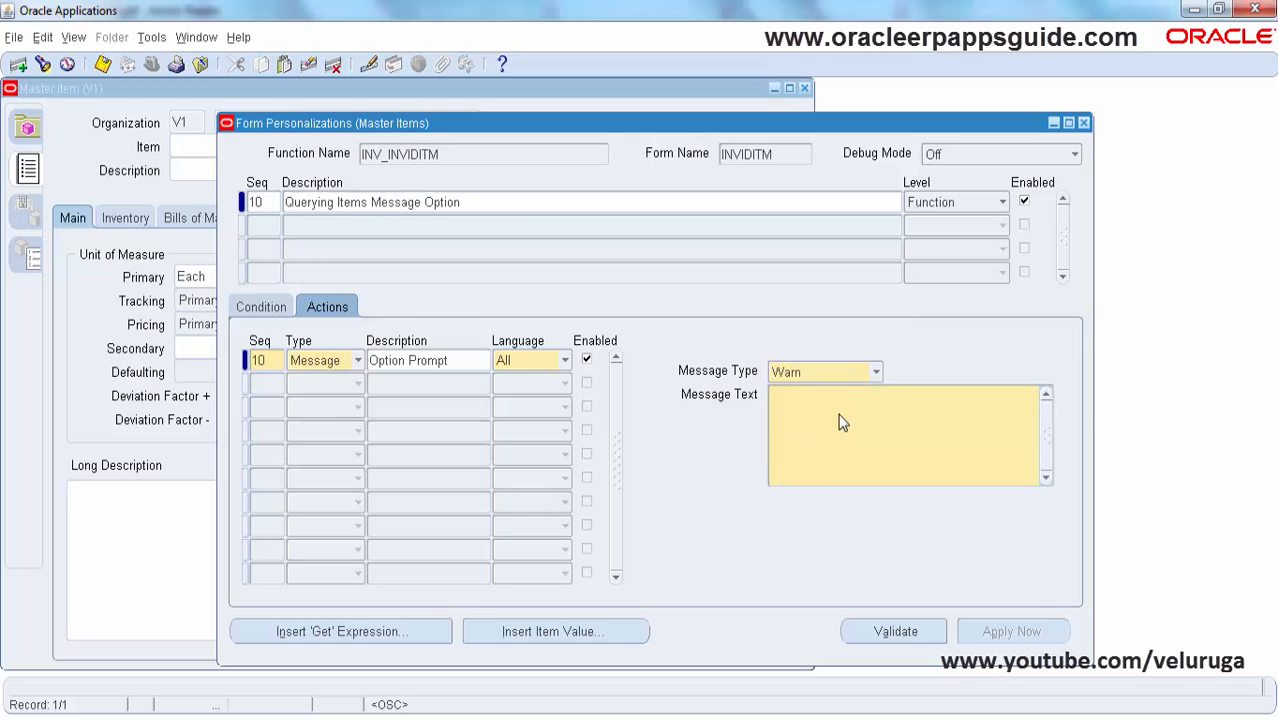
Enter the message text 'Do you want to Query the Item?'.
type("Do you")
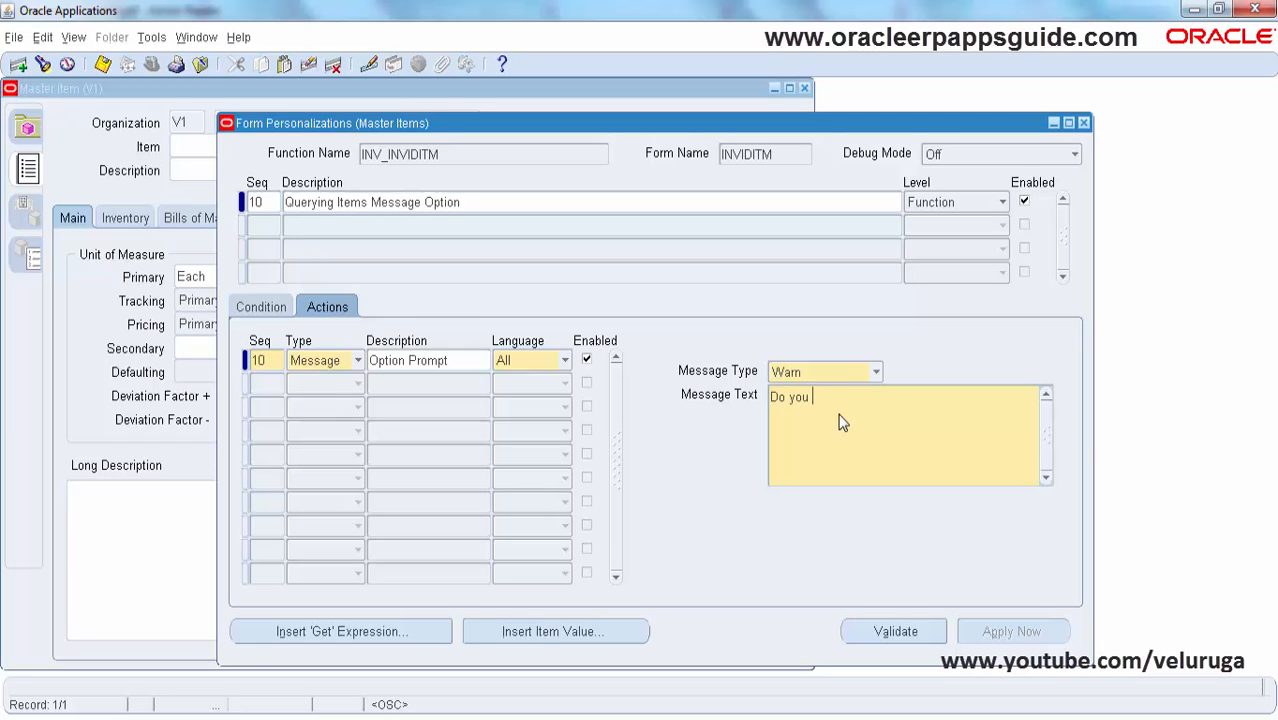
type("want to")
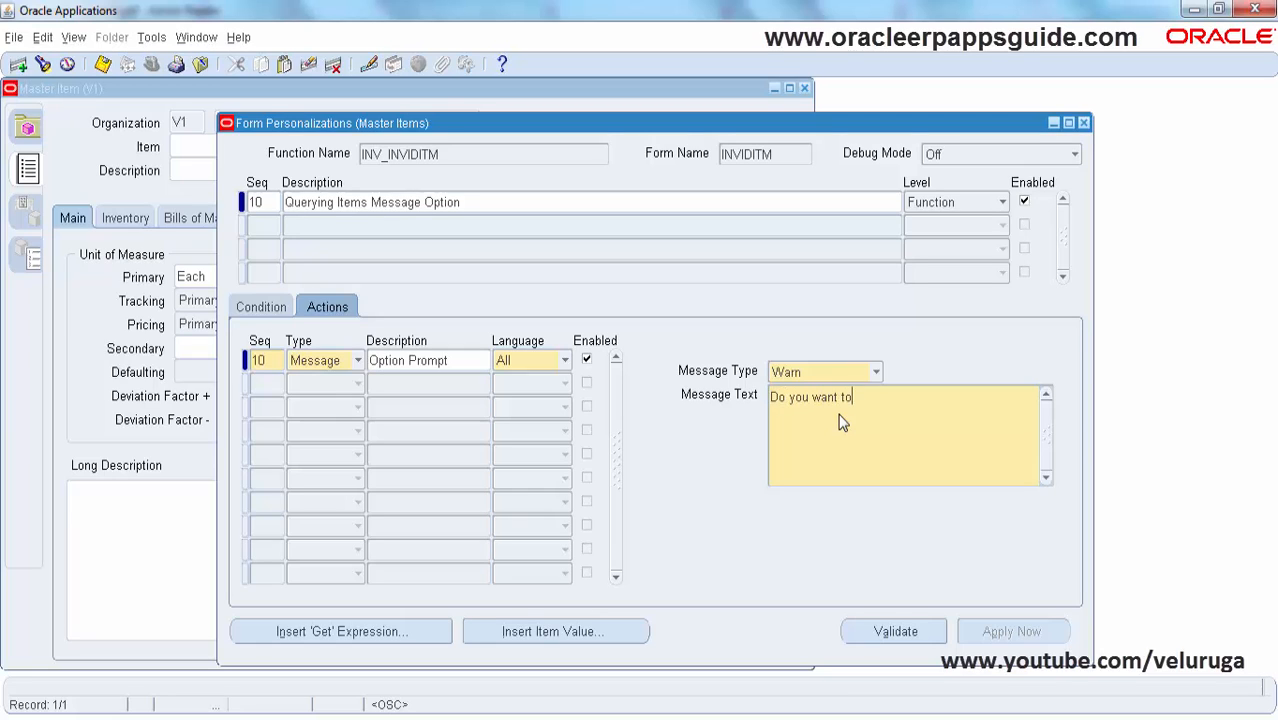
type("Query t")
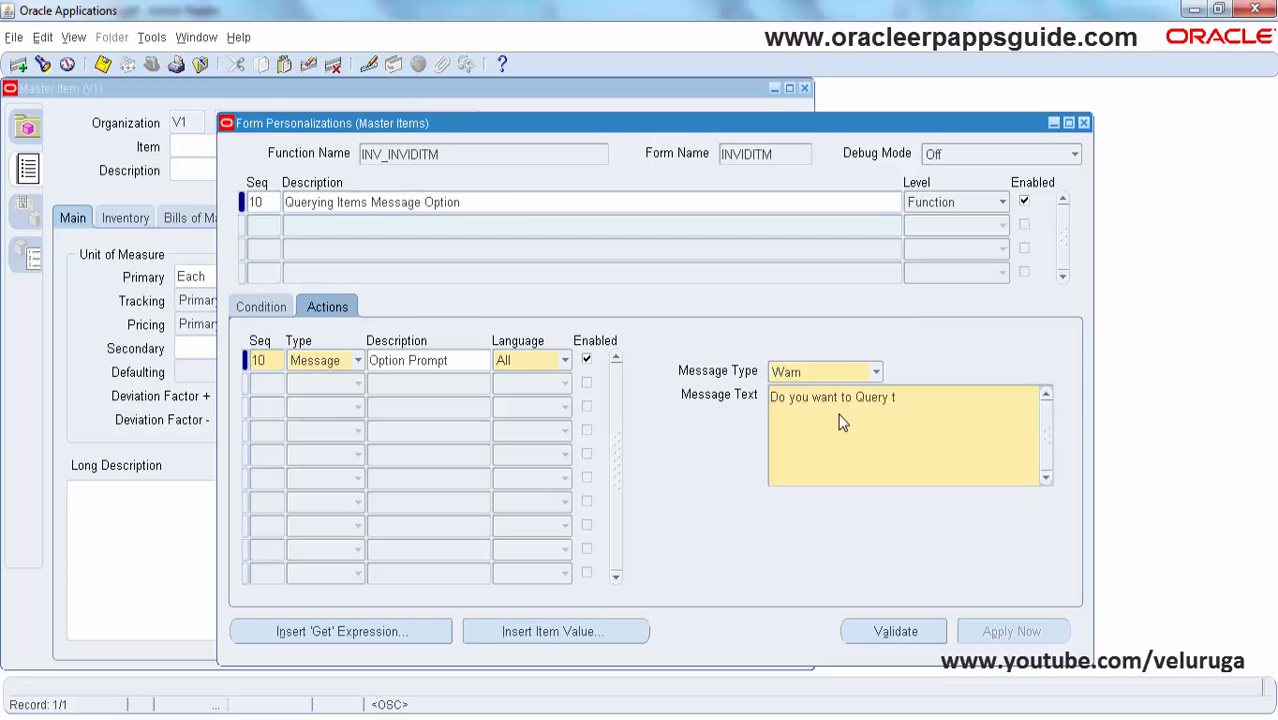
type("he Item")
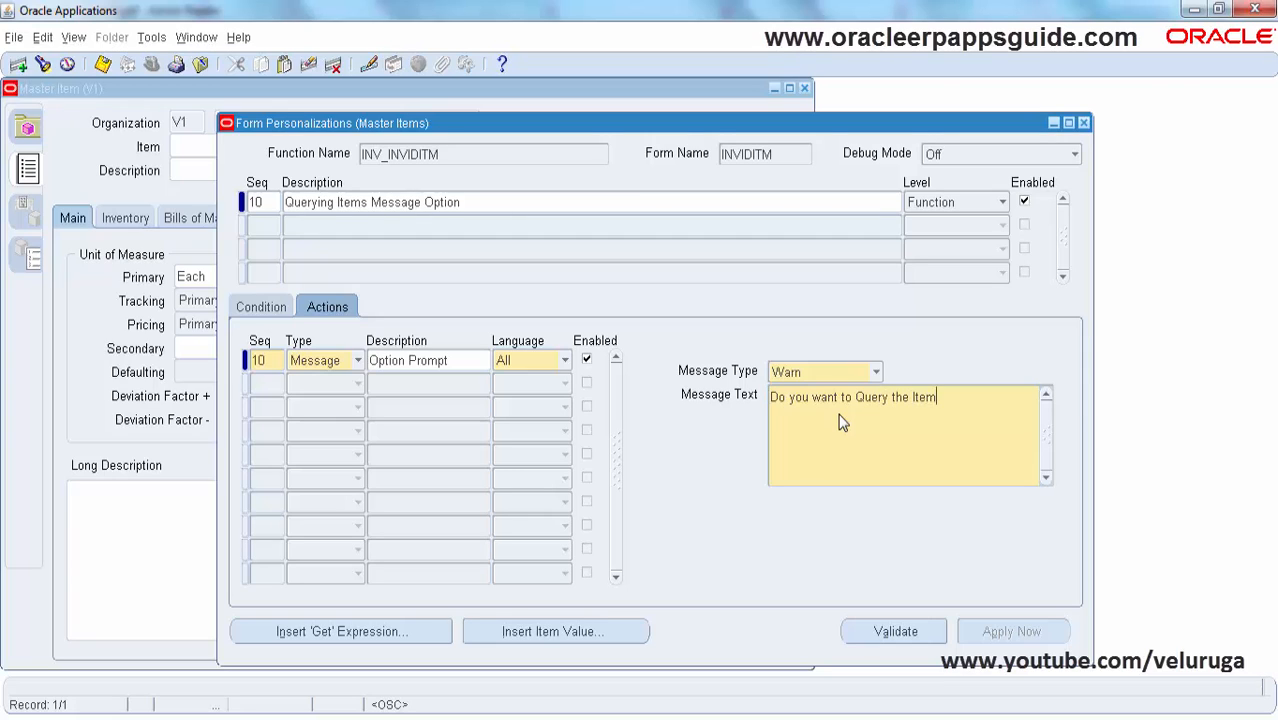
type("?")
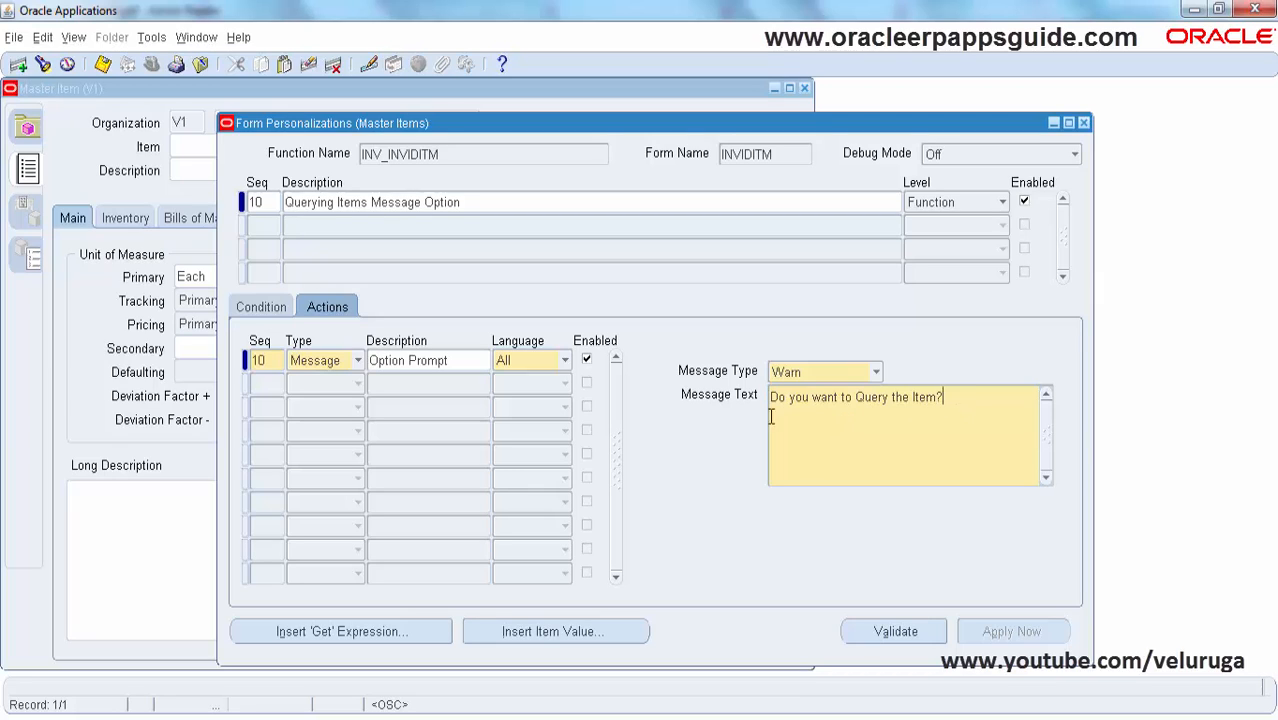
Add action 20 as a DO_KEY Builtin with argument ENTER_QUERY.
left_click(257, 383)
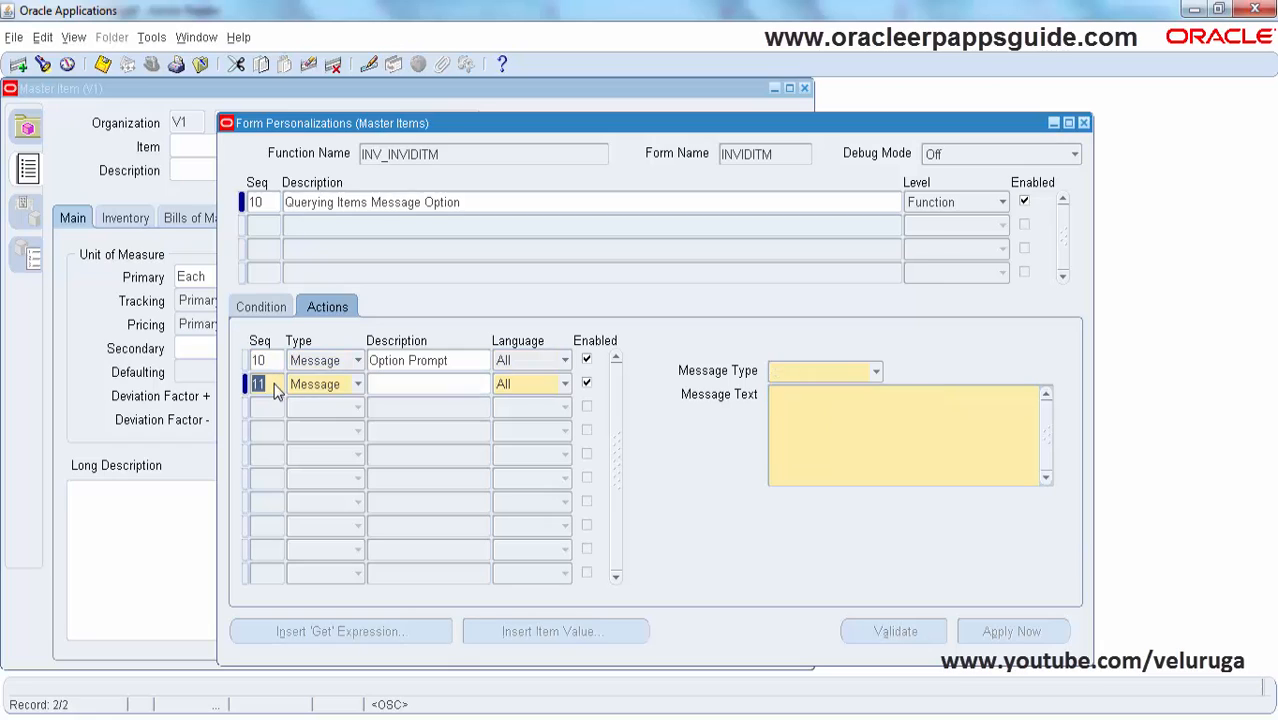
type("20")
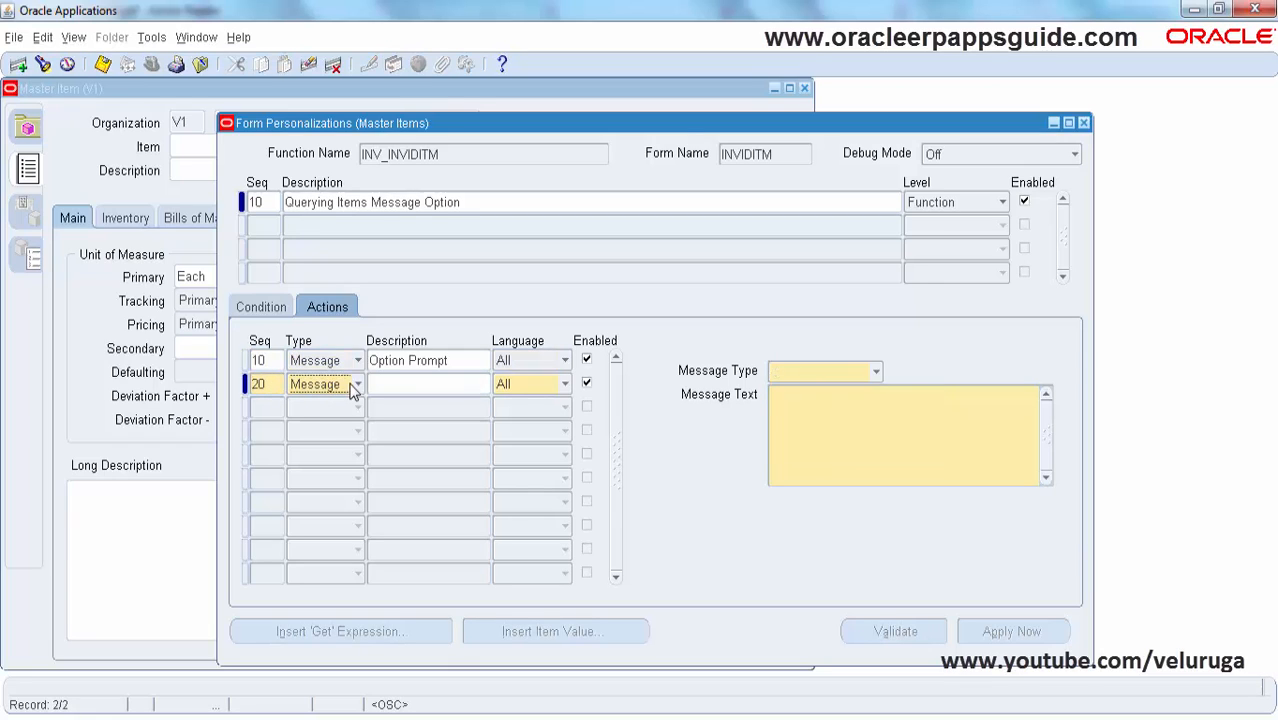
left_click(357, 384)
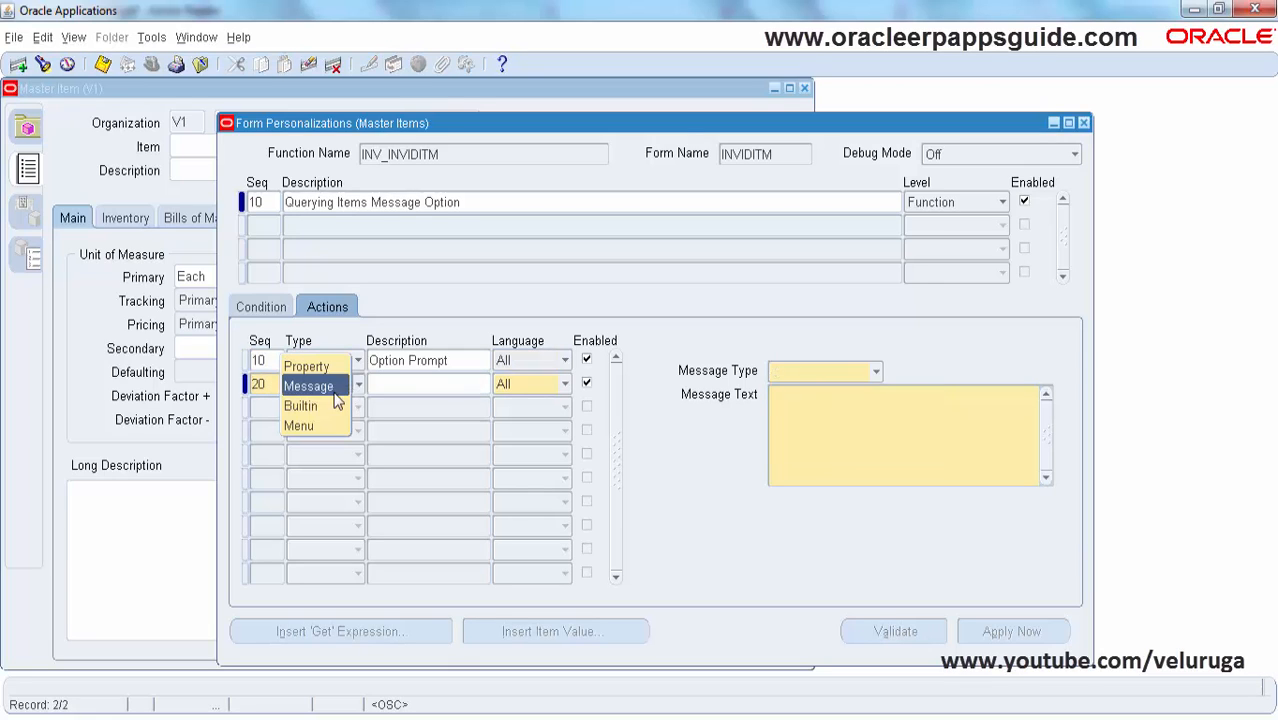
left_click(300, 405)
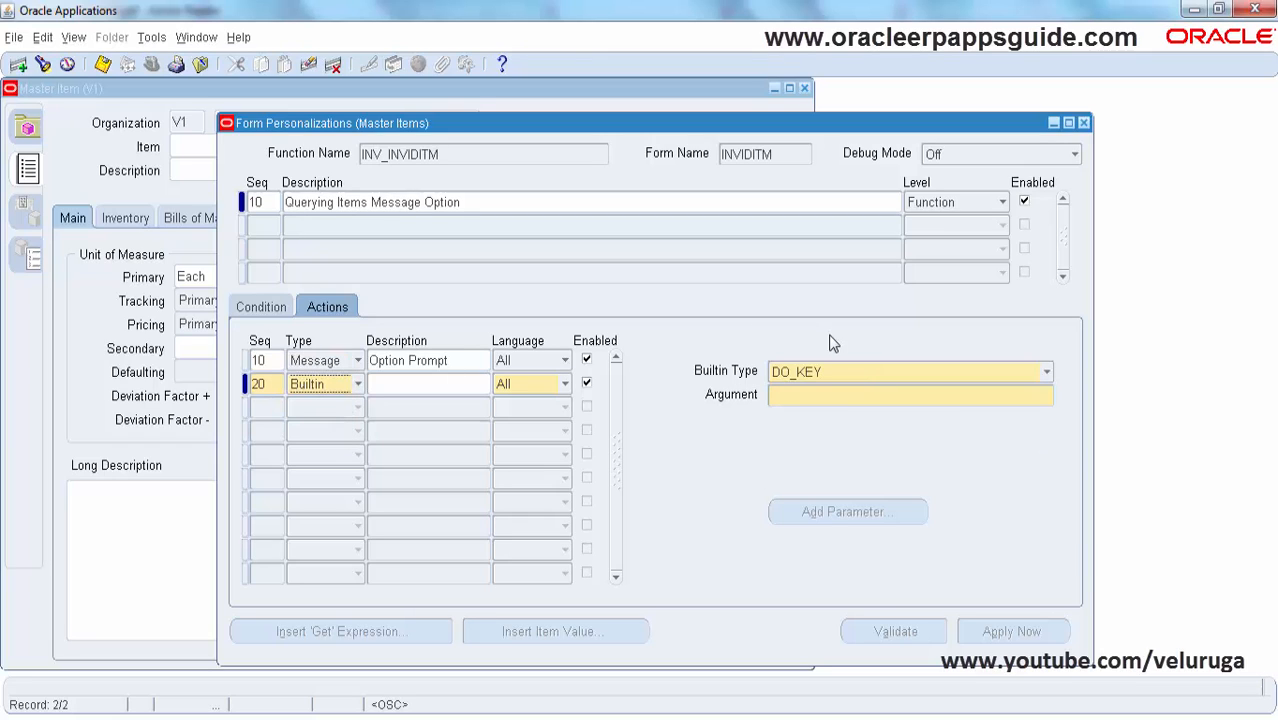
left_click(905, 394)
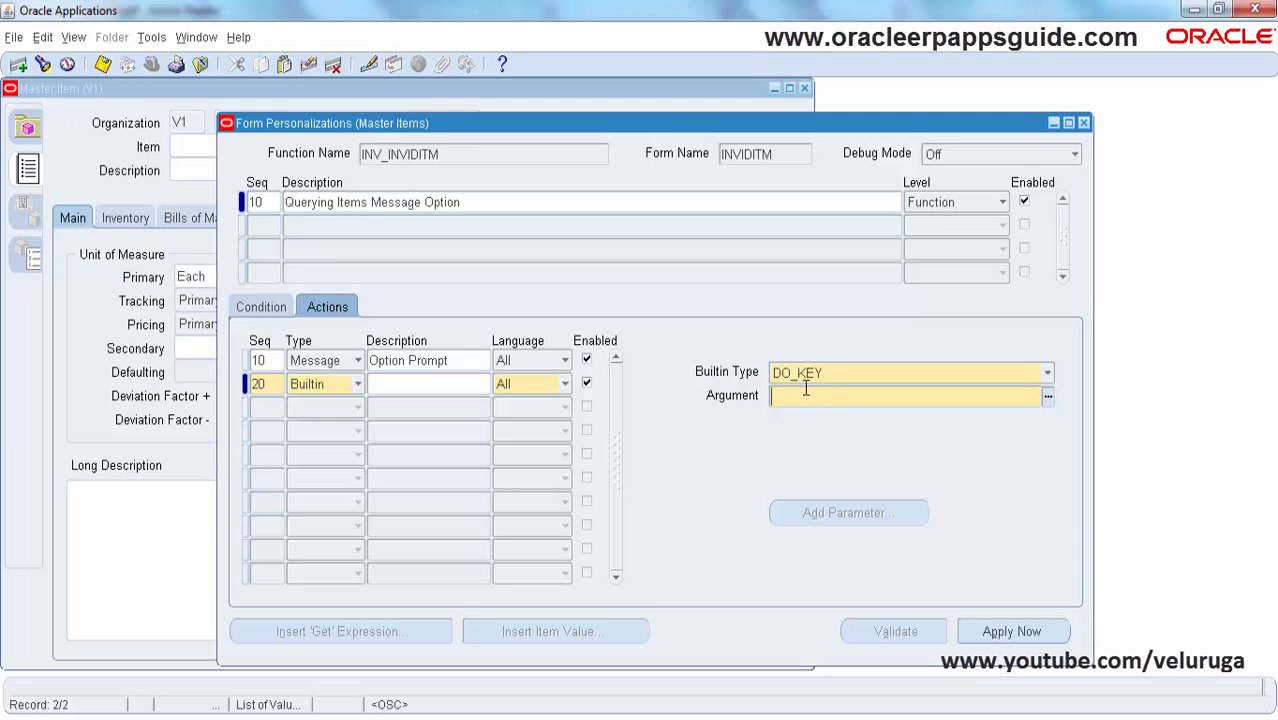
left_click(1047, 395)
type("e%")
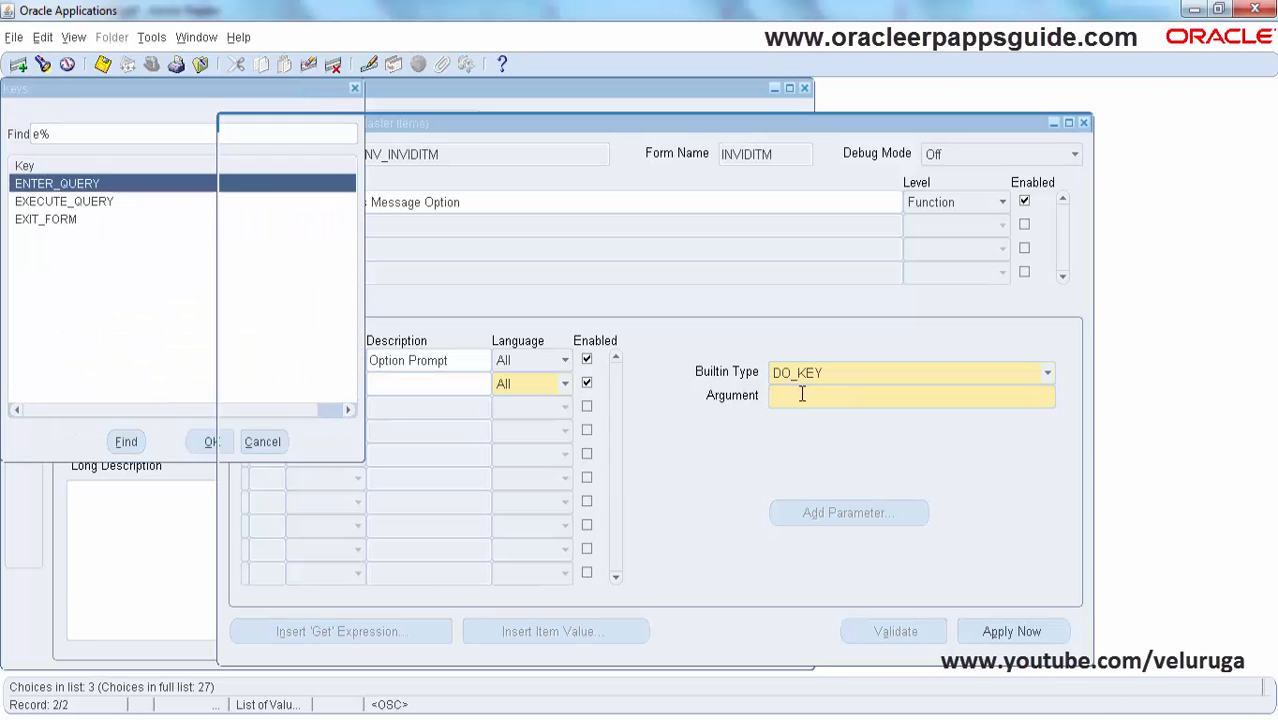
left_click(210, 441)
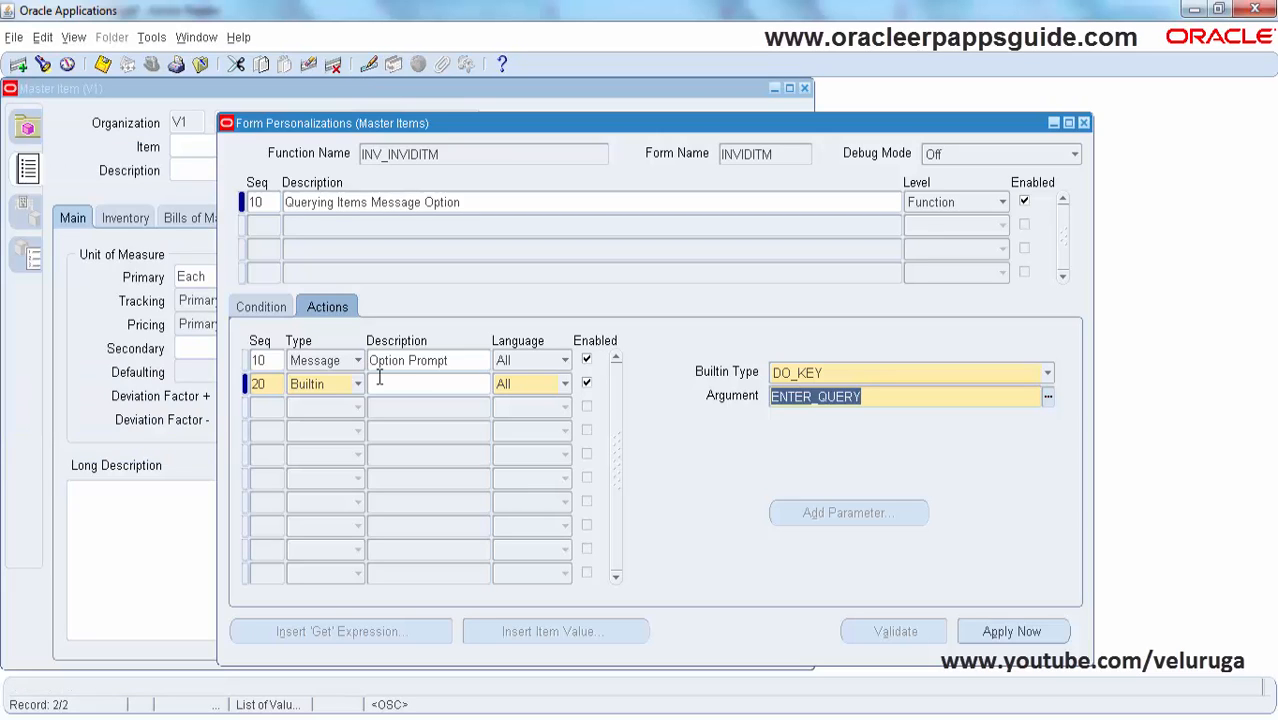
Describe action 20 as 'Enter Query Mode' and save the personalization.
type("Enter")
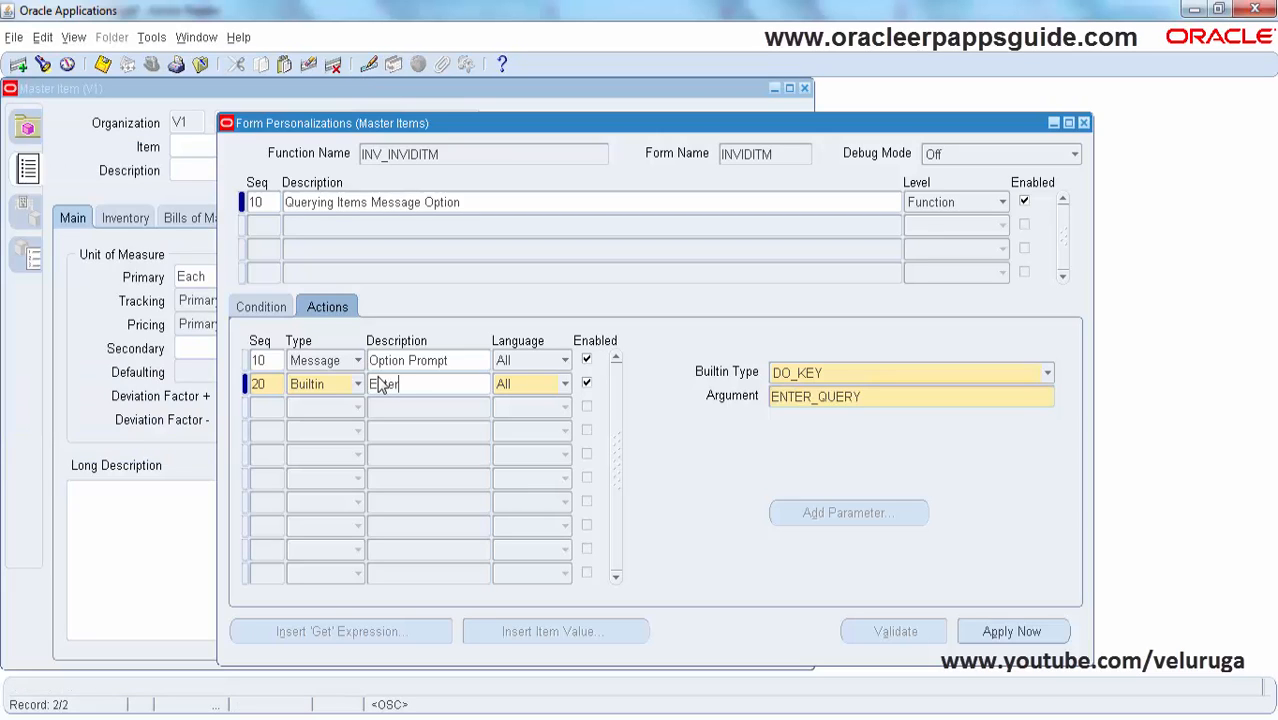
type("Query Mode")
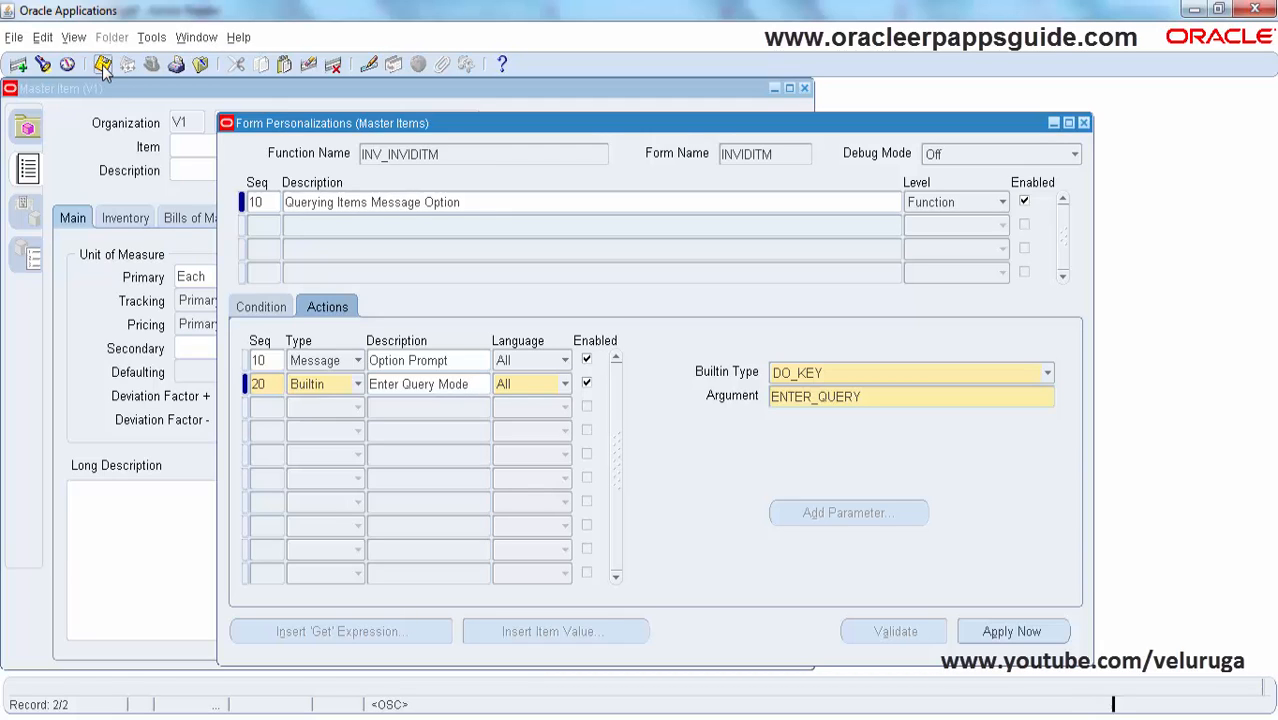
left_click(104, 64)
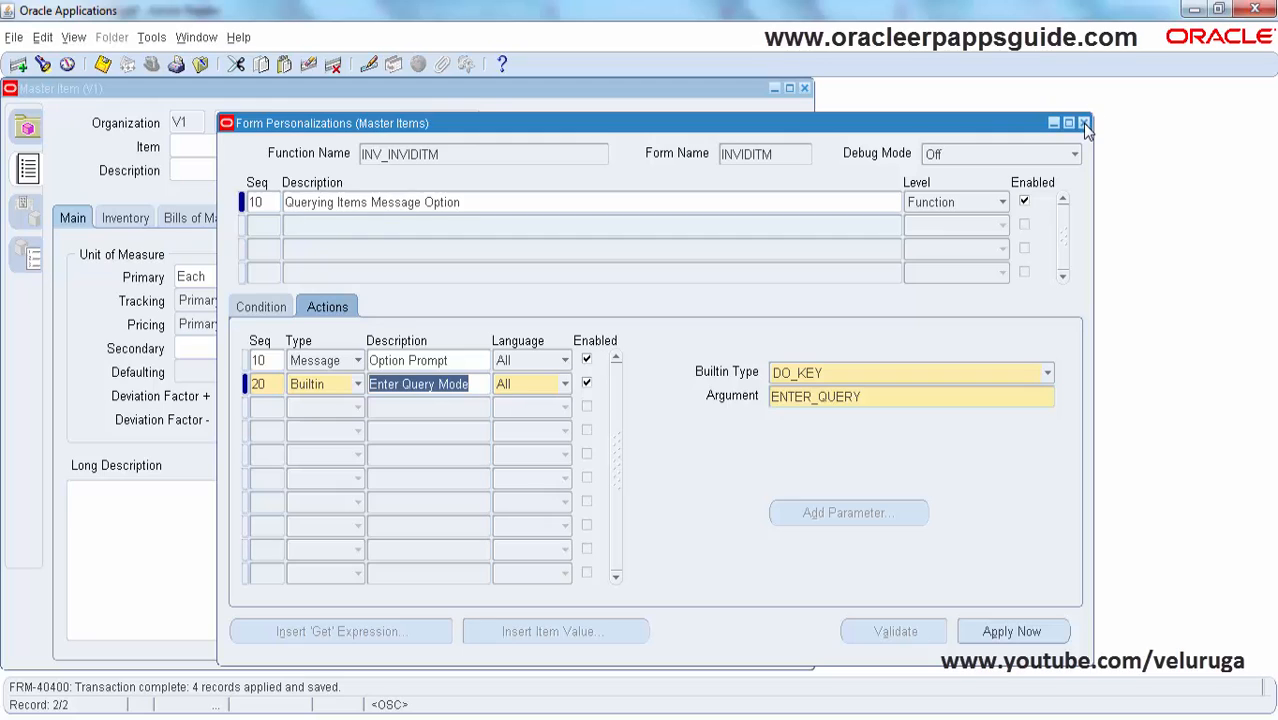
Close Form Personalizations and Master Item, reopen Master Items, and accept the Caution warning.
left_click(1083, 122)
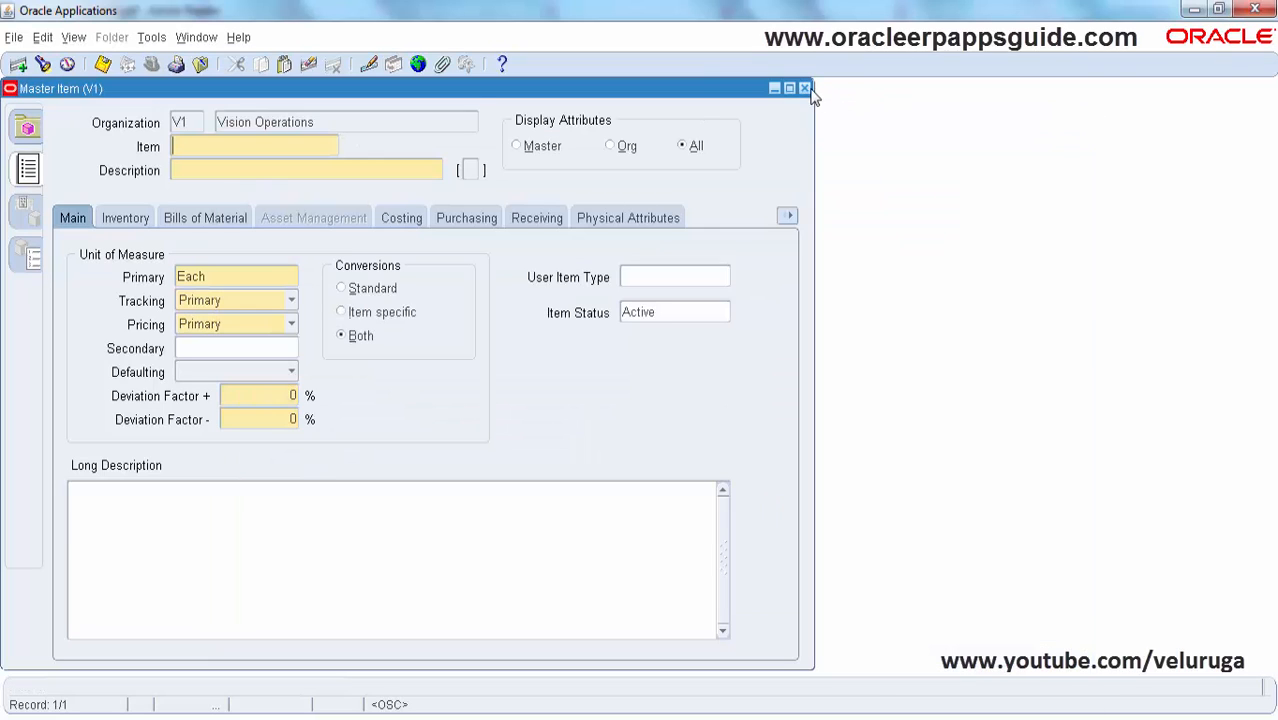
mouse_move(805, 95)
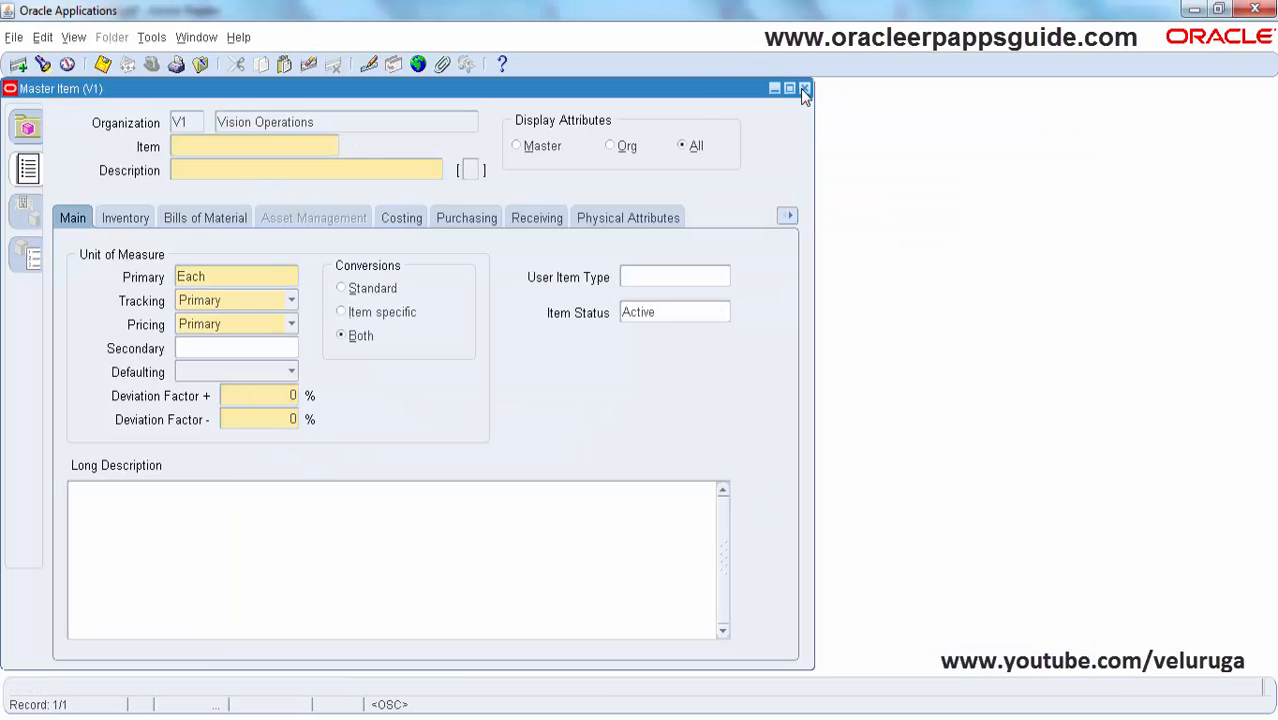
left_click(803, 88)
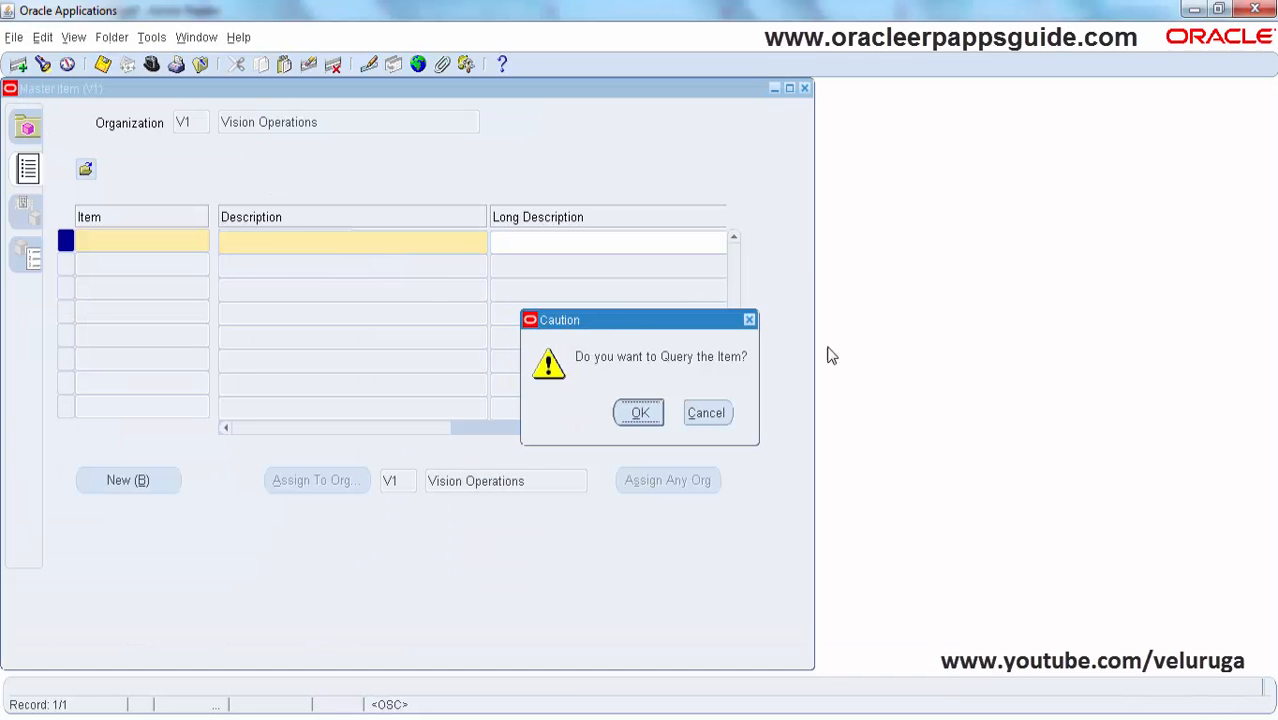
mouse_move(640, 420)
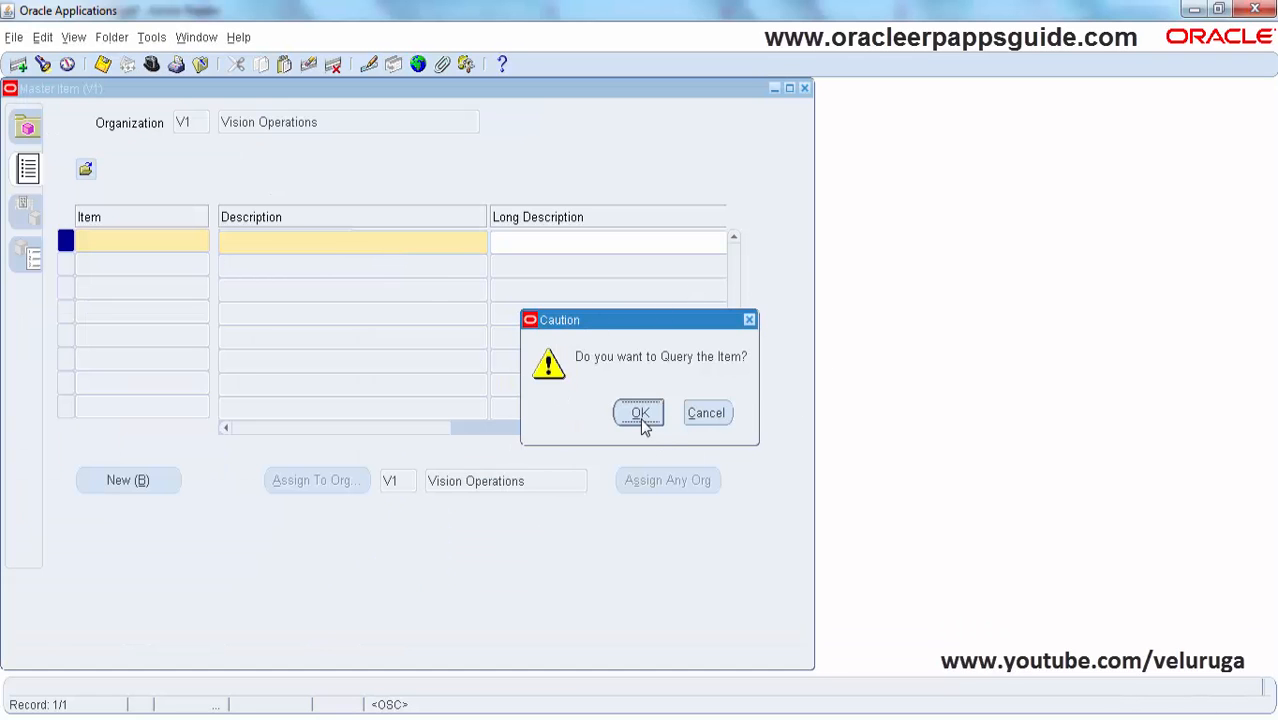
mouse_move(715, 382)
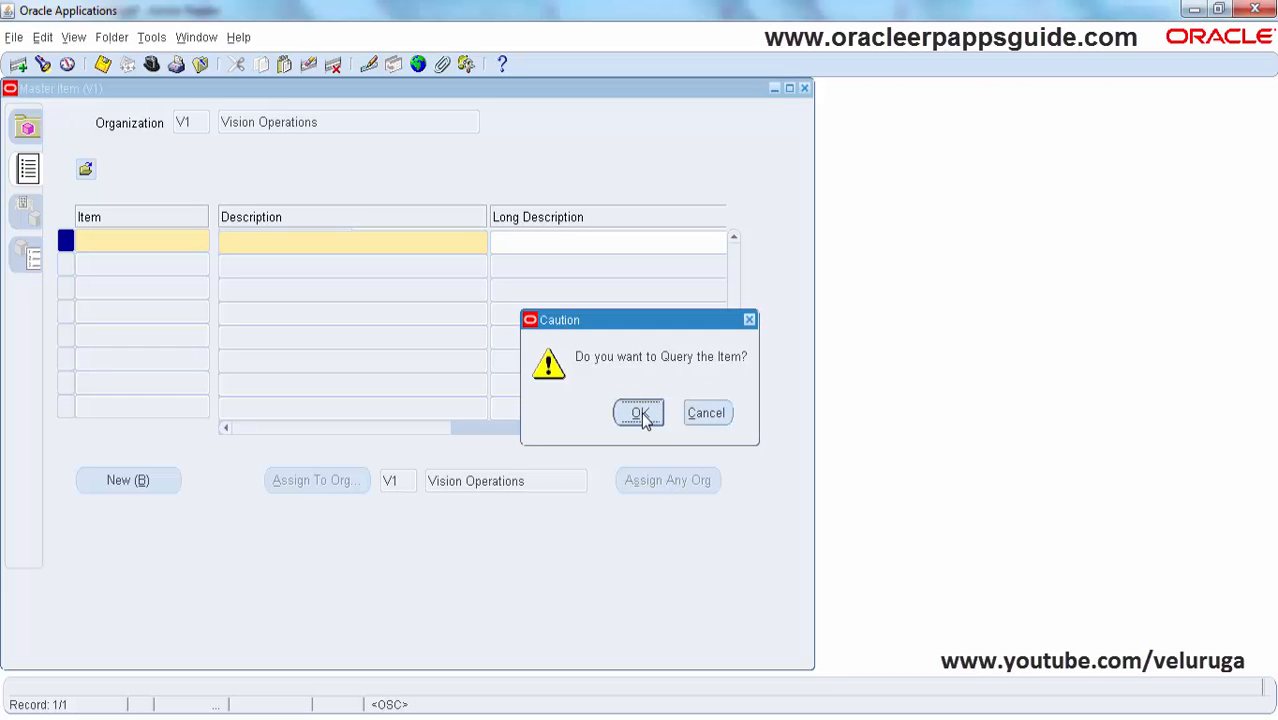
left_click(639, 413)
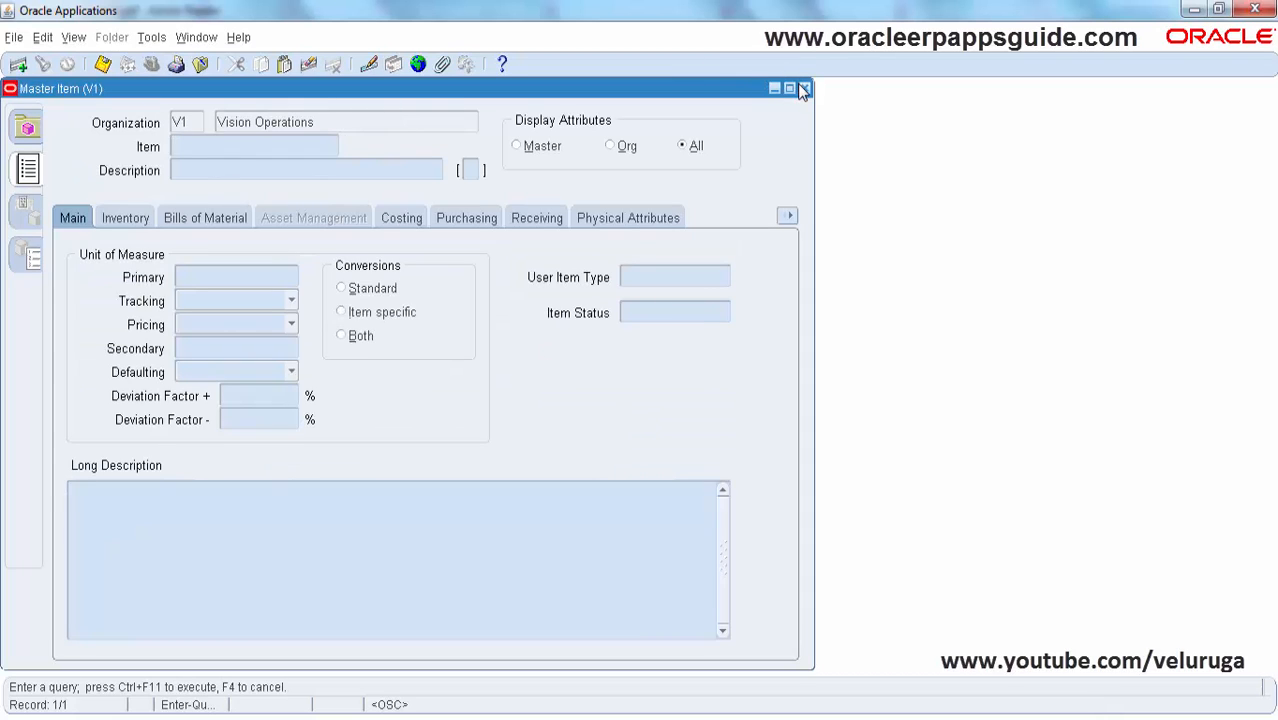
left_click(803, 88)
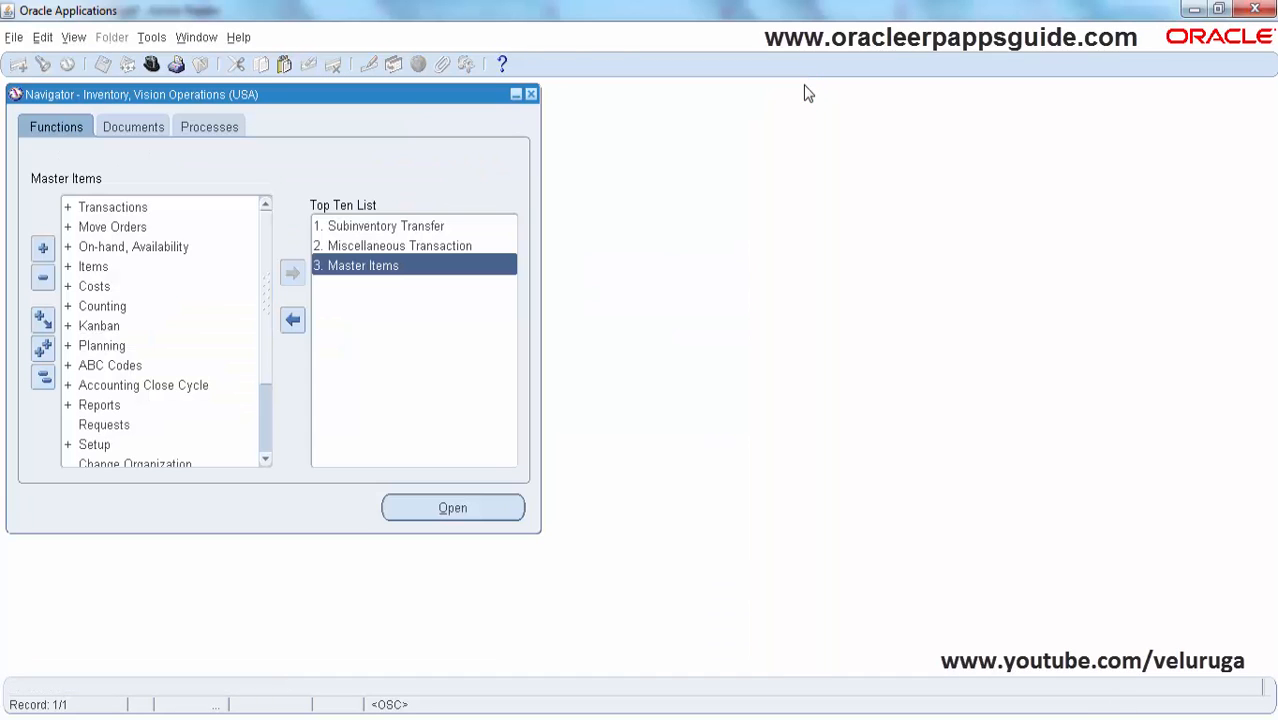
mouse_move(435, 265)
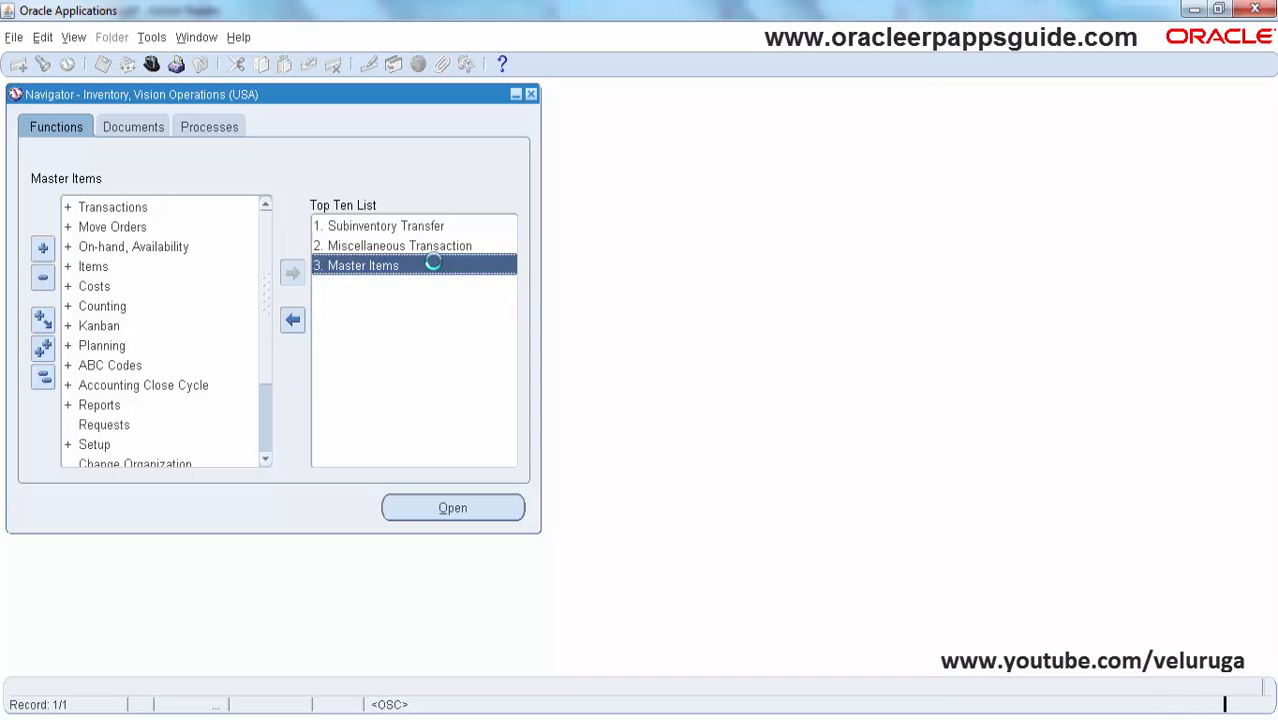
left_click(452, 507)
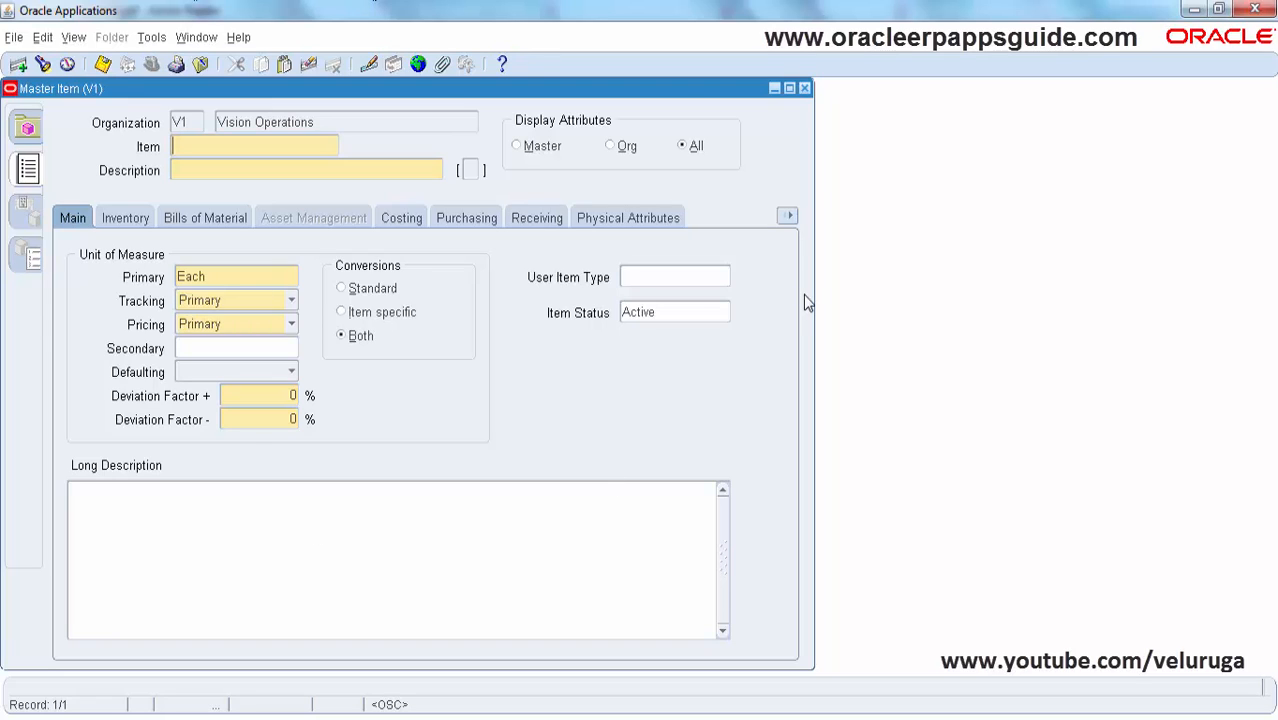
mouse_move(583, 390)
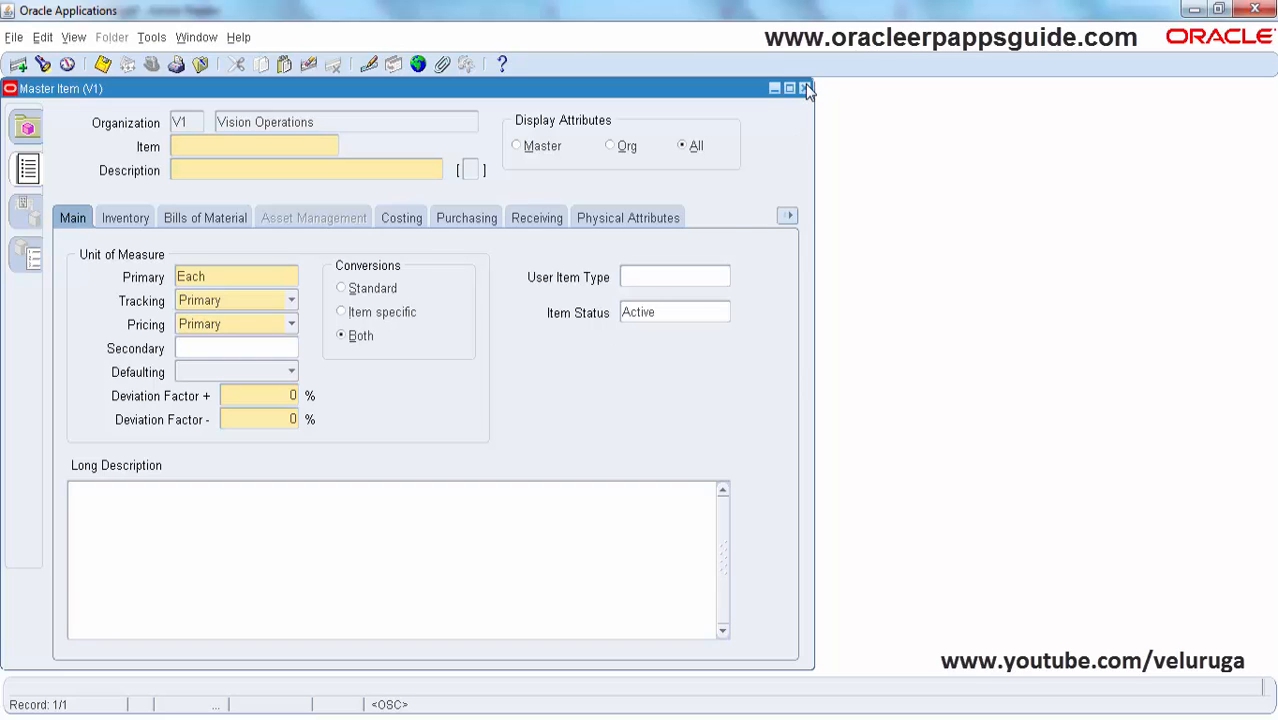
Close Master Item, switch to the Inventory responsibility, and reopen Master Items.
left_click(806, 88)
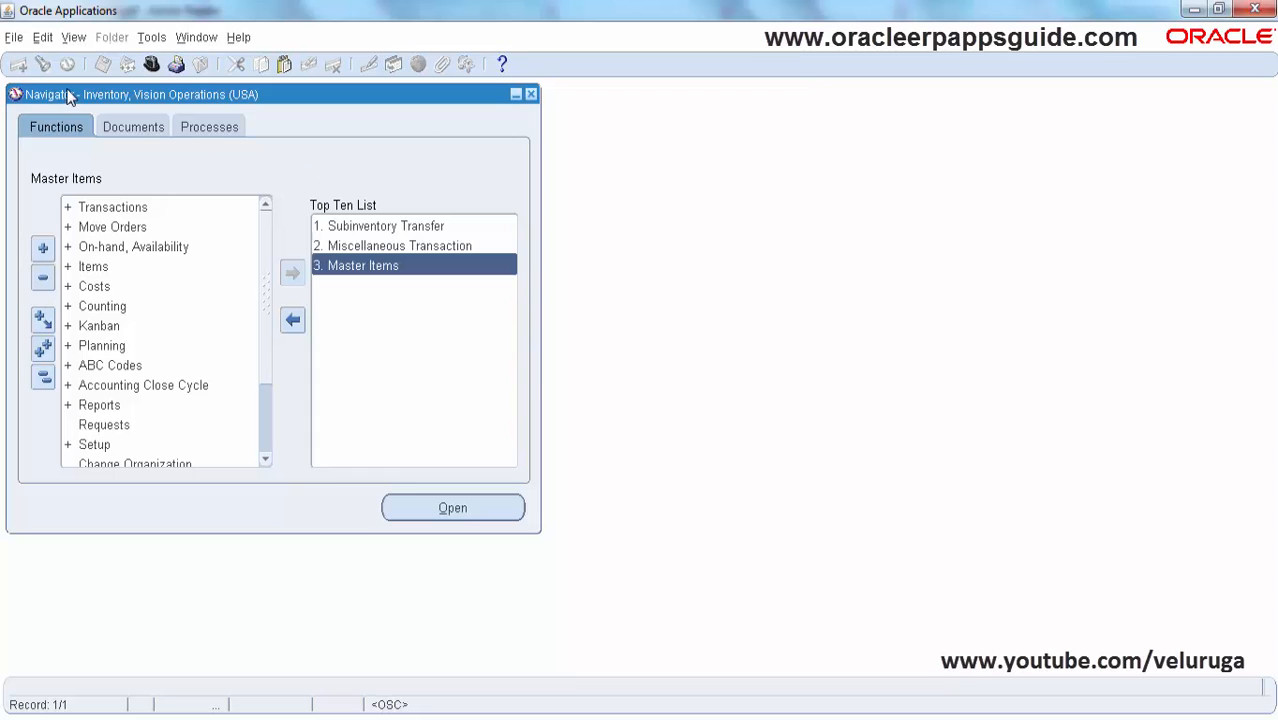
mouse_move(273, 110)
type("inventory%")
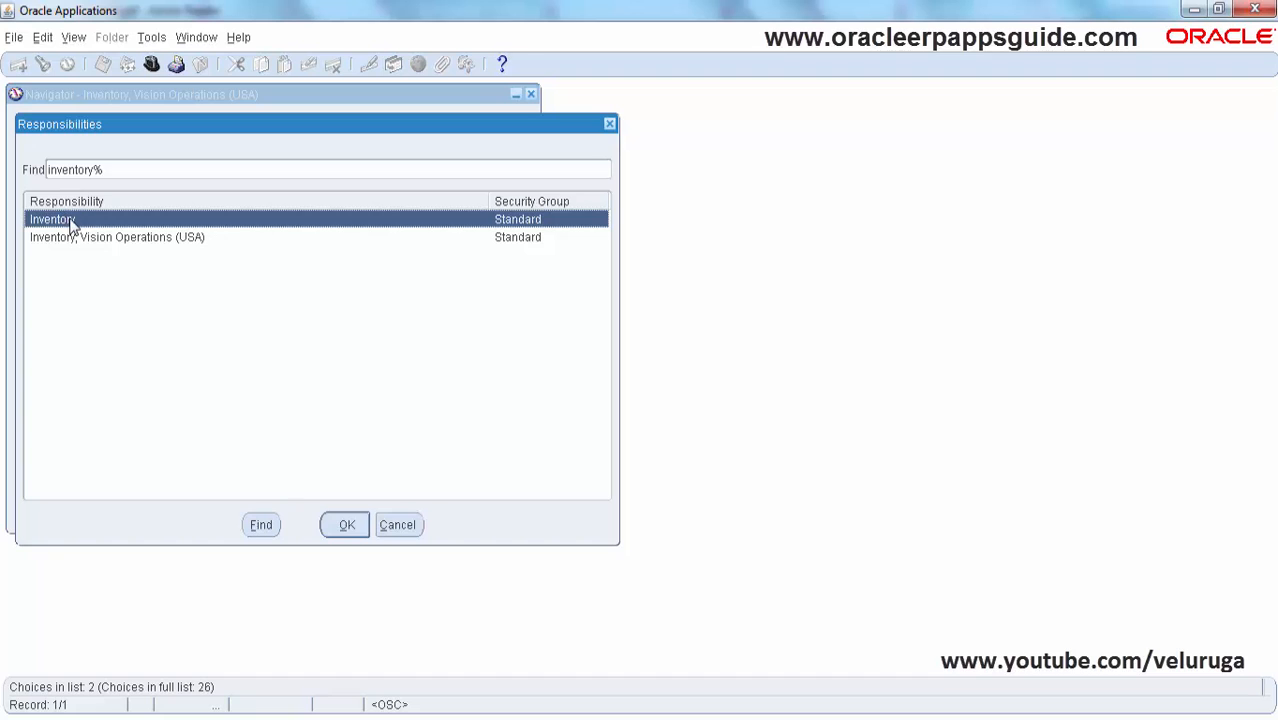
left_click(346, 524)
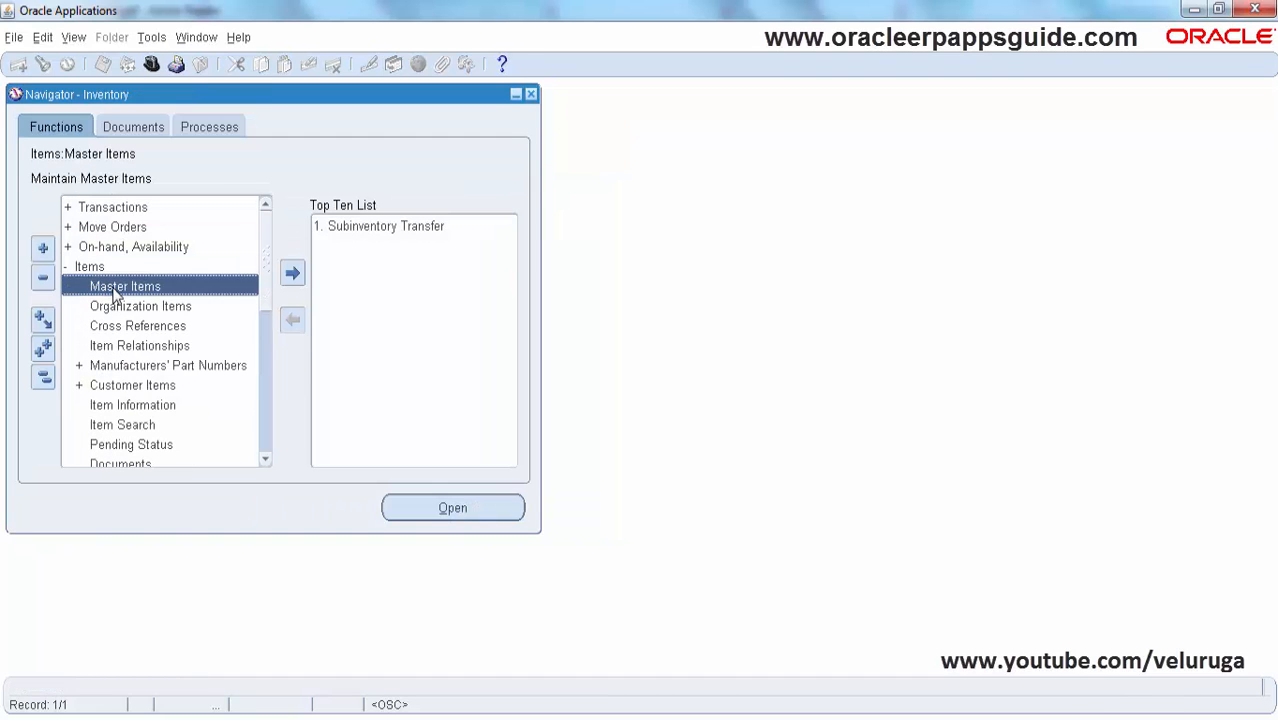
left_click(452, 507)
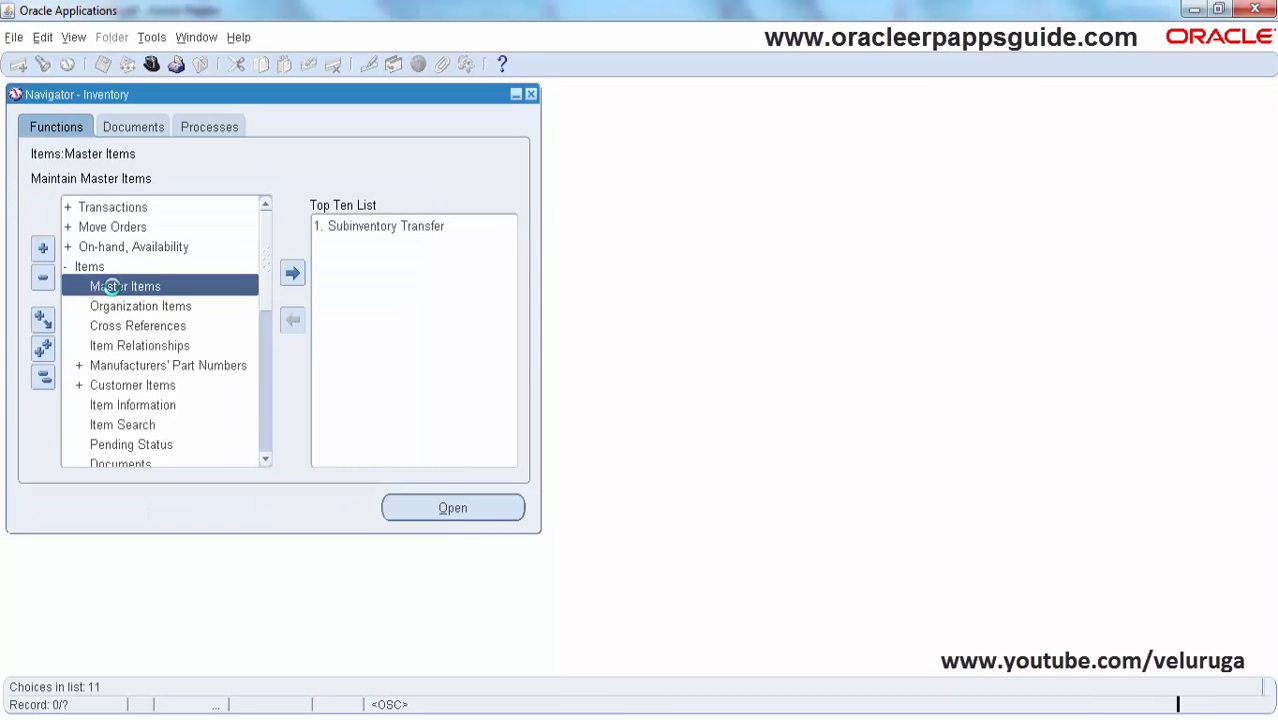
left_click(452, 507)
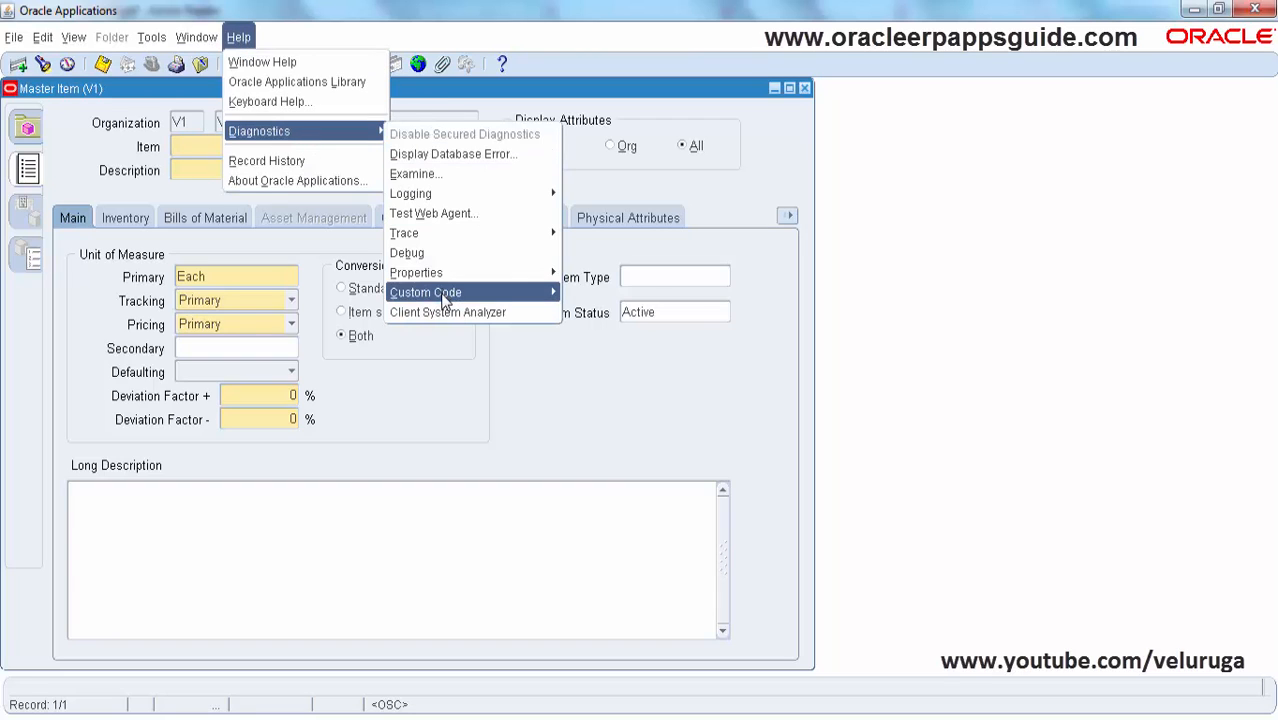
left_click(600, 379)
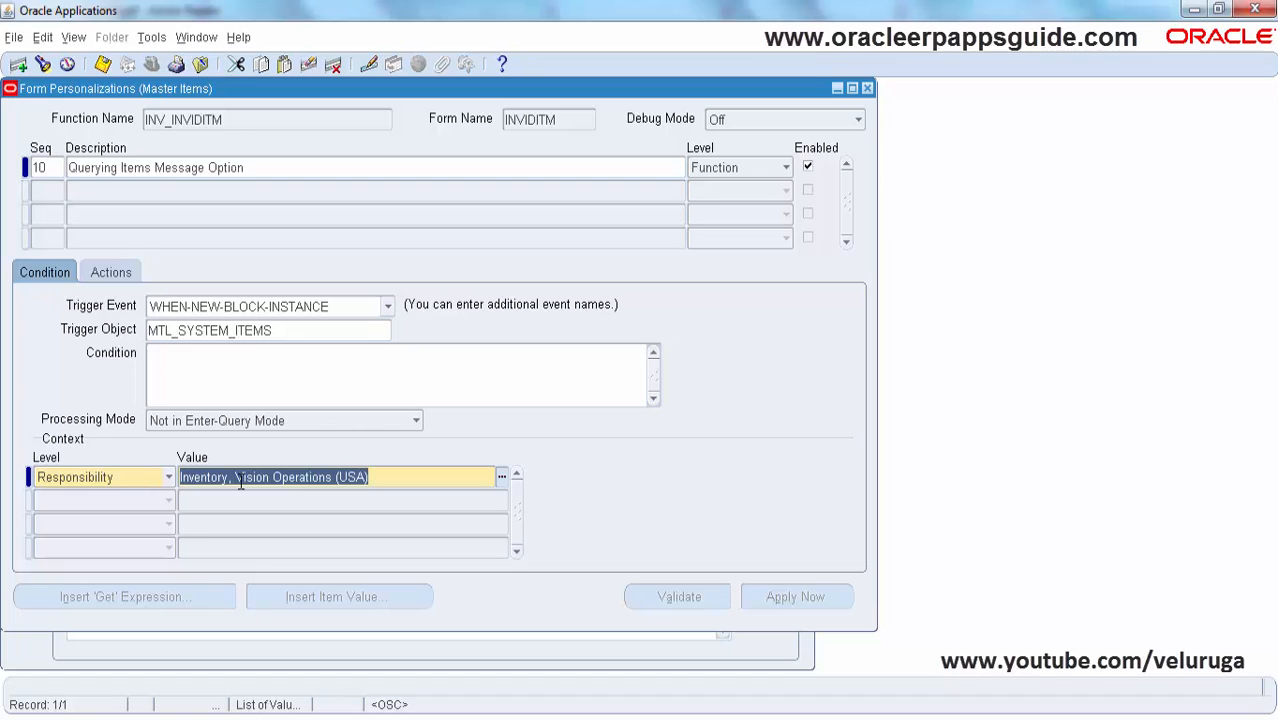
mouse_move(438, 107)
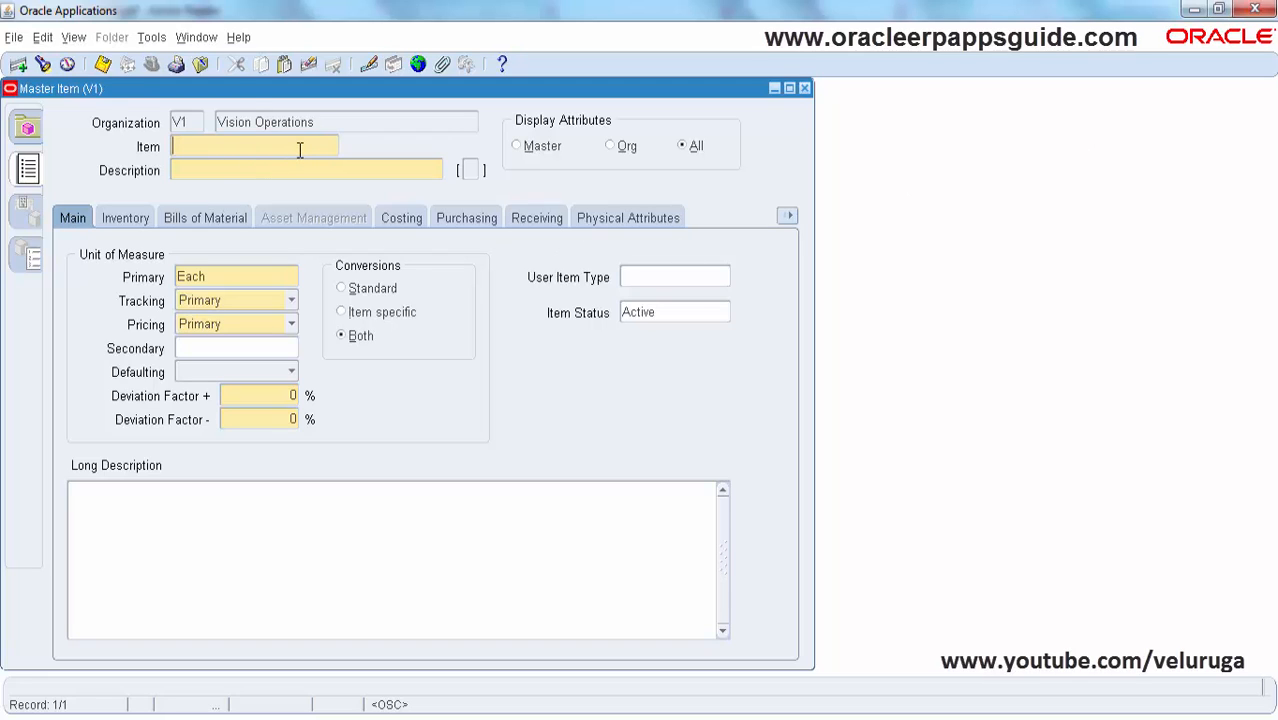
Check About Oracle Applications to confirm the current form is INVIDITM, then dismiss it.
left_click(238, 37)
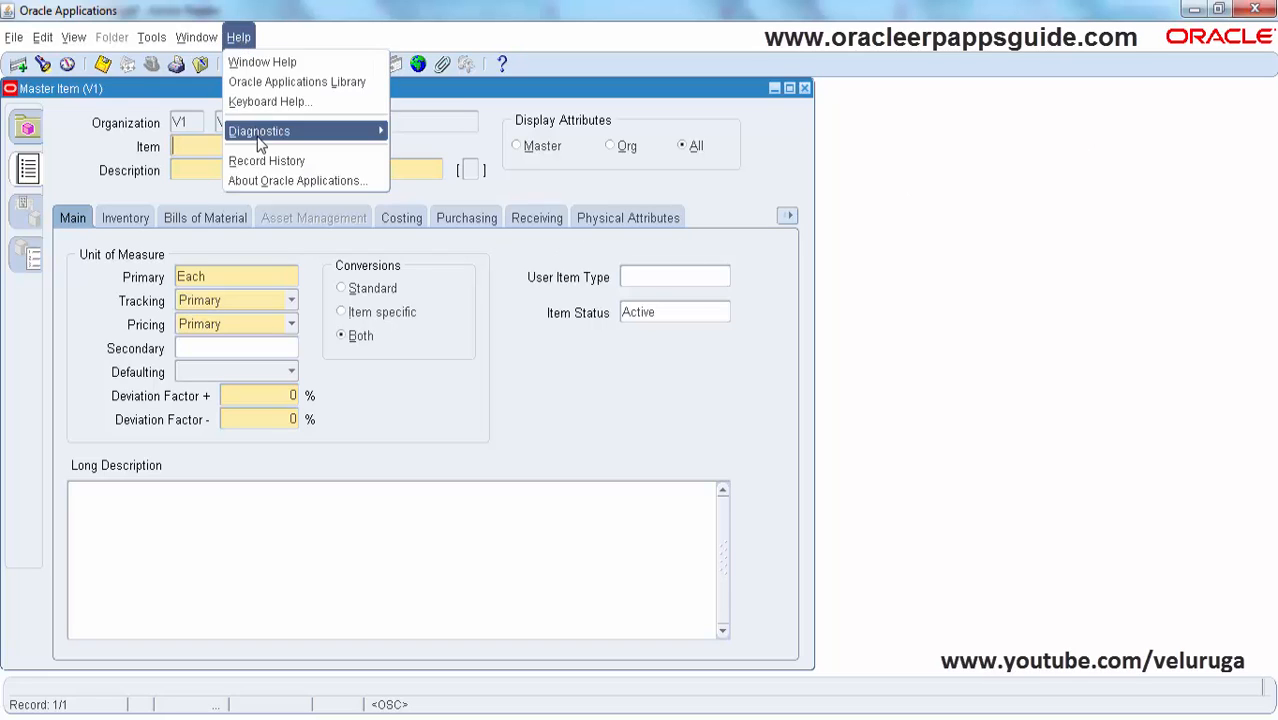
left_click(296, 180)
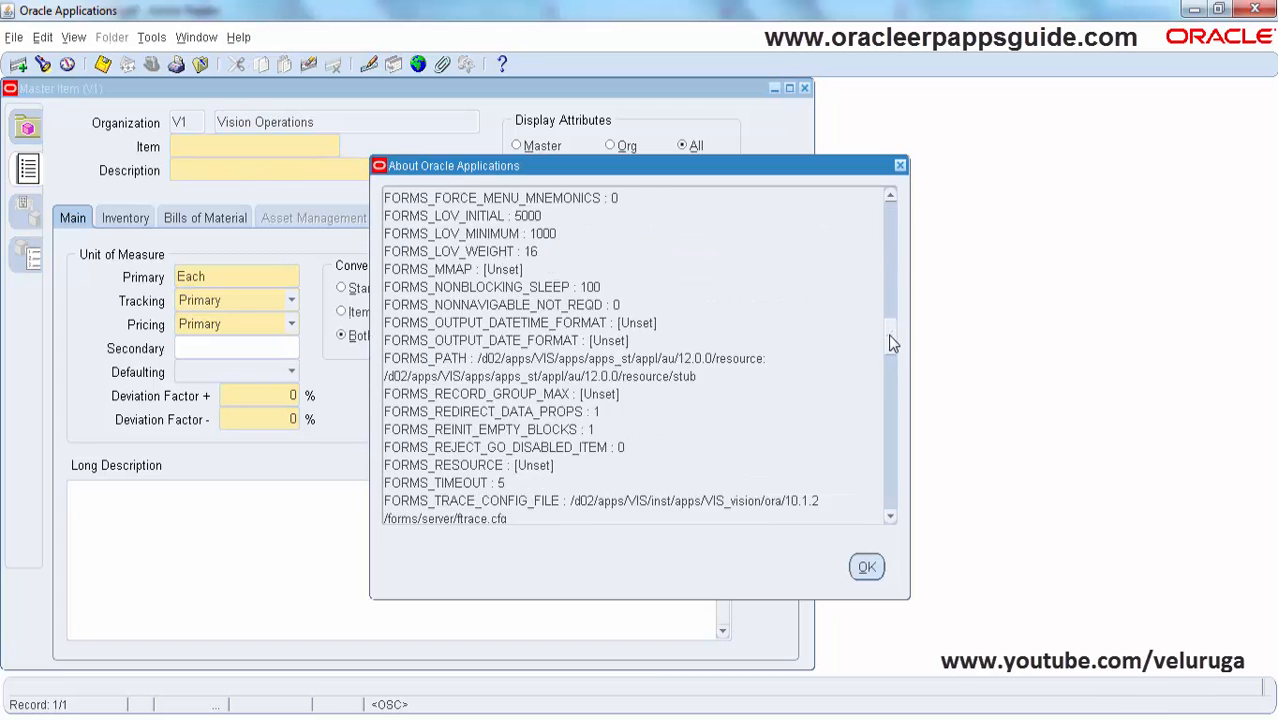
scroll("up", 3)
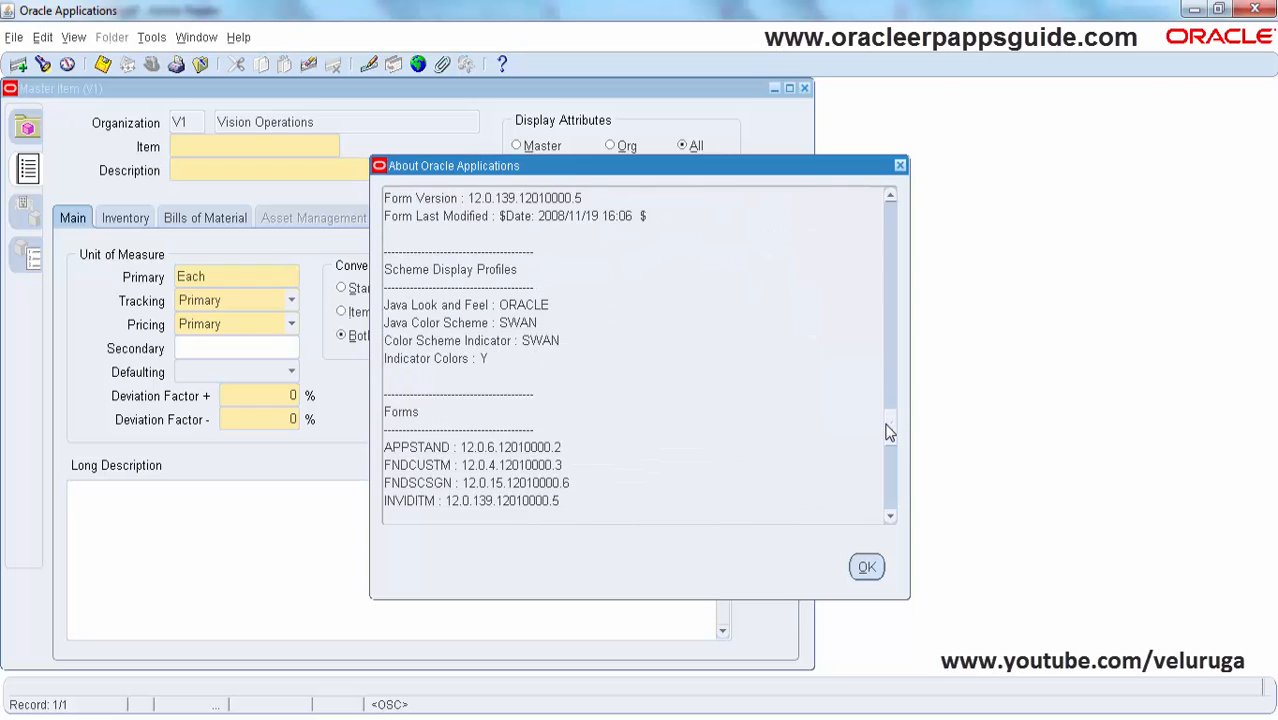
scroll("up", 3)
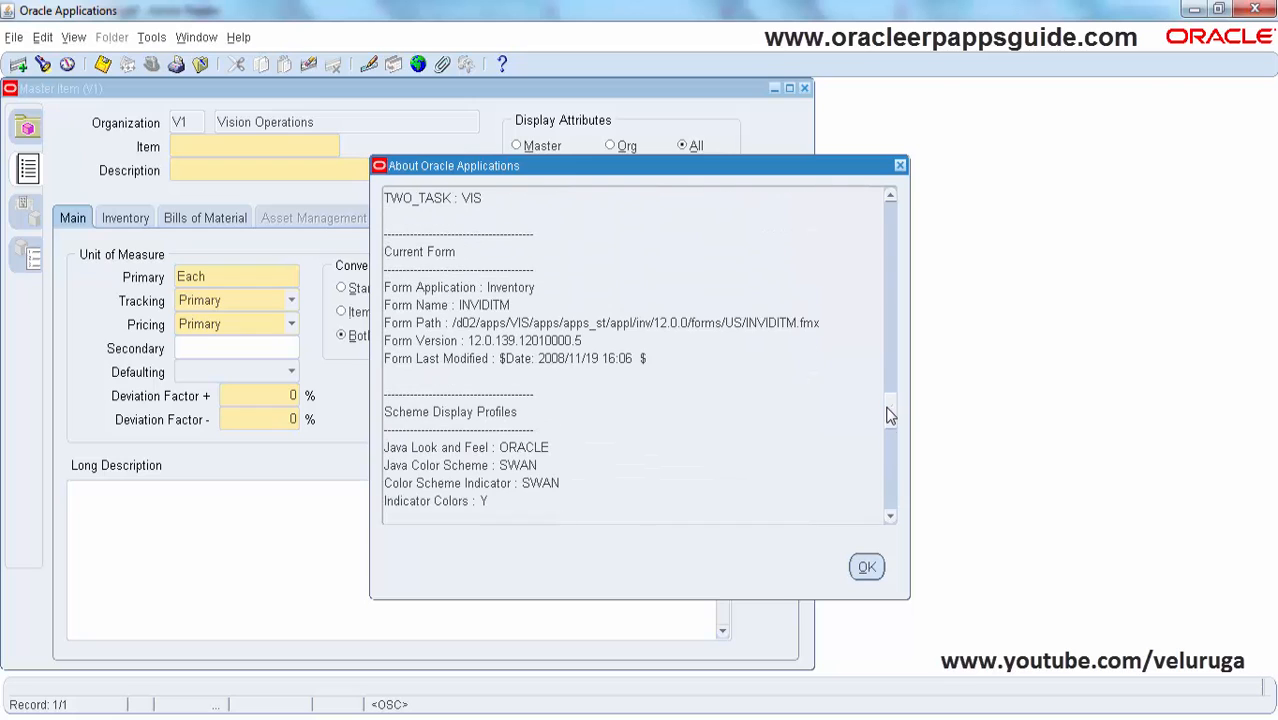
double_click(770, 322)
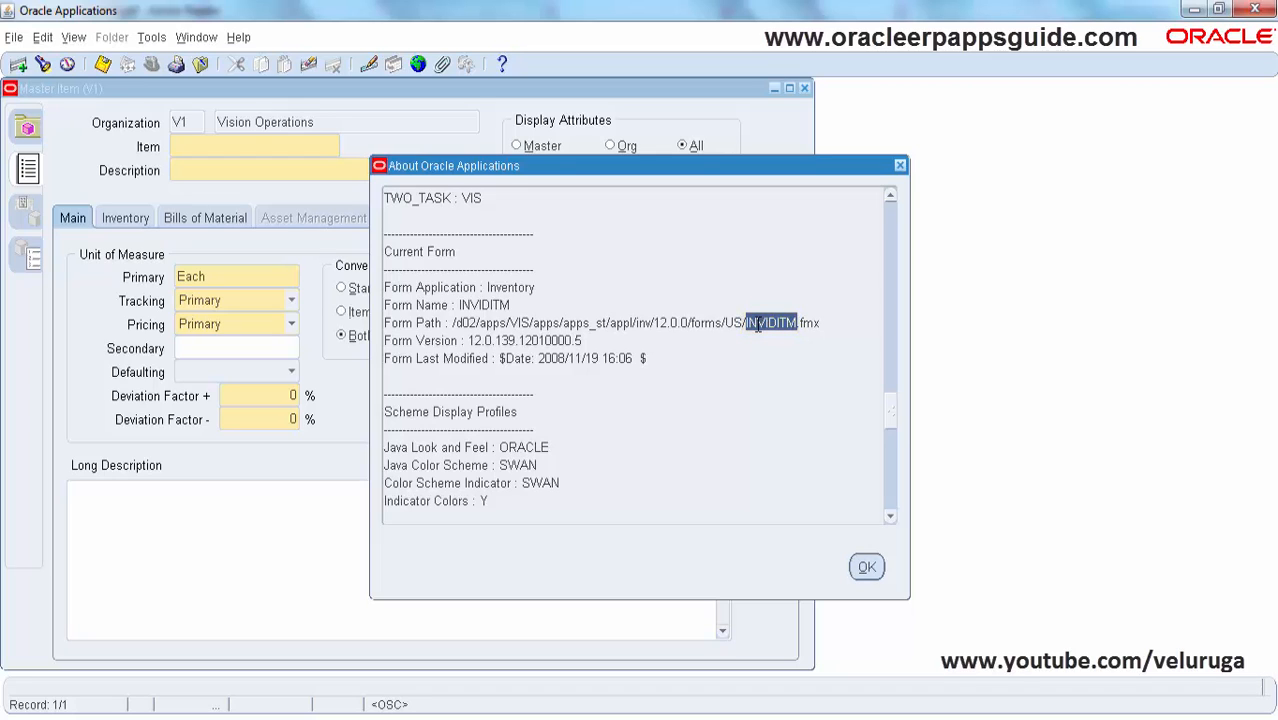
left_click(866, 566)
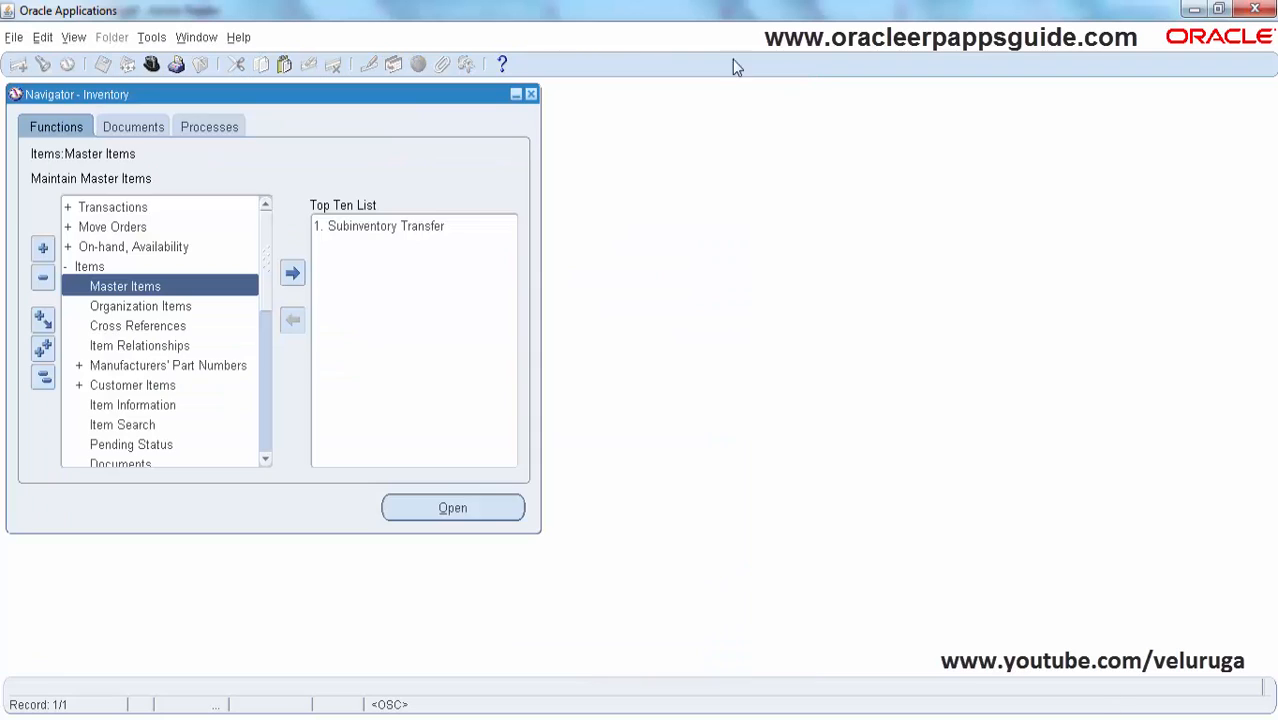
As System Administrator, query the INV_INVIDITM function in Form Functions.
left_click(152, 64)
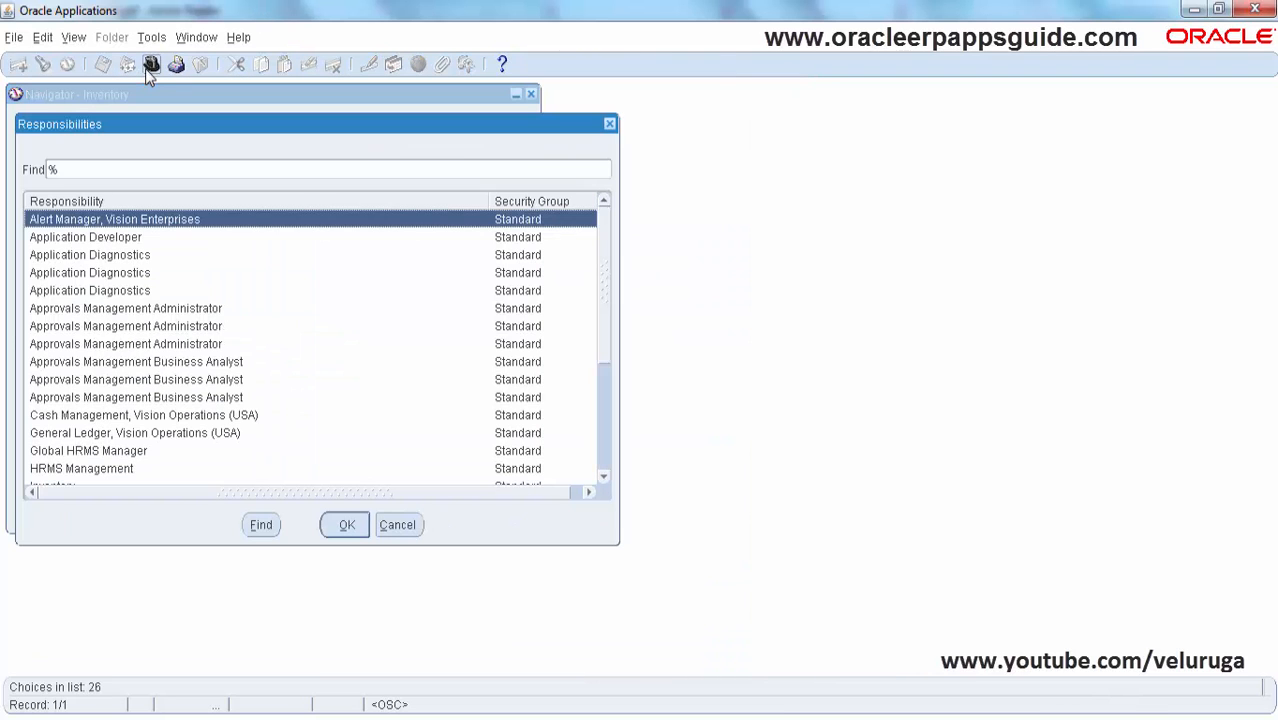
left_click(346, 524)
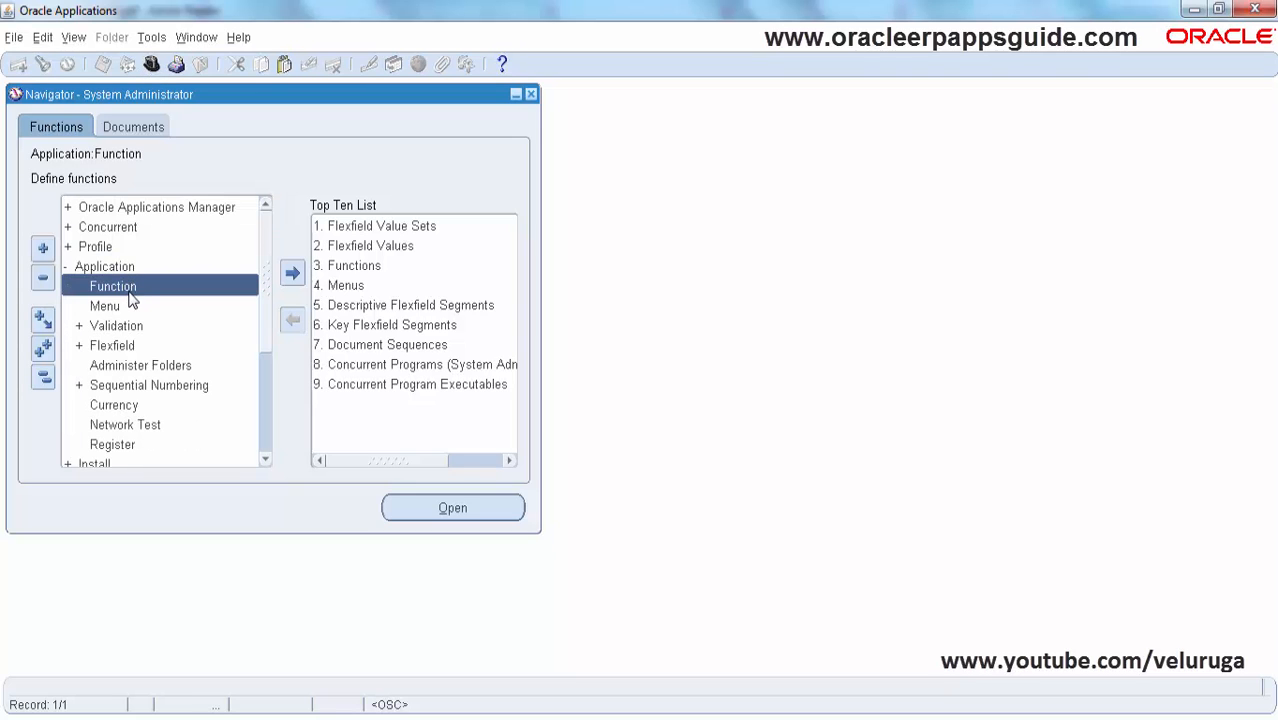
left_click(452, 507)
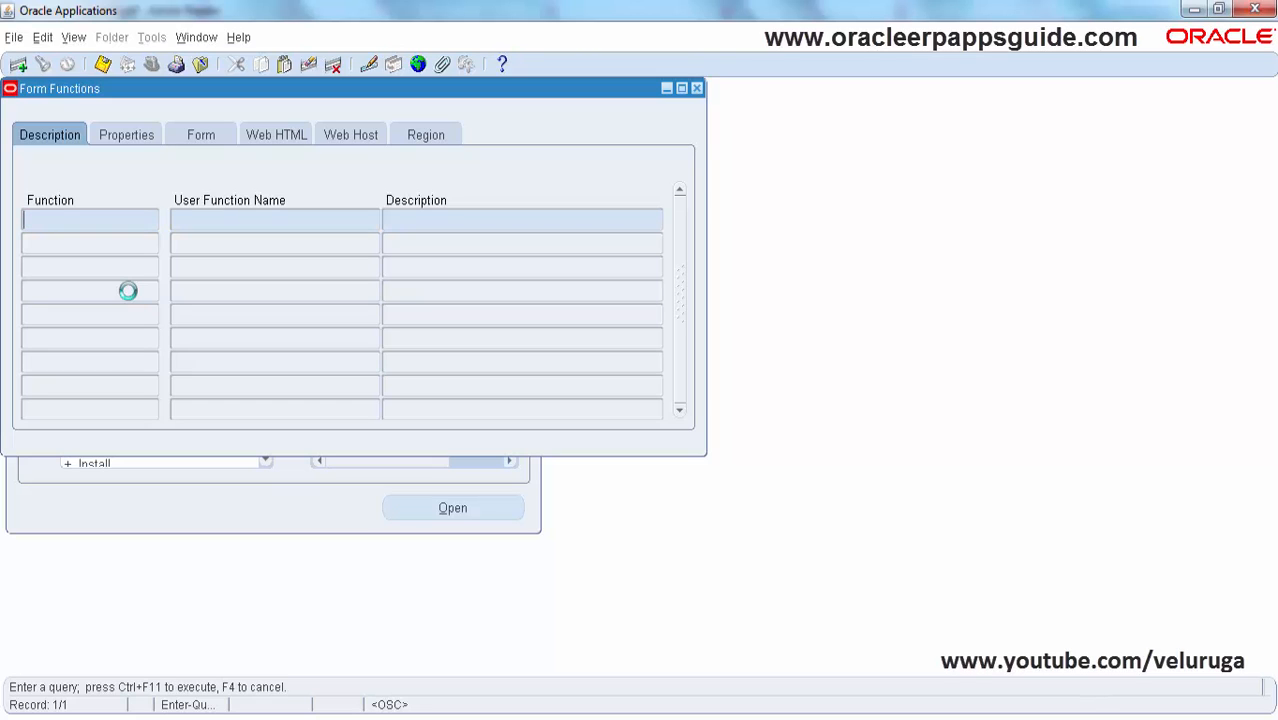
type("INV")
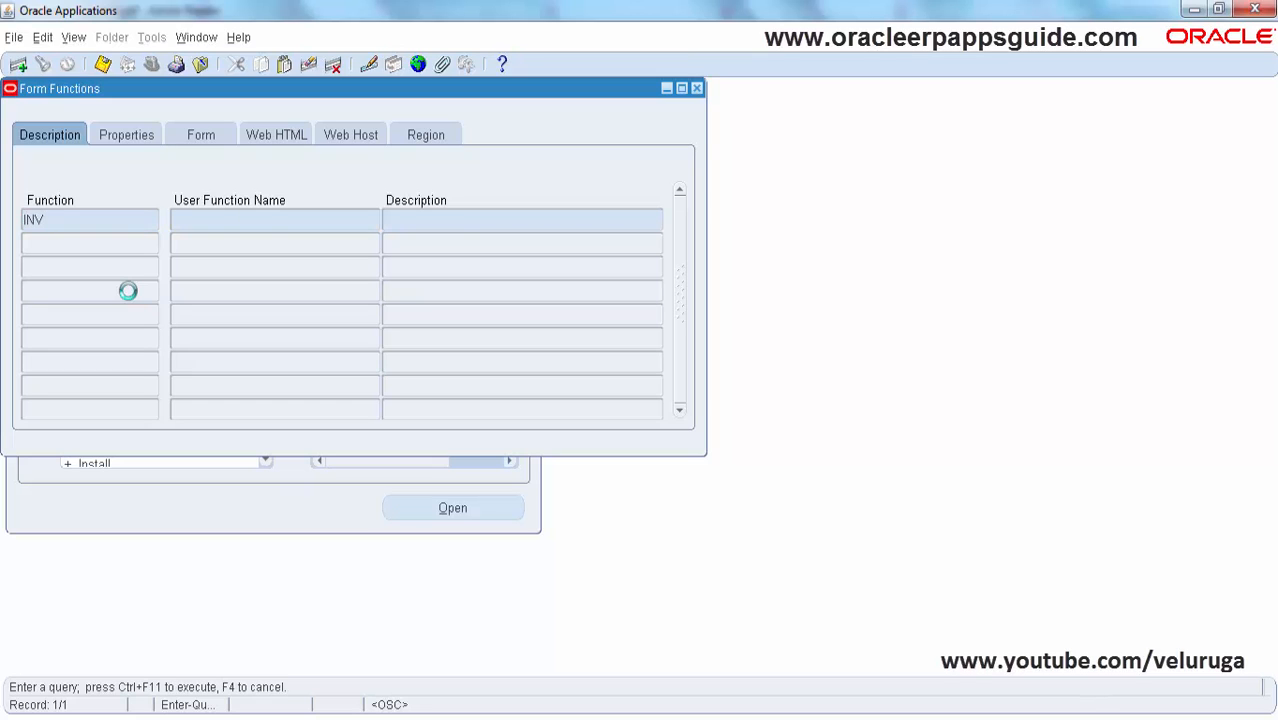
type("_INVIDITM")
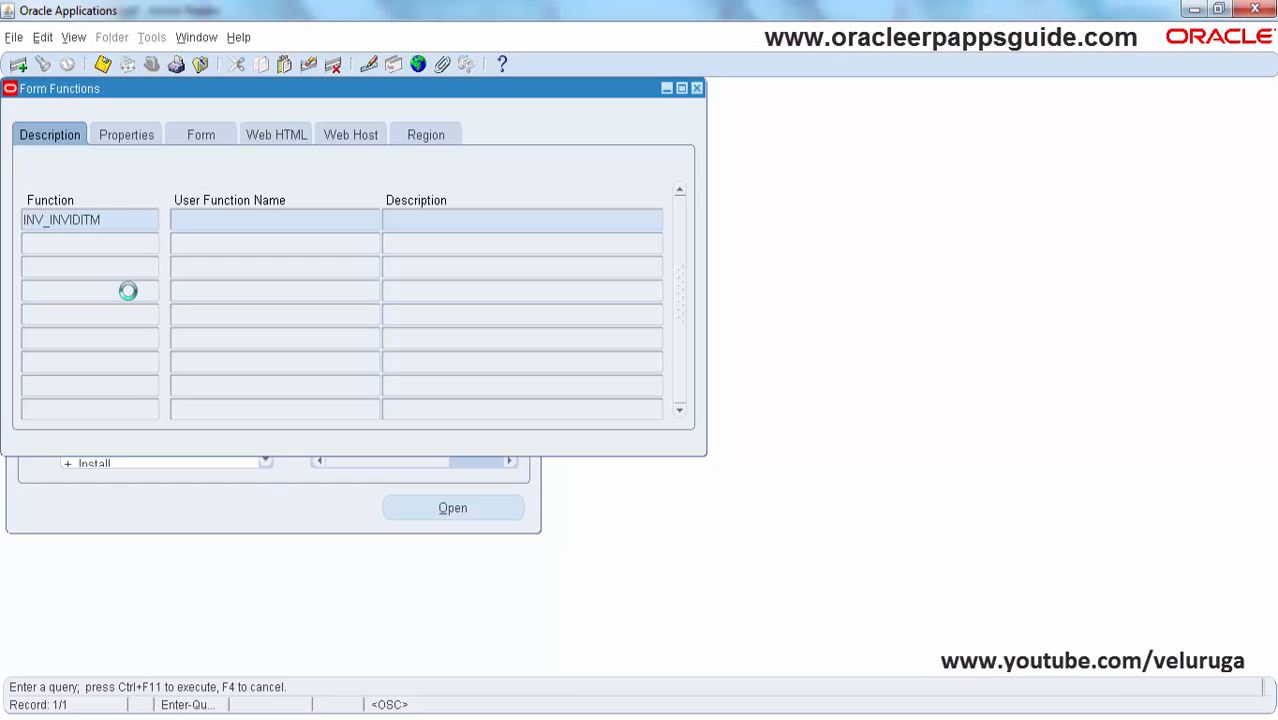
key("ctrl+F11")
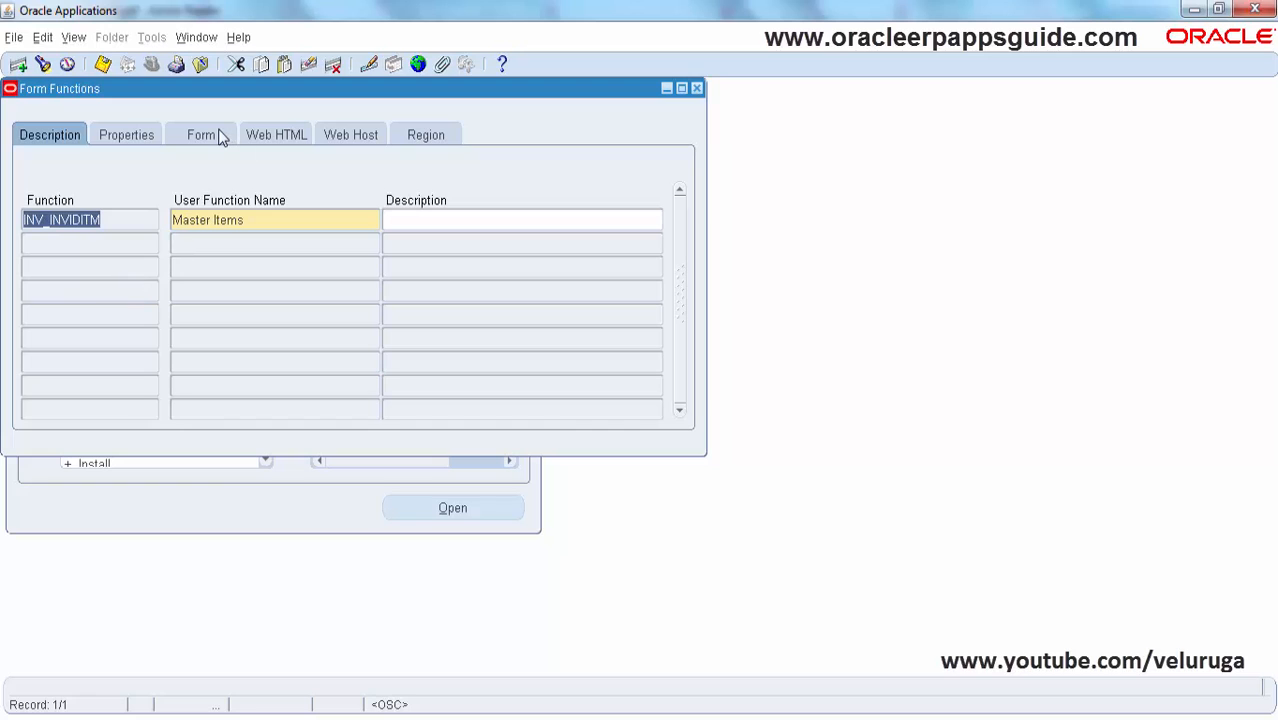
Append QUERY_ONLY=YES to INV_INVIDITM's form parameters and save.
left_click(200, 134)
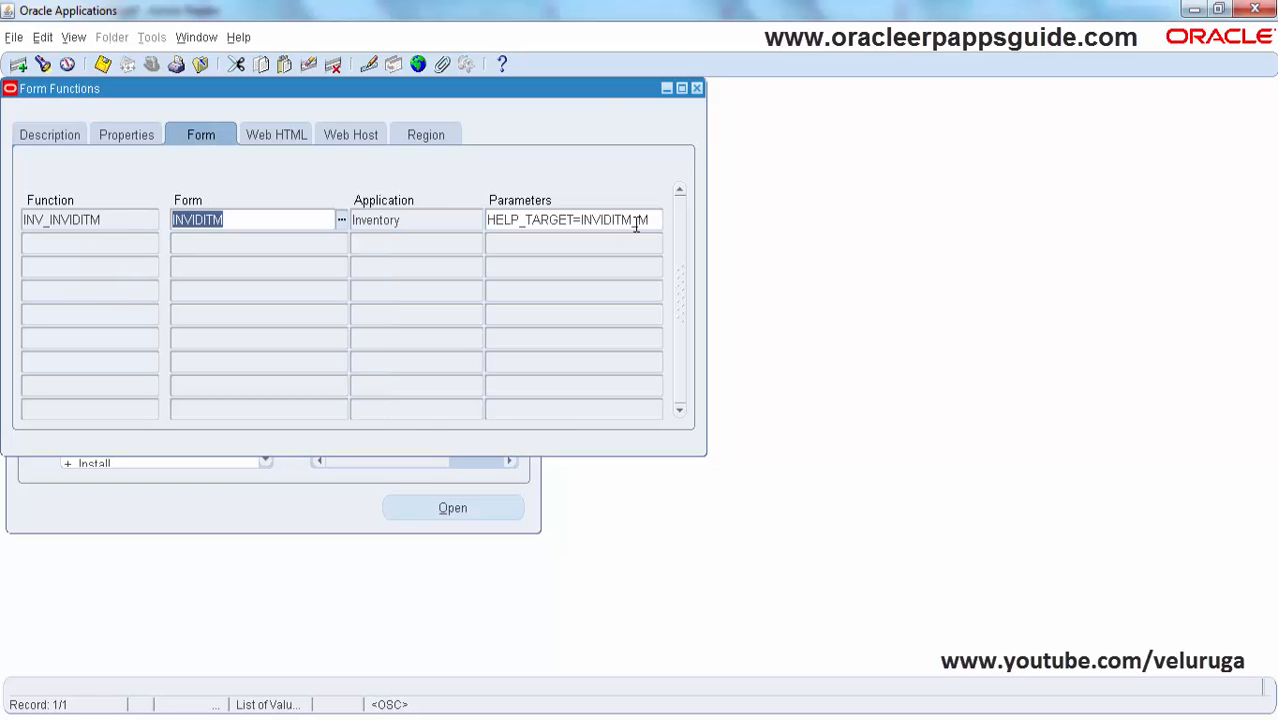
type("_M QUERY_ONLY=YES")
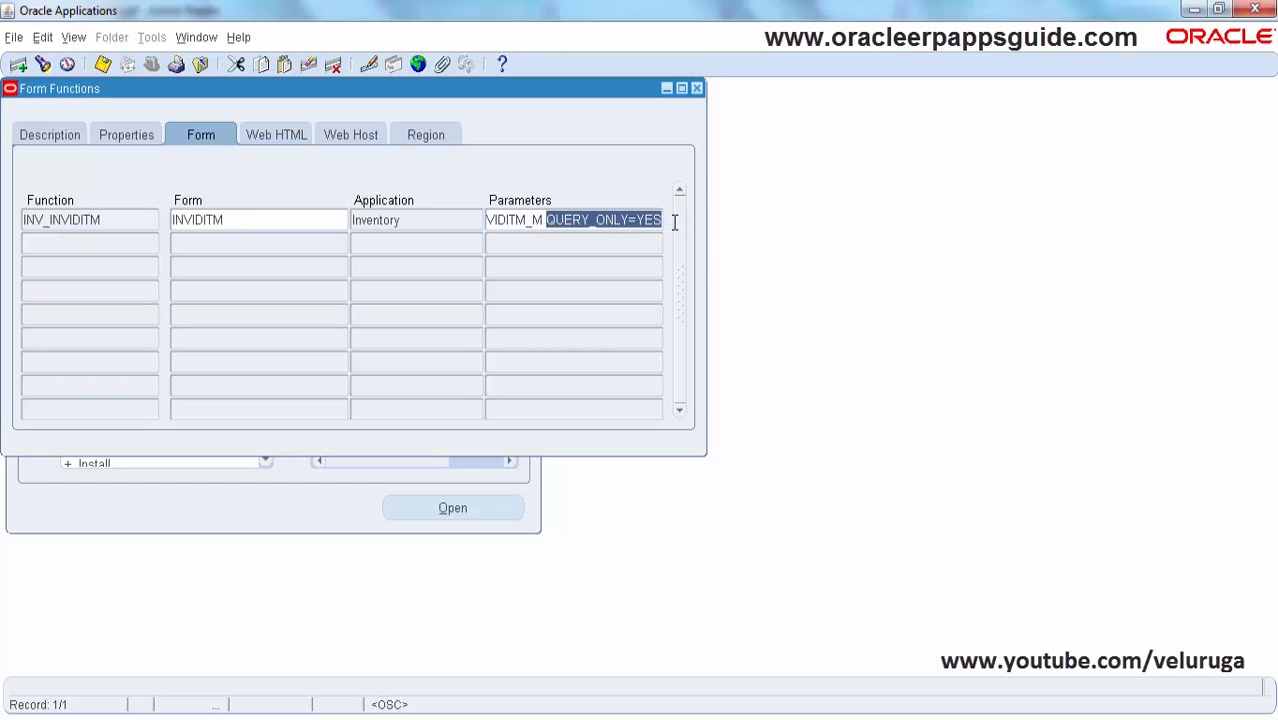
mouse_move(767, 274)
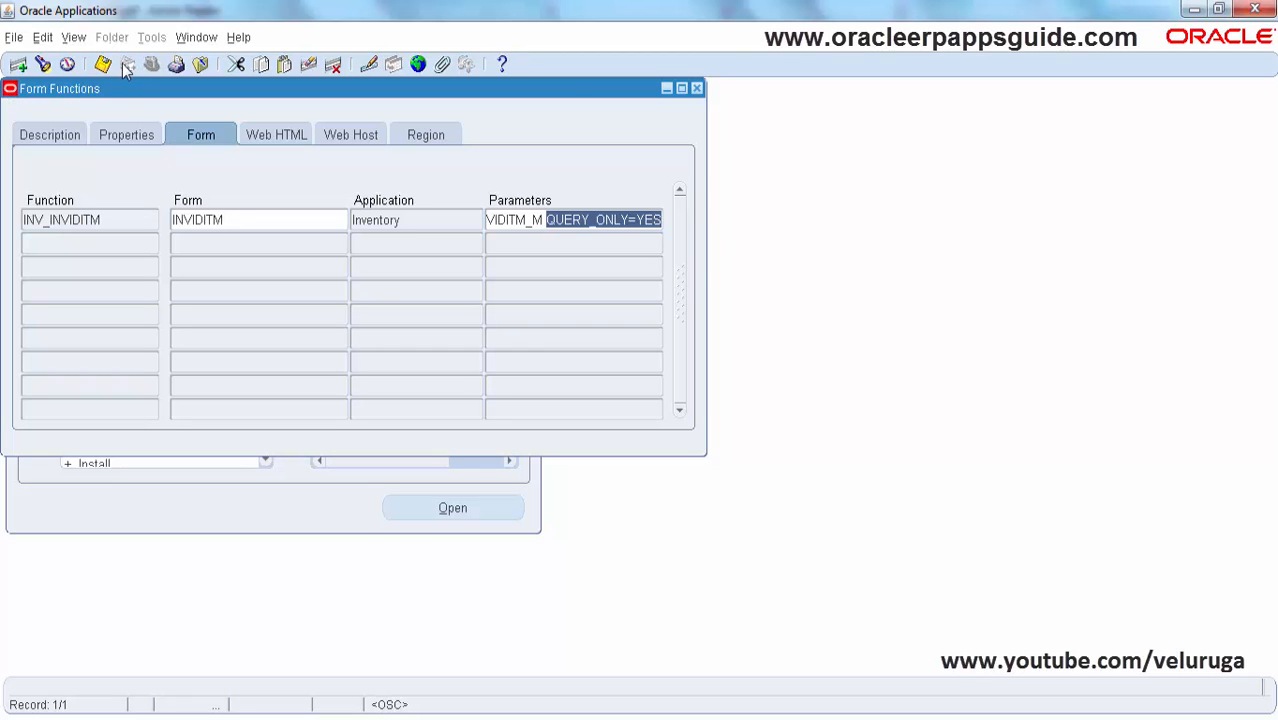
left_click(104, 64)
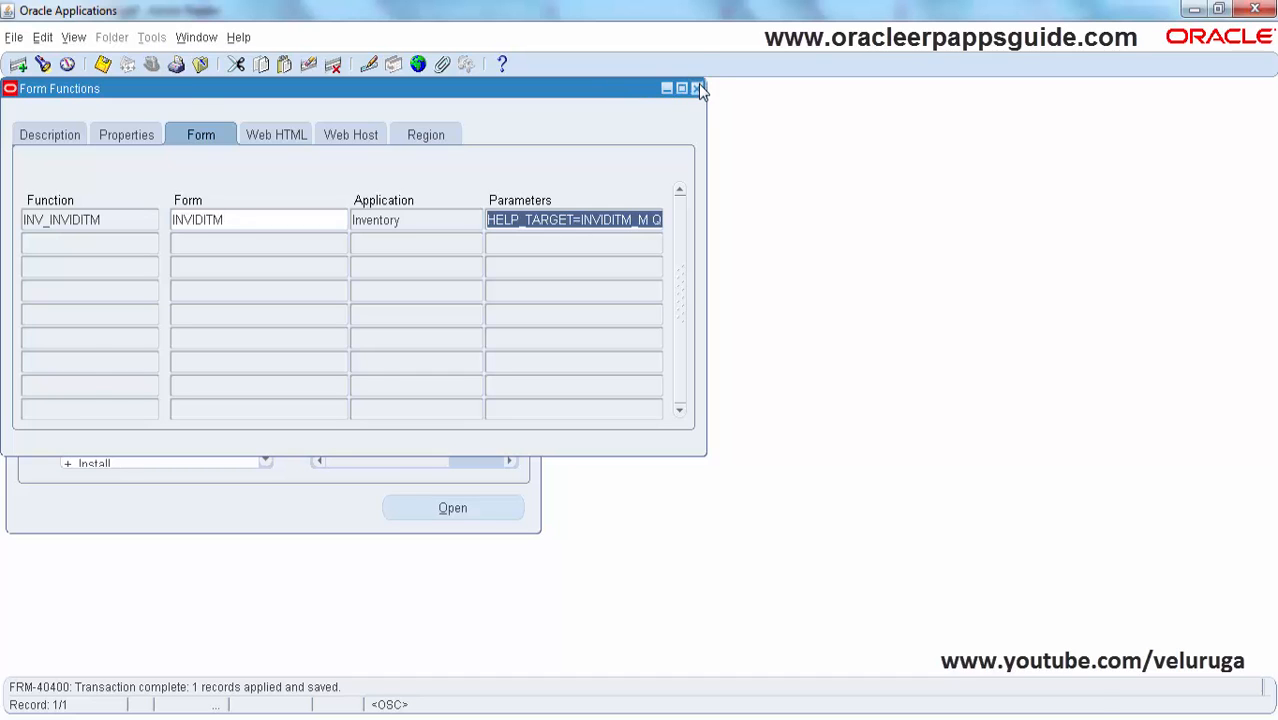
Close Form Functions and open Master Items from the Navigator's Top Ten List.
left_click(697, 88)
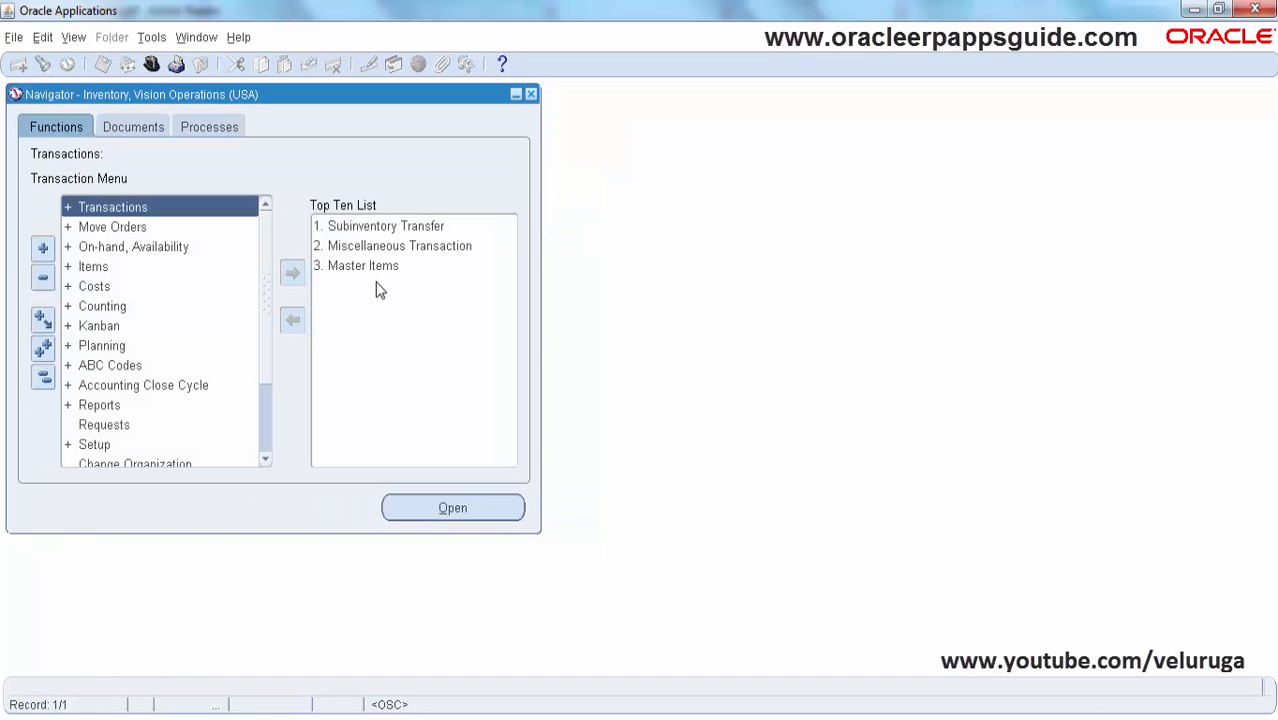
left_click(362, 265)
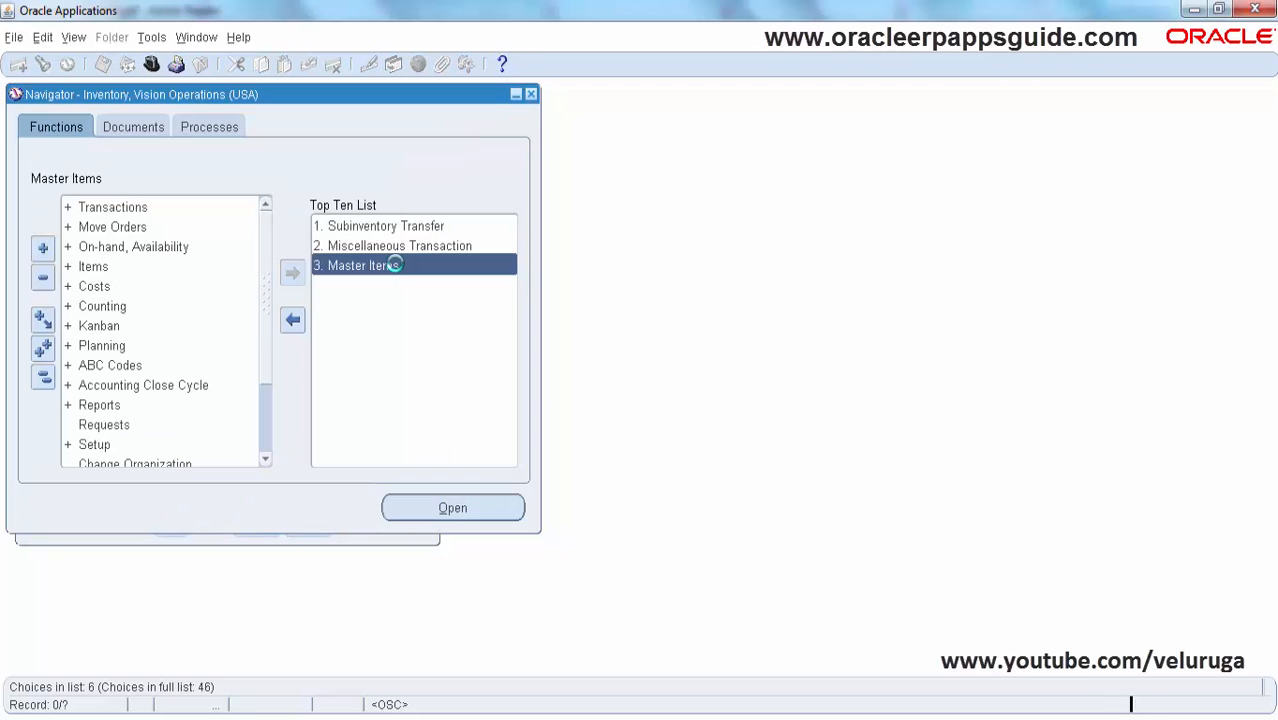
left_click(452, 507)
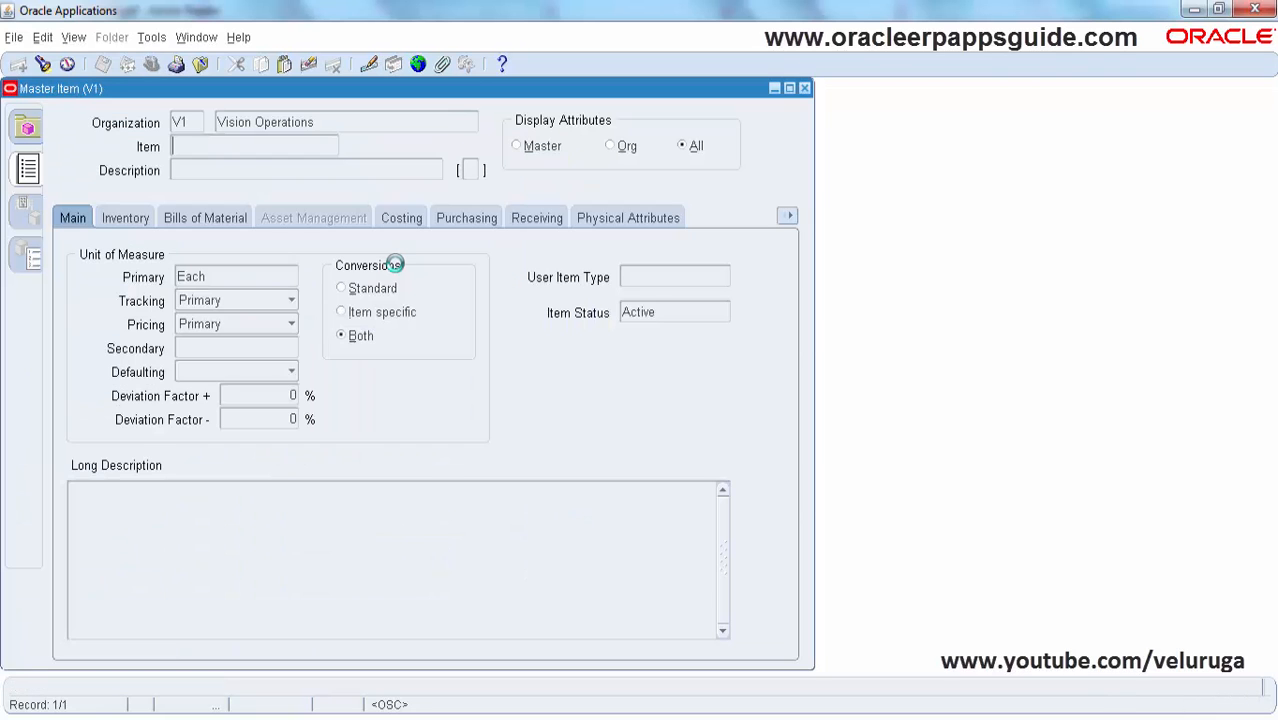